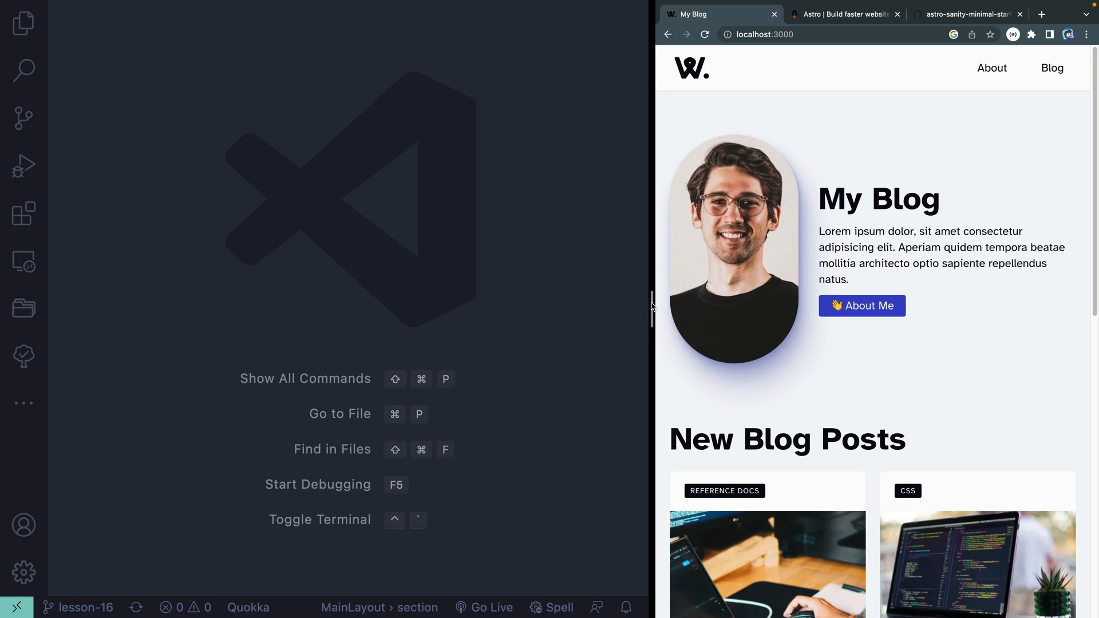
left_click(845, 14)
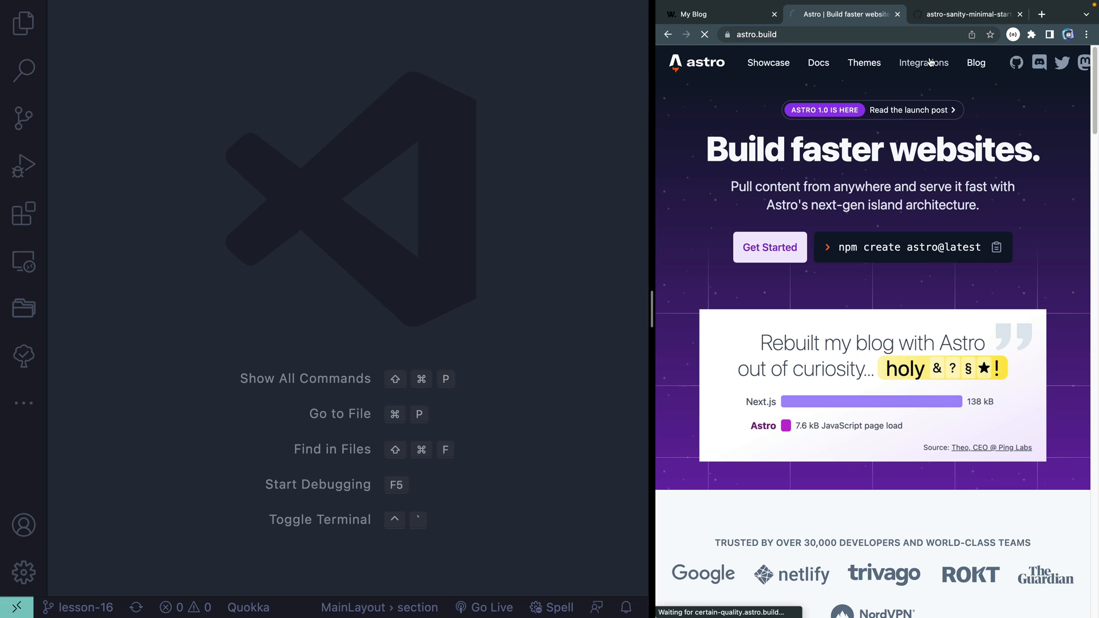
left_click(923, 63)
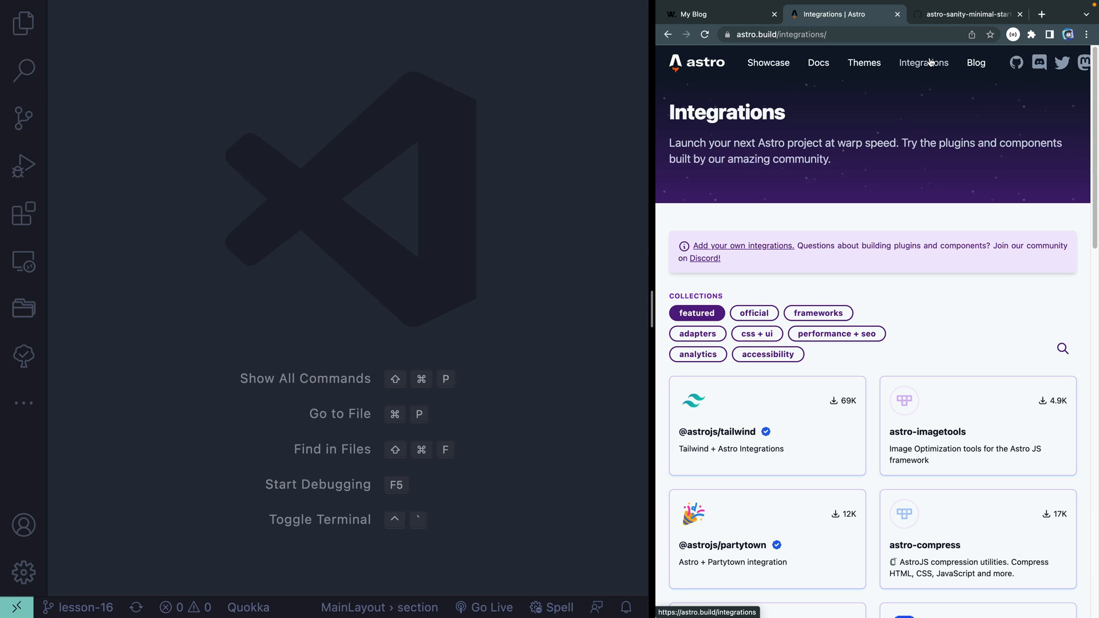
mouse_move(896, 492)
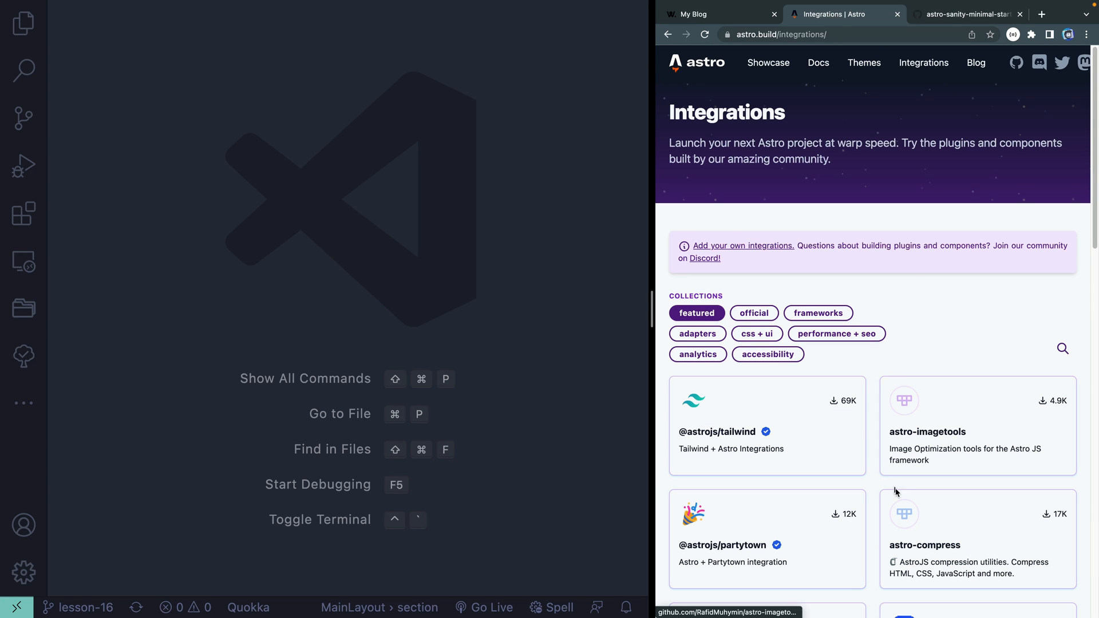
scroll("down", 3)
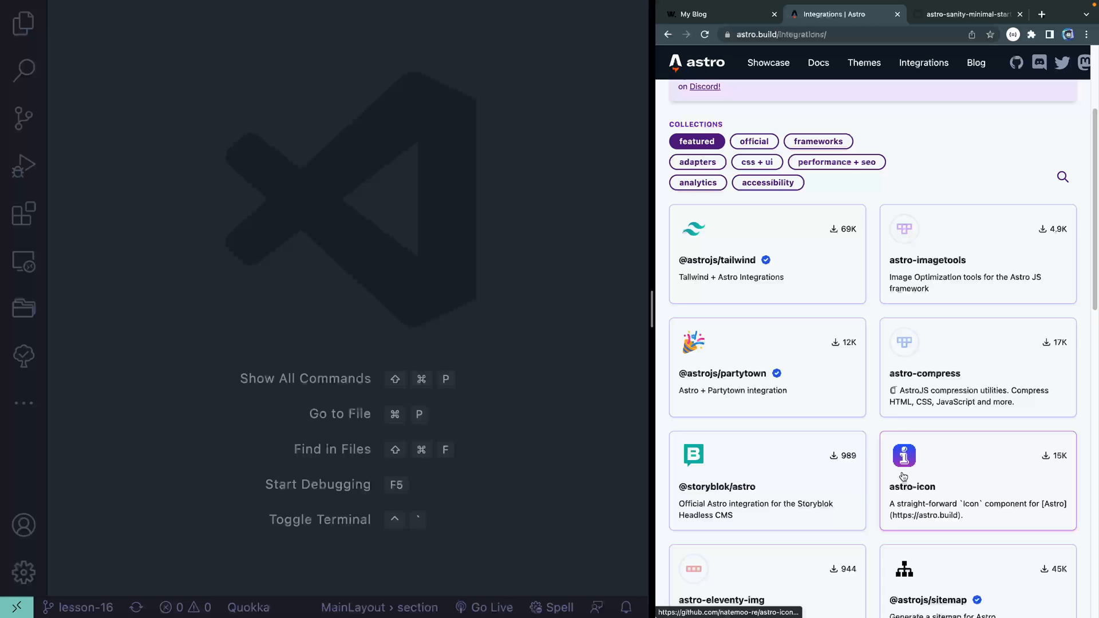
left_click(818, 141)
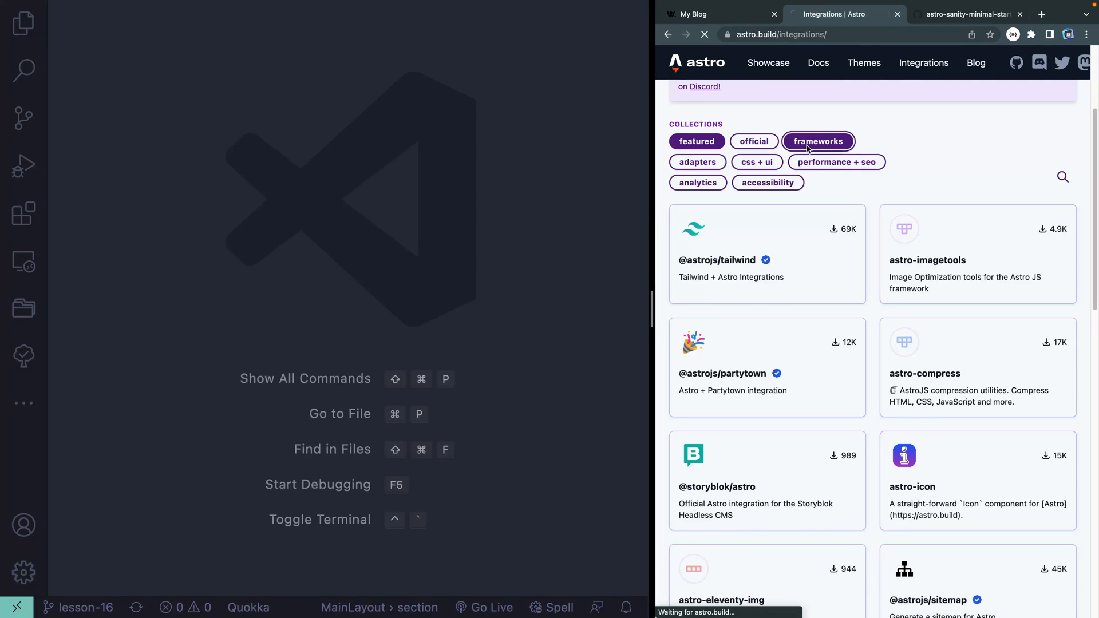
left_click(1041, 13)
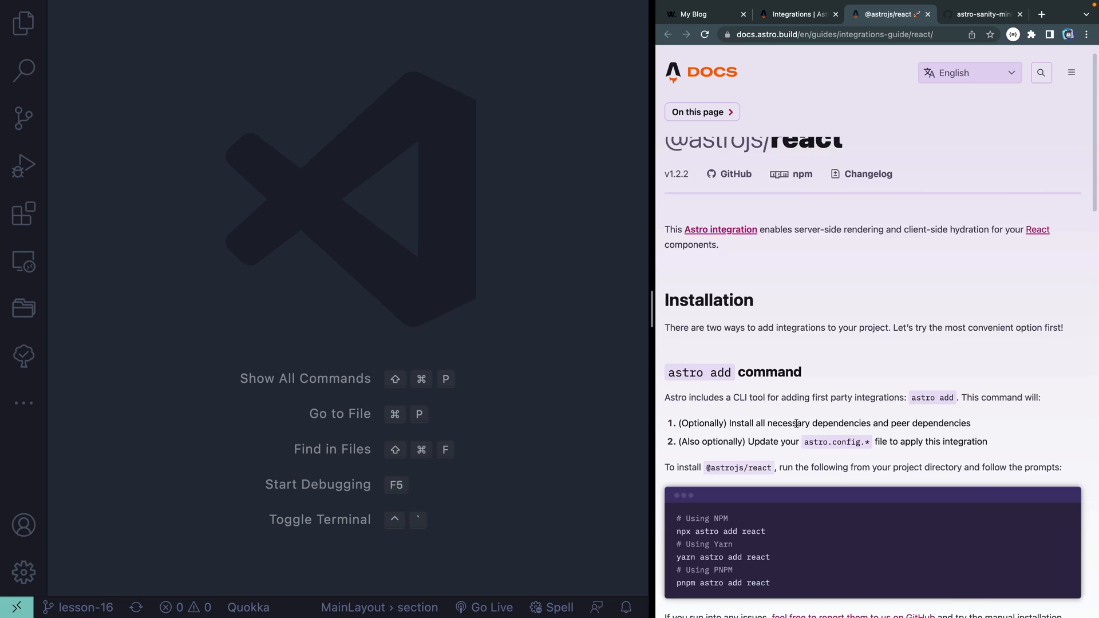
scroll("down", 3)
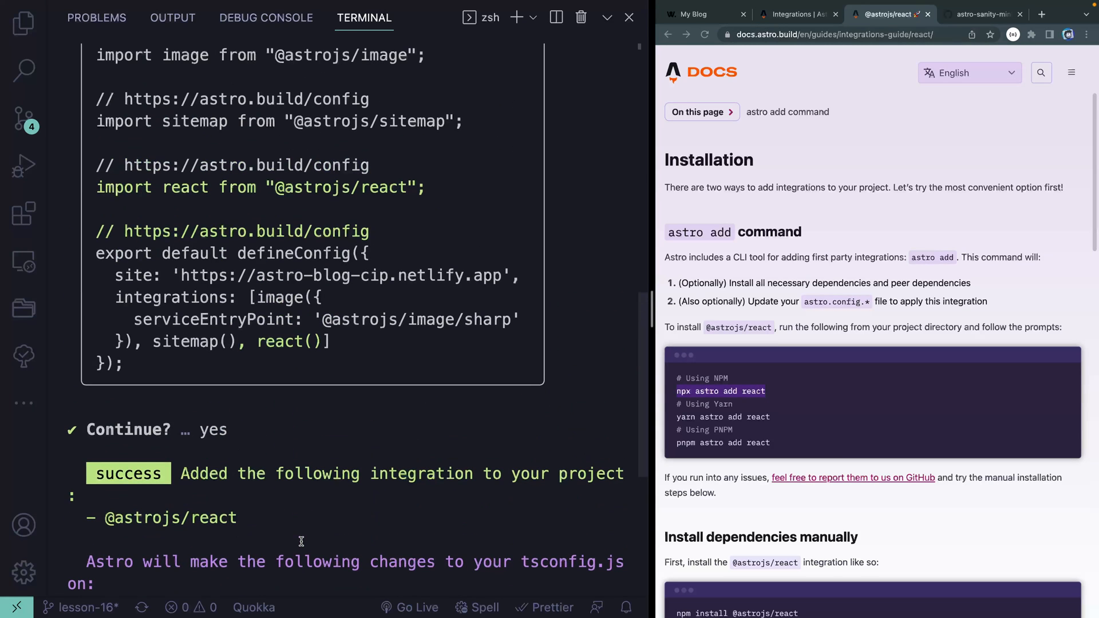
Step: Restore the terminal to normal height and start the npx astro add react command
scroll("down", 3)
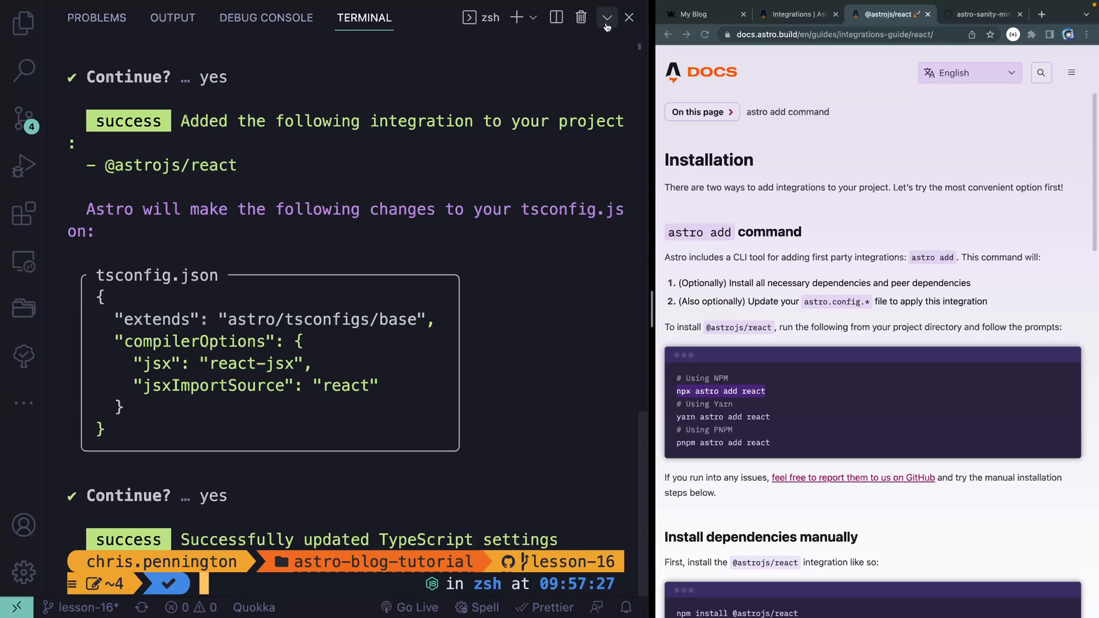
left_click(605, 18)
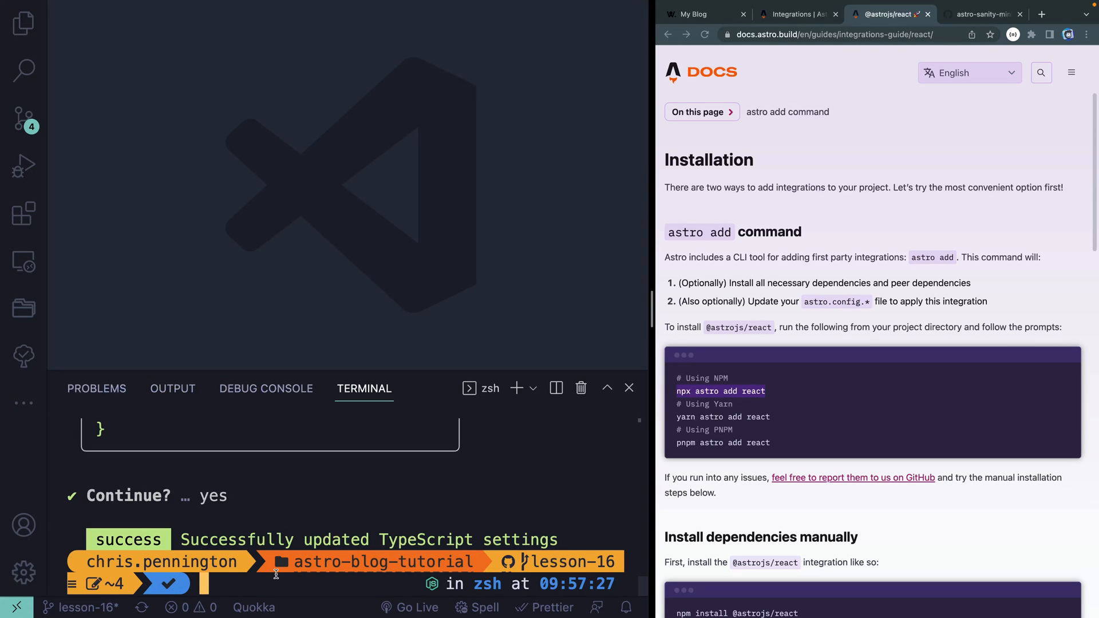
type("np")
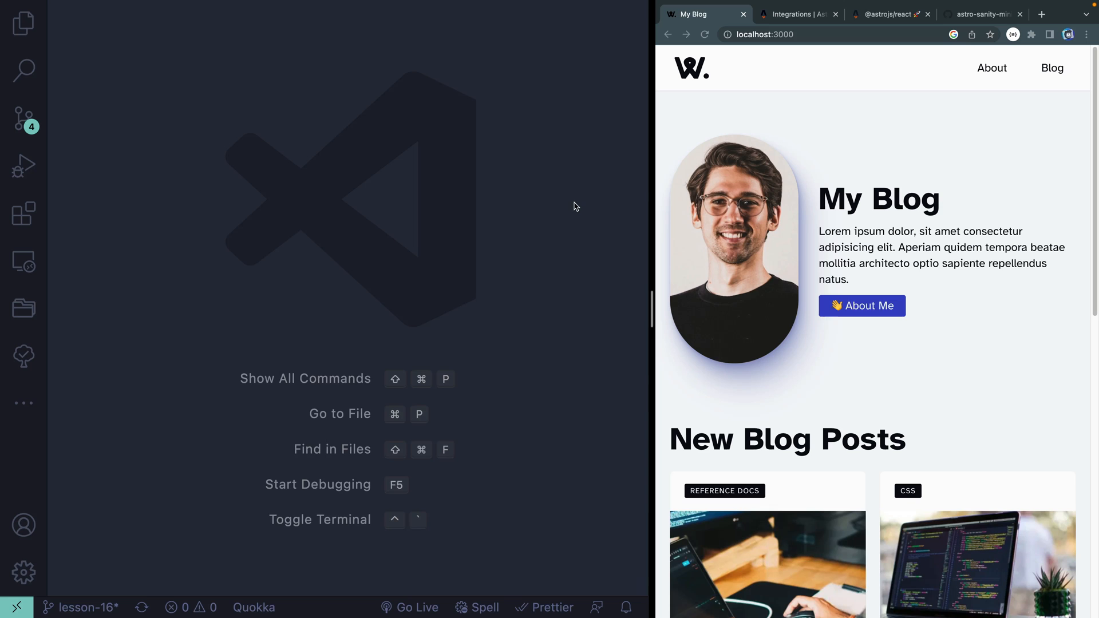
Step: Create a new file named Counter.jsx inside src/components from the Explorer
left_click(23, 23)
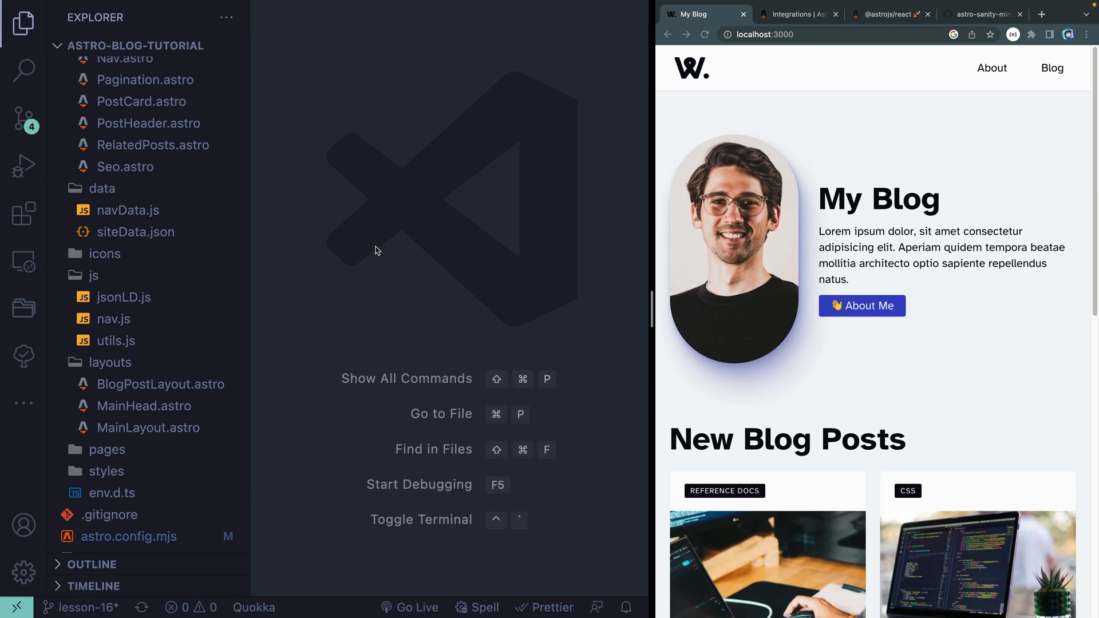
right_click(123, 291)
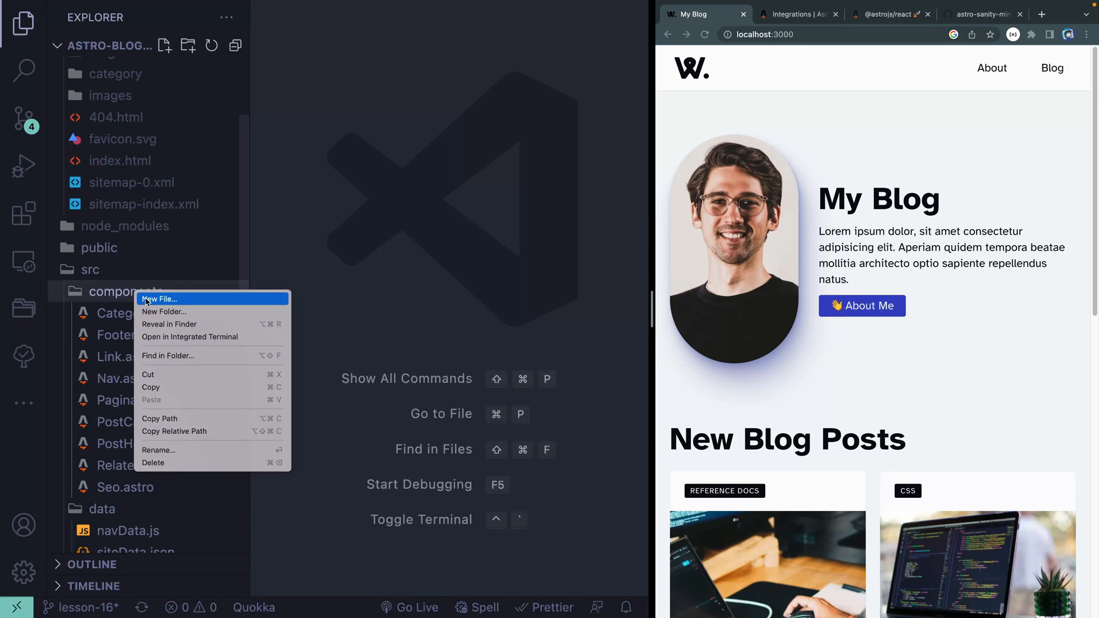
left_click(159, 300)
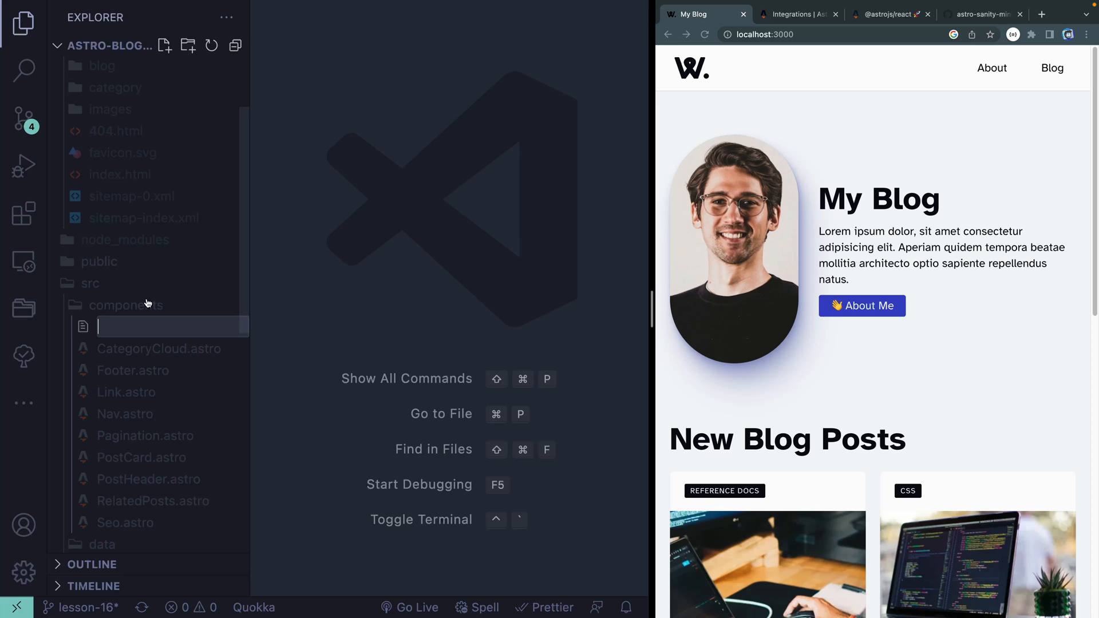
type("Counter.jsx")
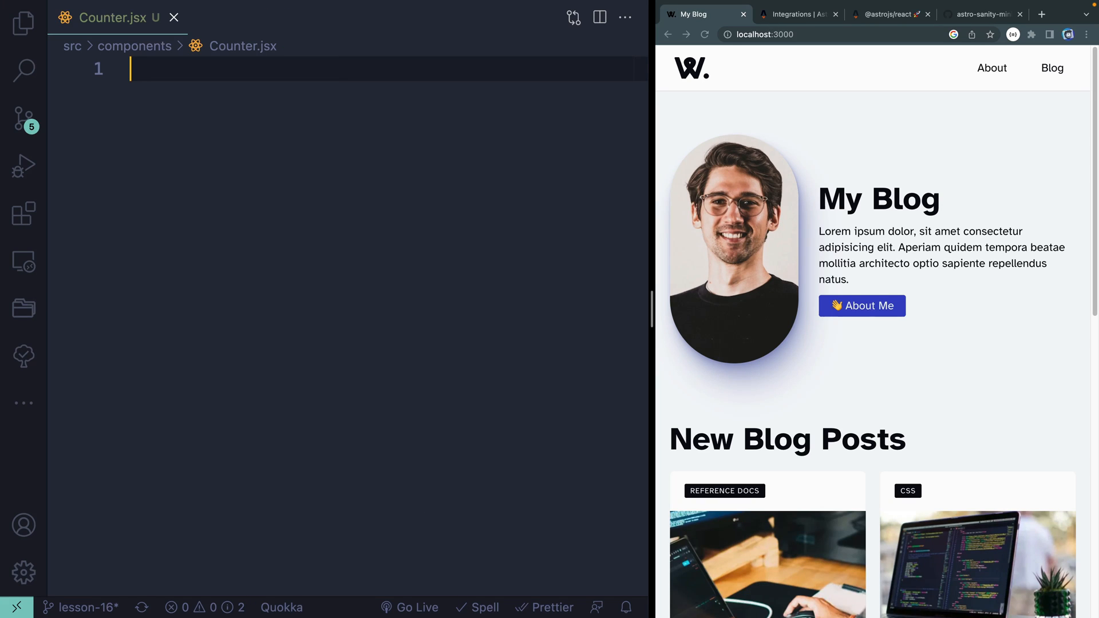
Step: Expand rafc, add [count, setCount] = useState with its import, and an onClick button showing count
type("rafc")
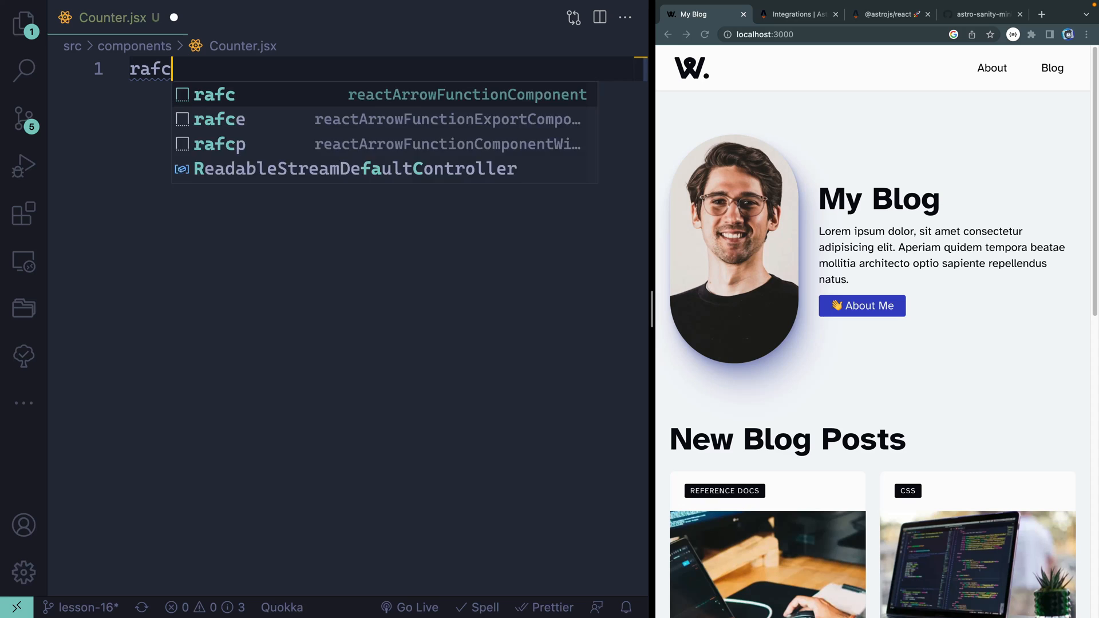
key("Enter")
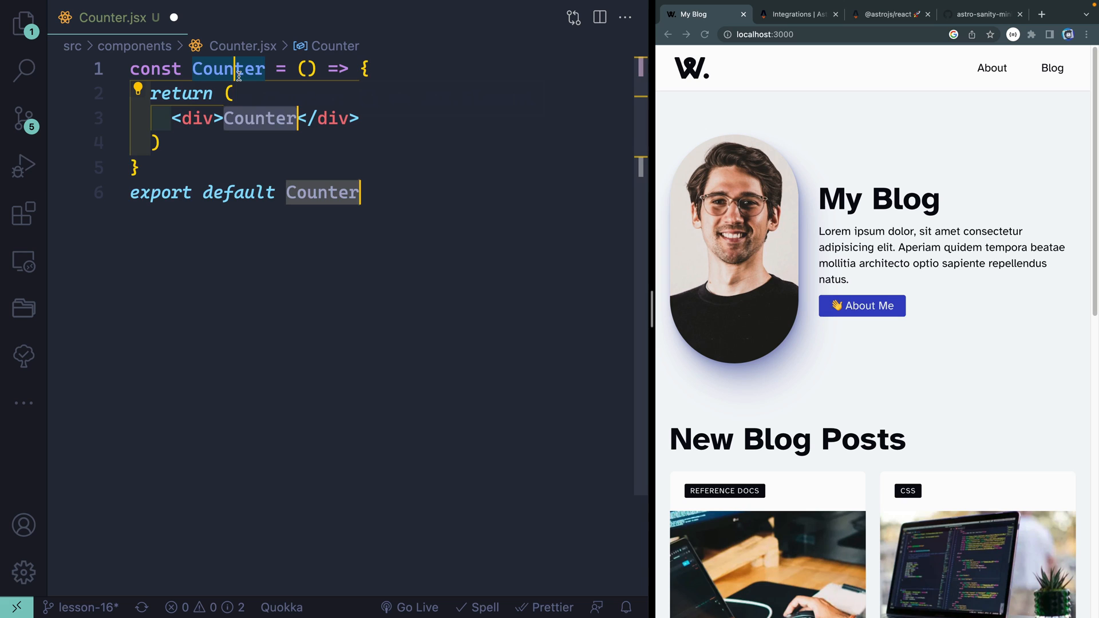
type("const [count")
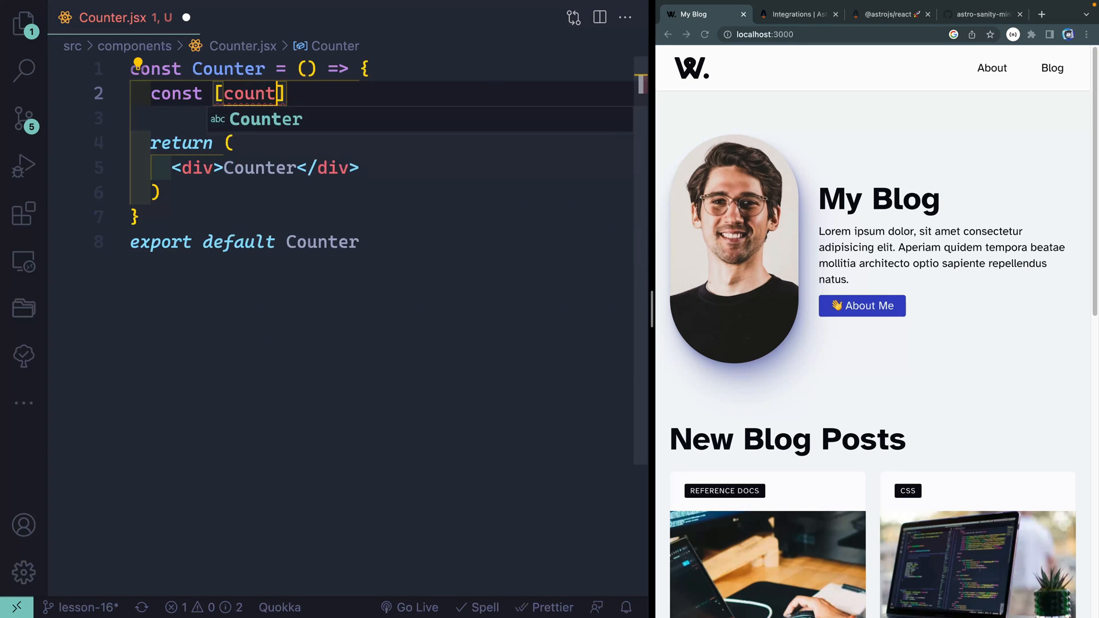
type(", setCount] =")
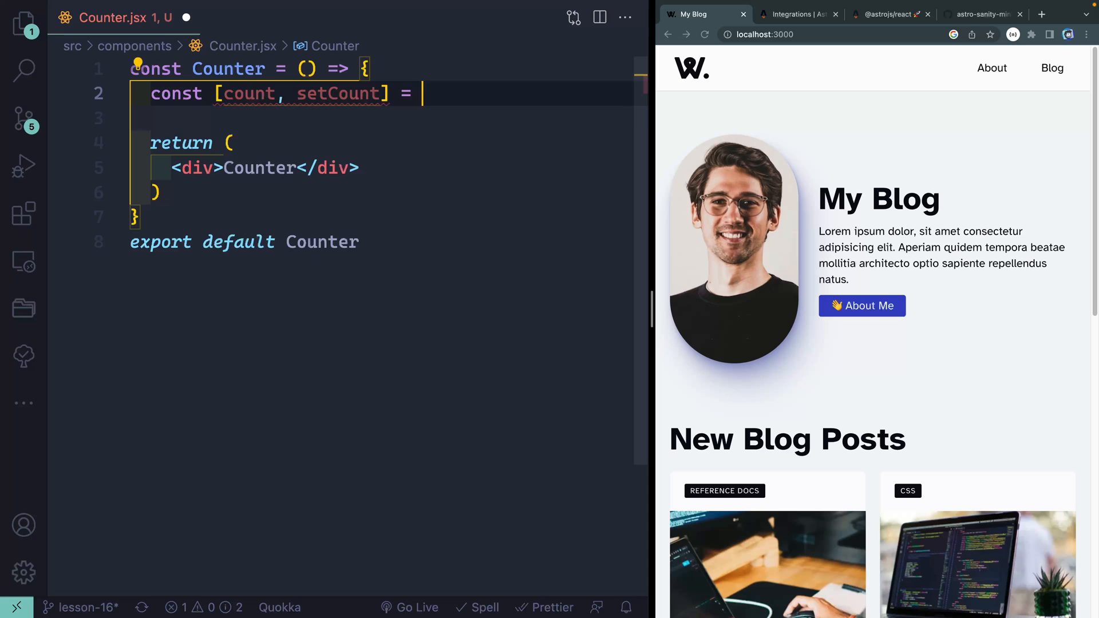
type("useState")
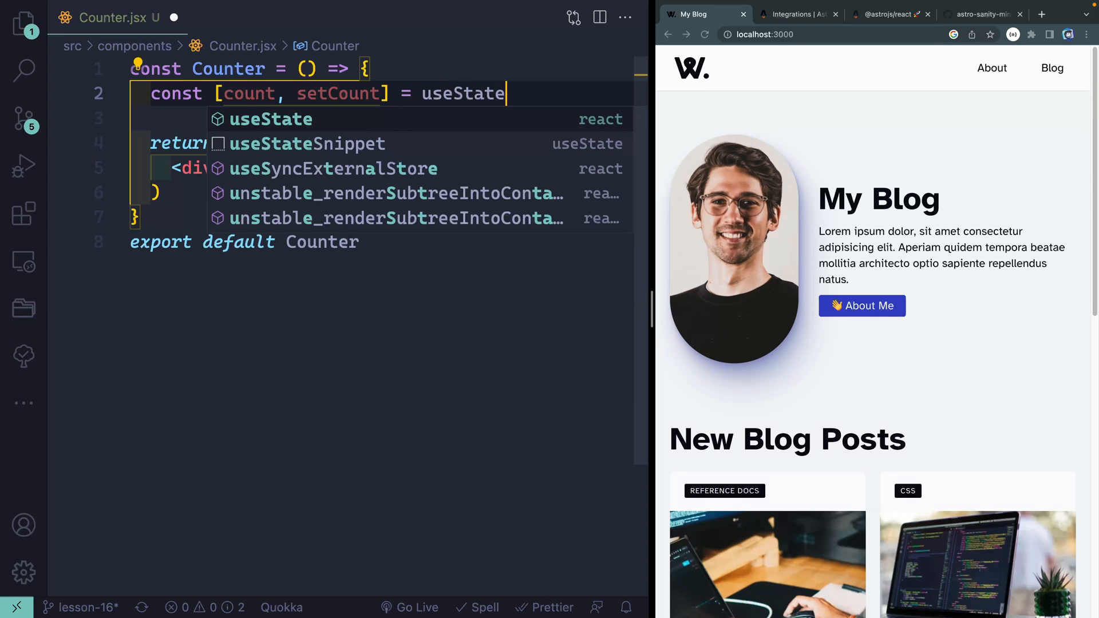
mouse_move(271, 119)
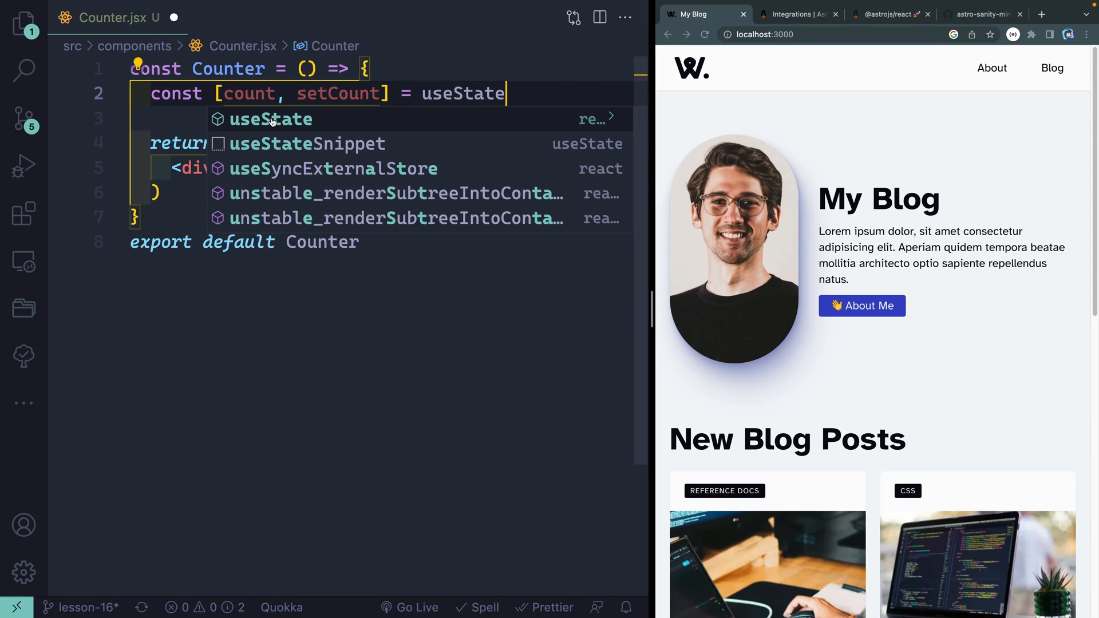
left_click(271, 119)
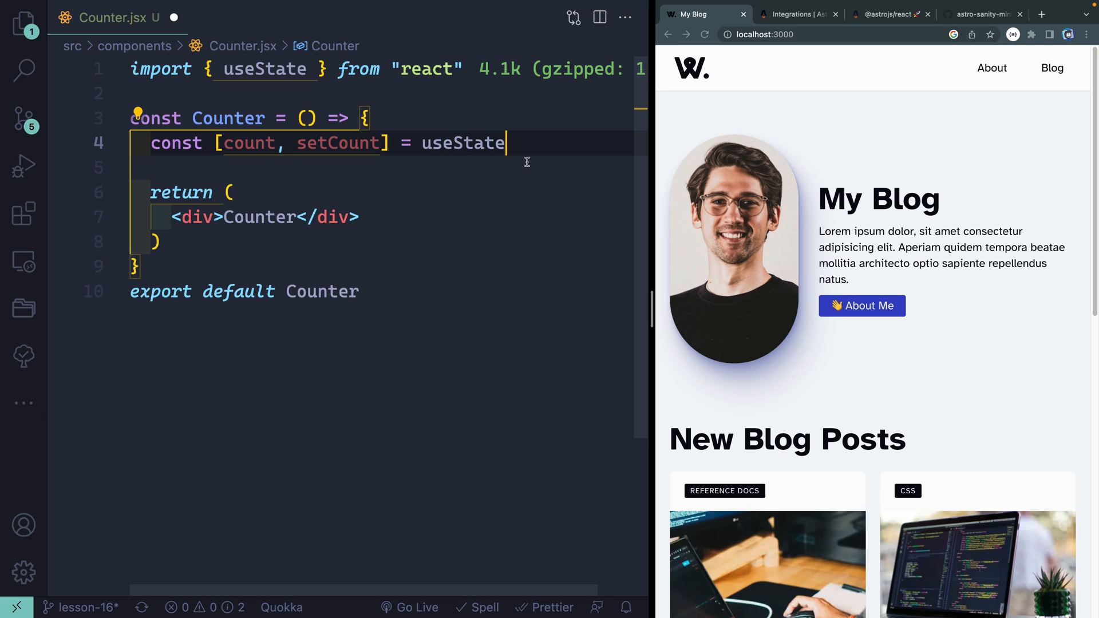
type(";")
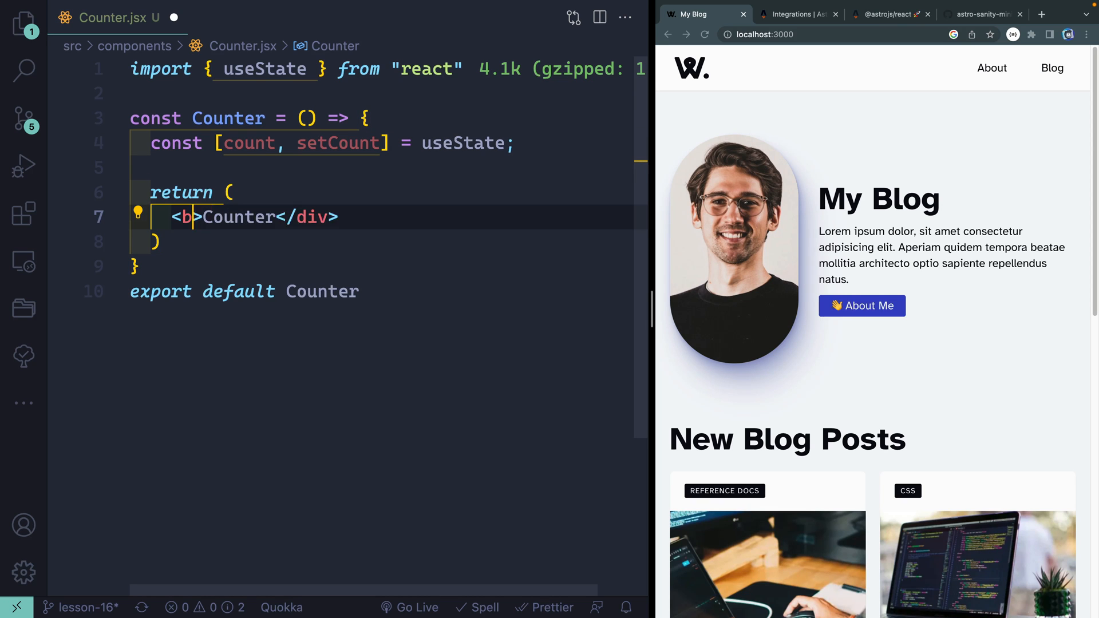
type("onClick={() =")
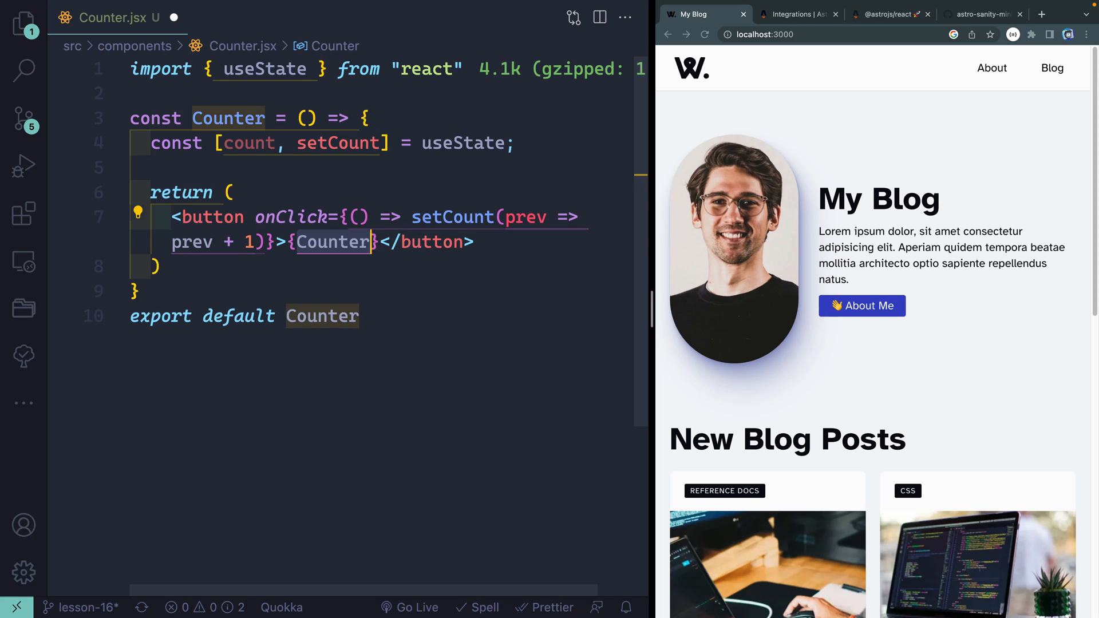
type("count")
type("f")
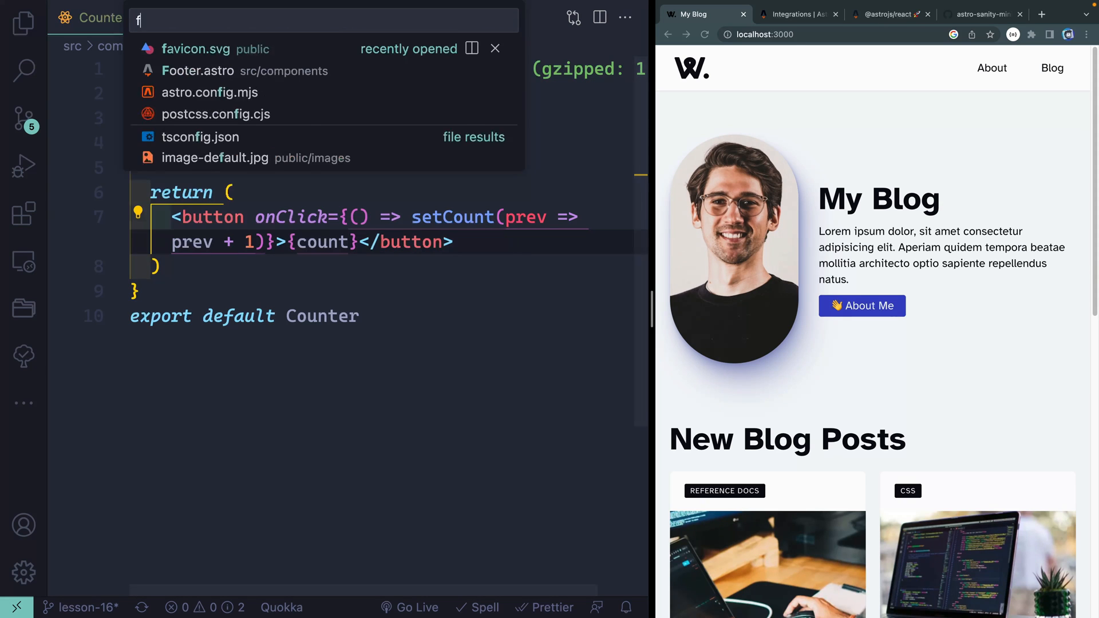
Step: In Footer.astro, add a self-closing <Counter /> below the copyright line
left_click(197, 70)
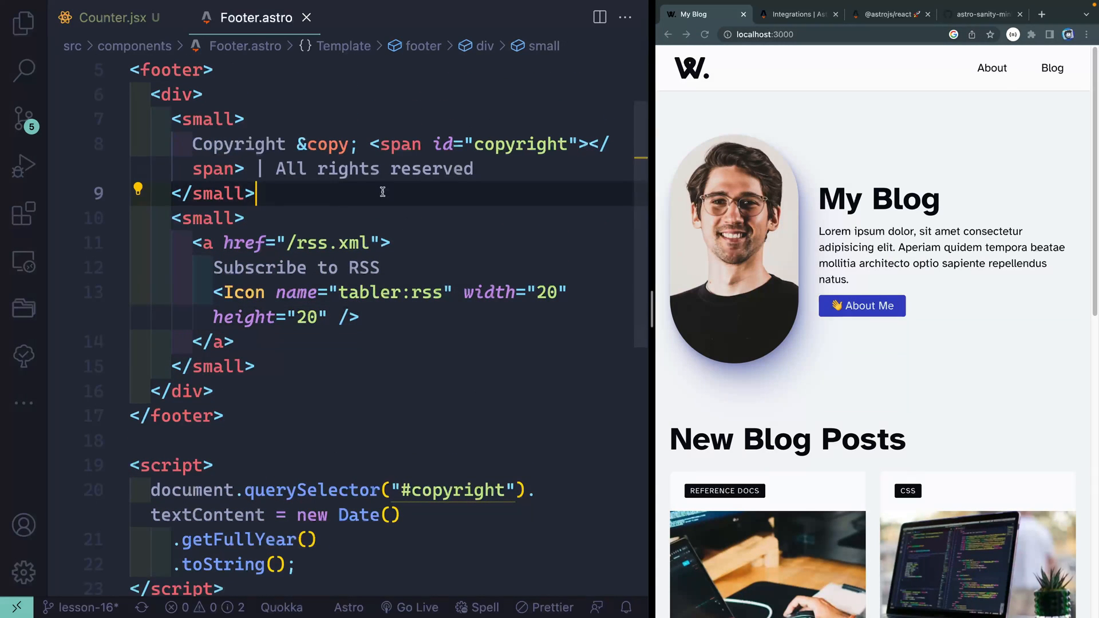
type("<Counter")
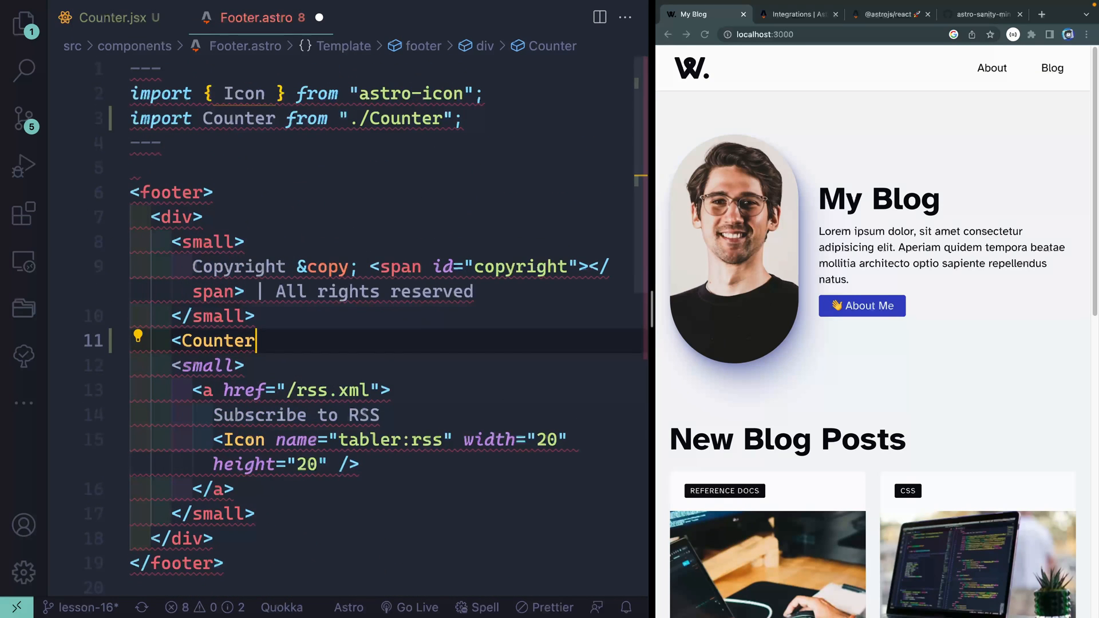
type("/?")
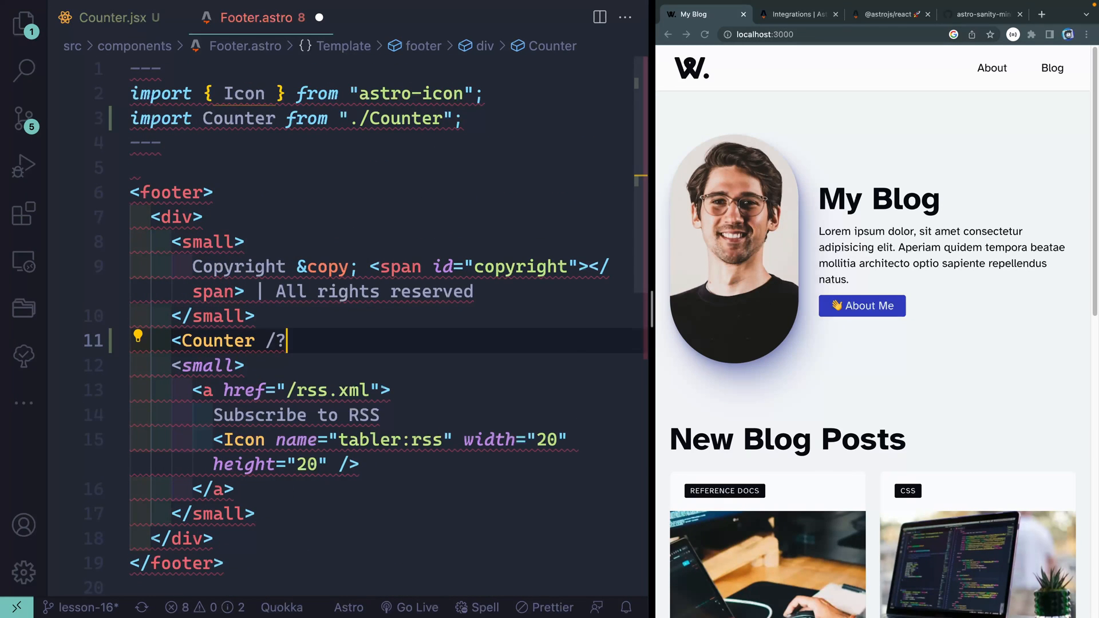
type(">")
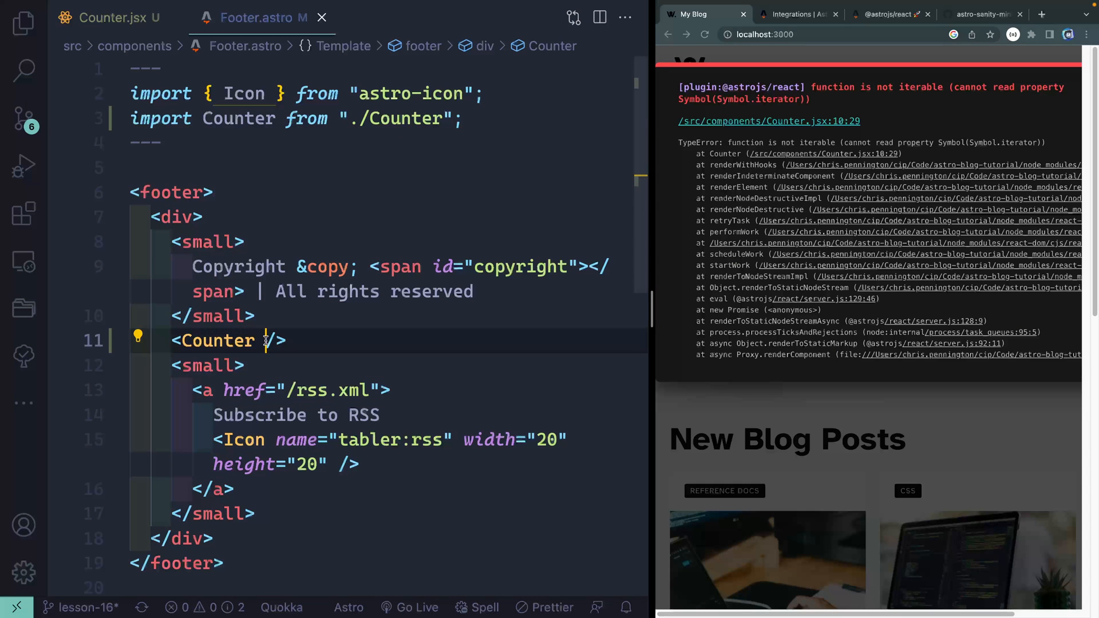
Step: In Counter.jsx, give the count state an initial value with useState(0)
left_click(109, 17)
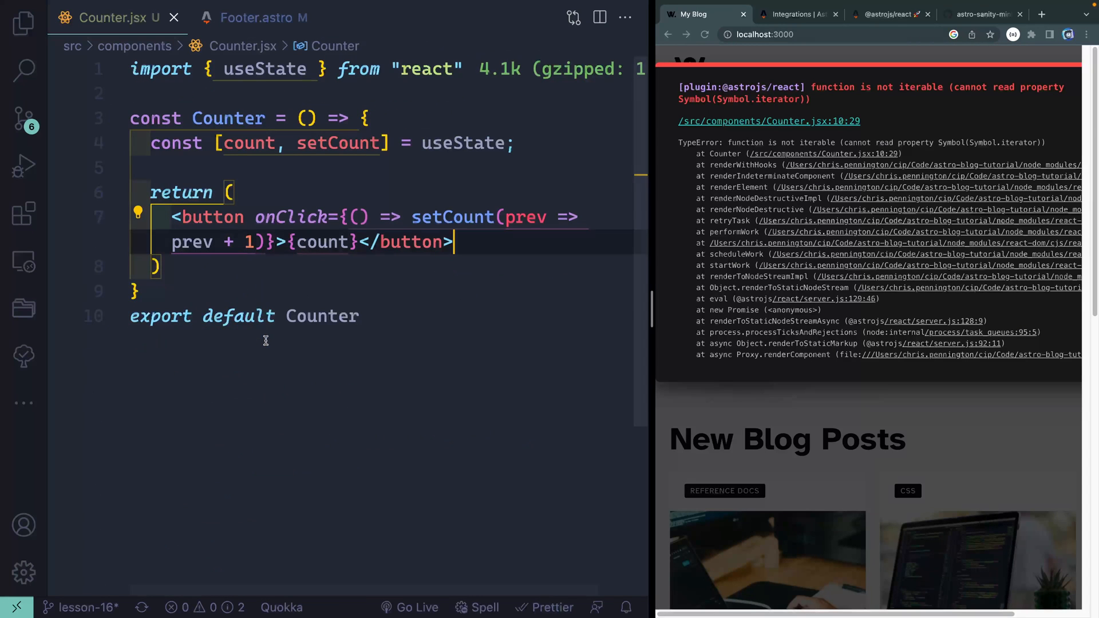
double_click(465, 143)
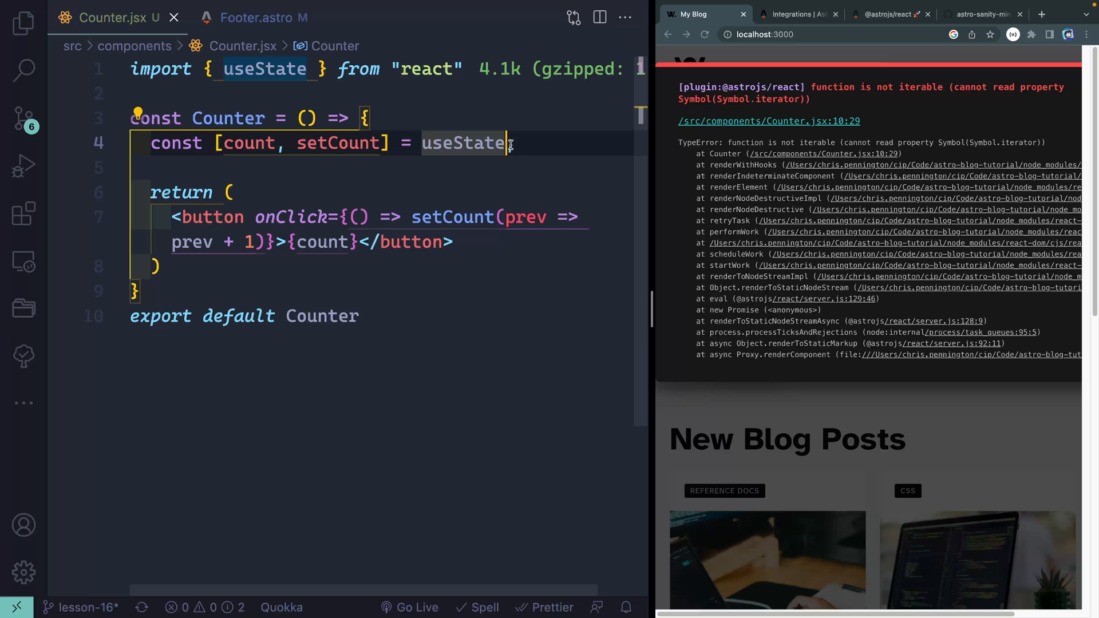
type("(0);")
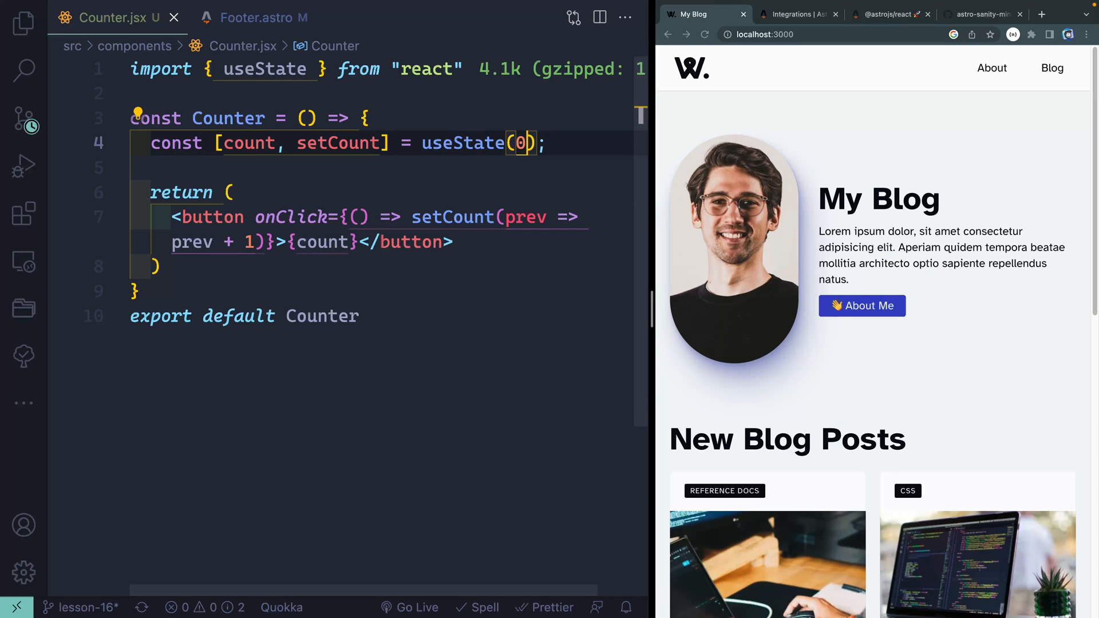
Step: Scroll to the blog footer, click the counter (it stays at 0), and return to the React docs
scroll("down", 3)
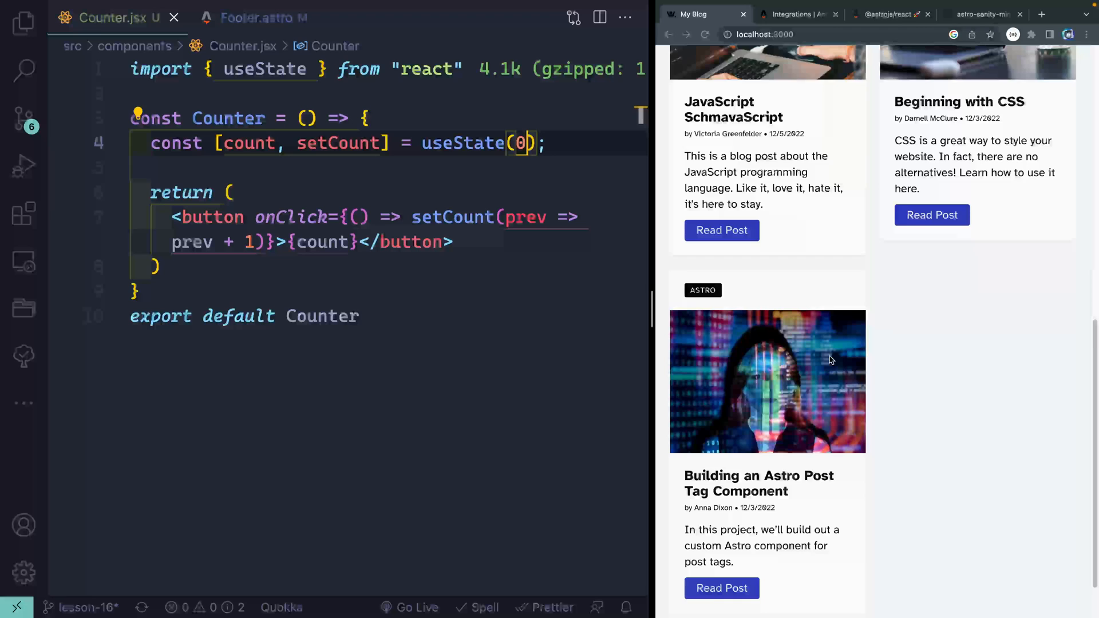
scroll("down", 3)
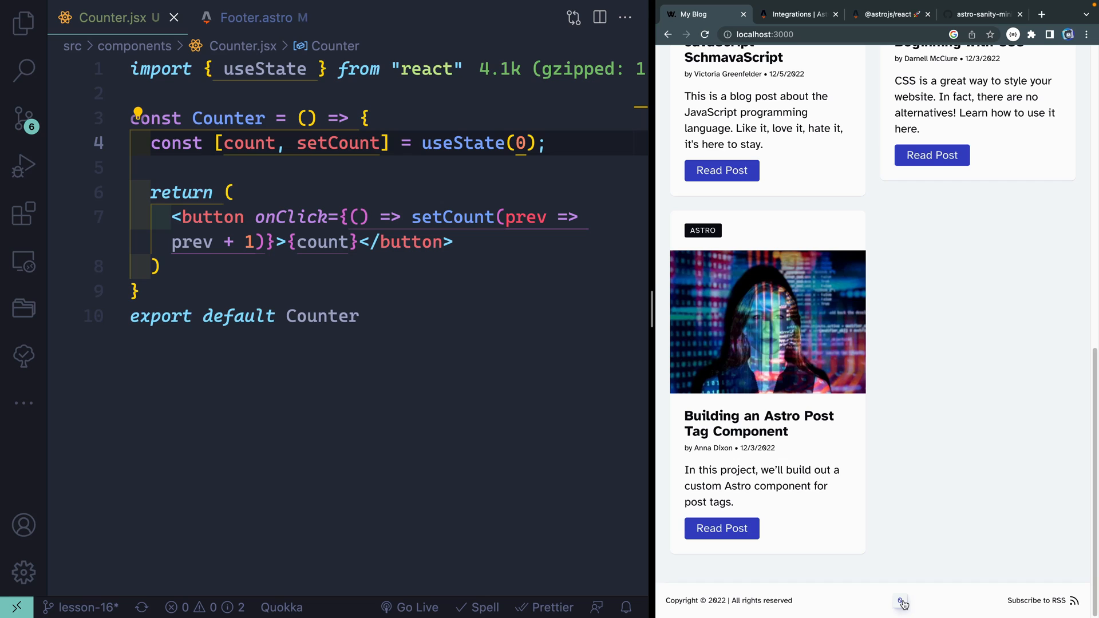
left_click(902, 600)
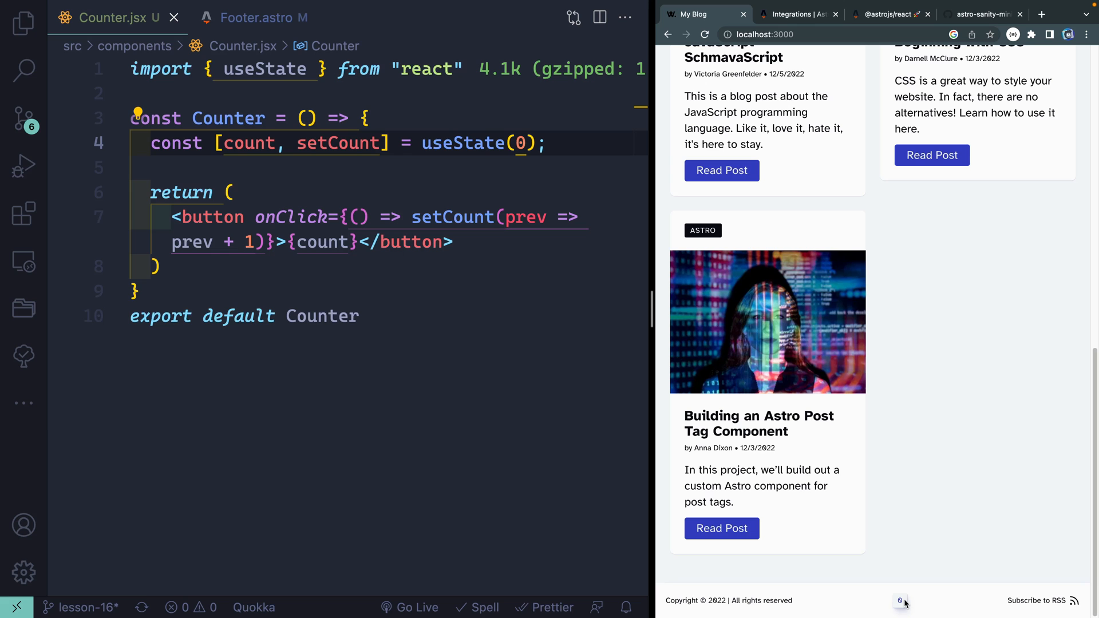
left_click(886, 13)
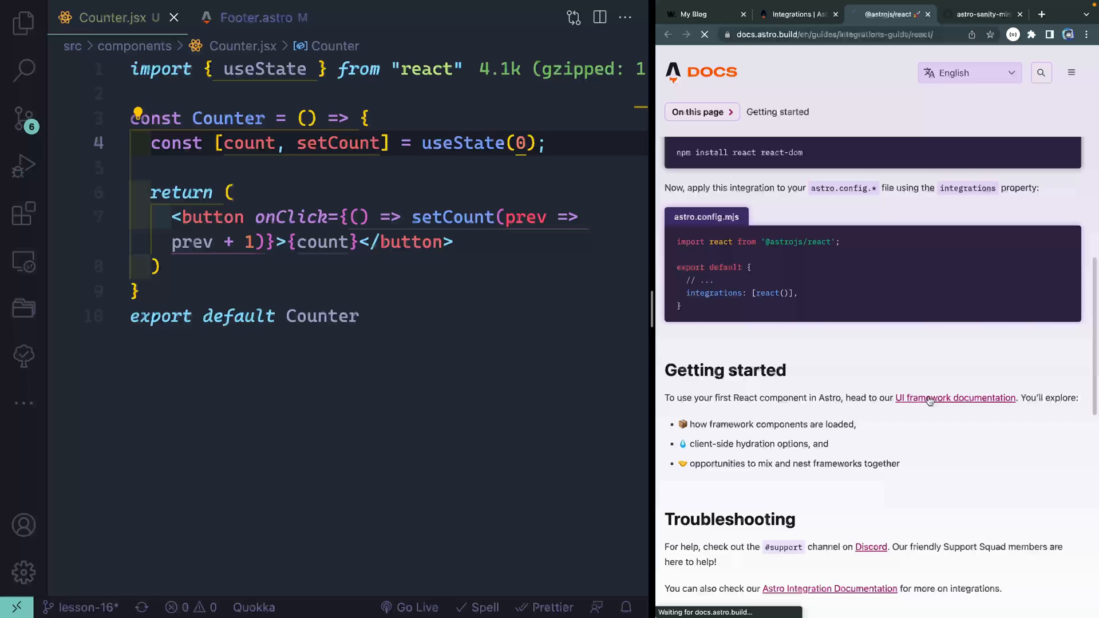
Step: Open the UI framework docs and scroll to Hydrating Interactive Components with client:load and client:visible
left_click(954, 397)
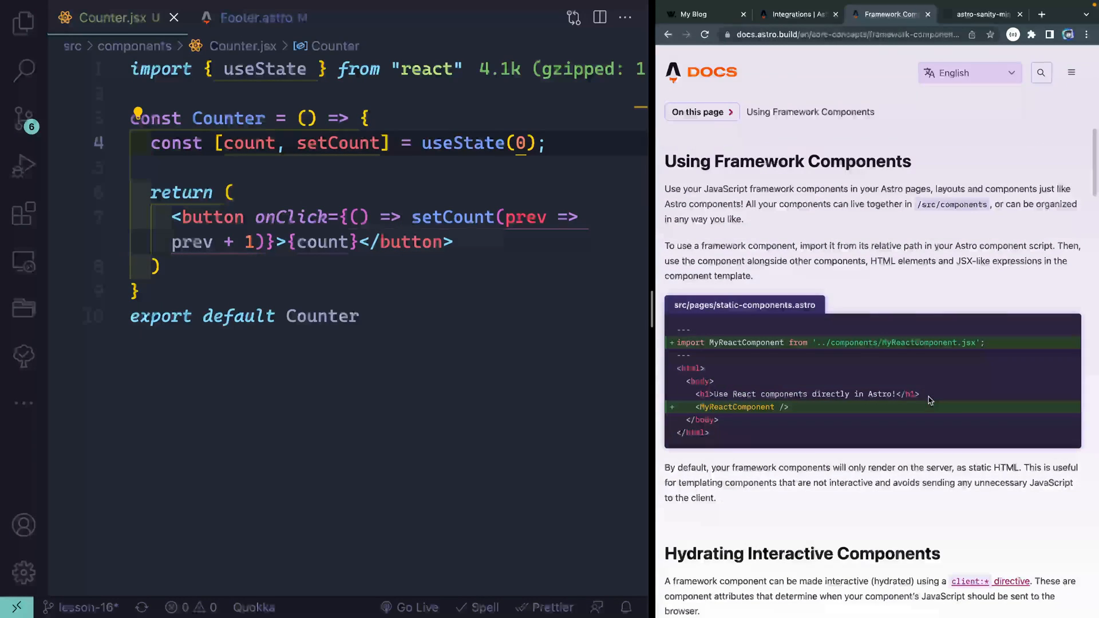
scroll("down", 3)
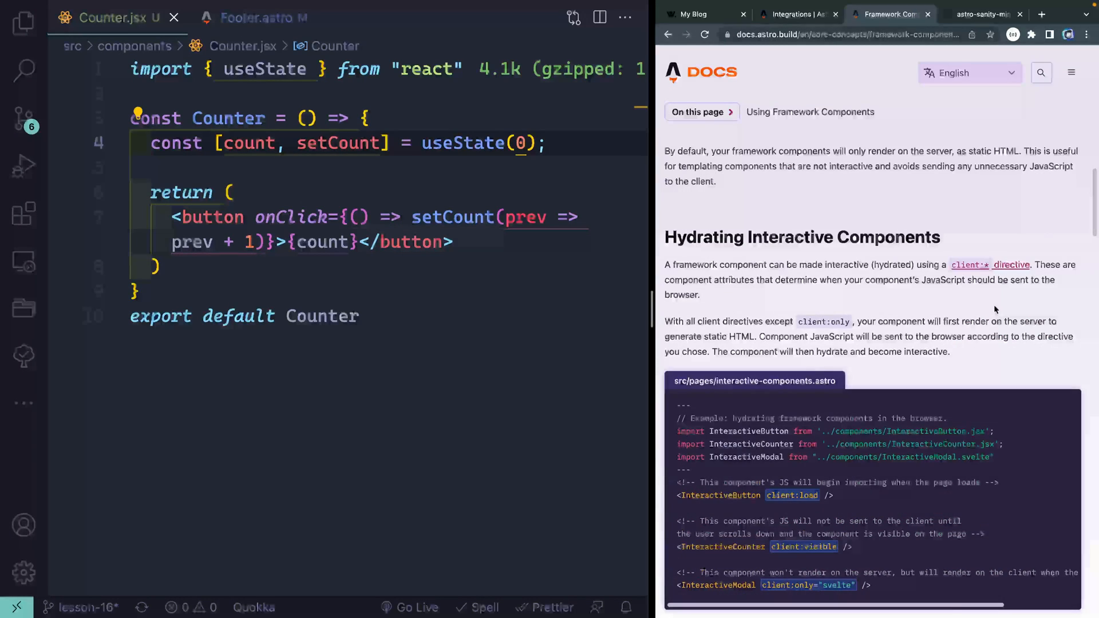
scroll("down", 3)
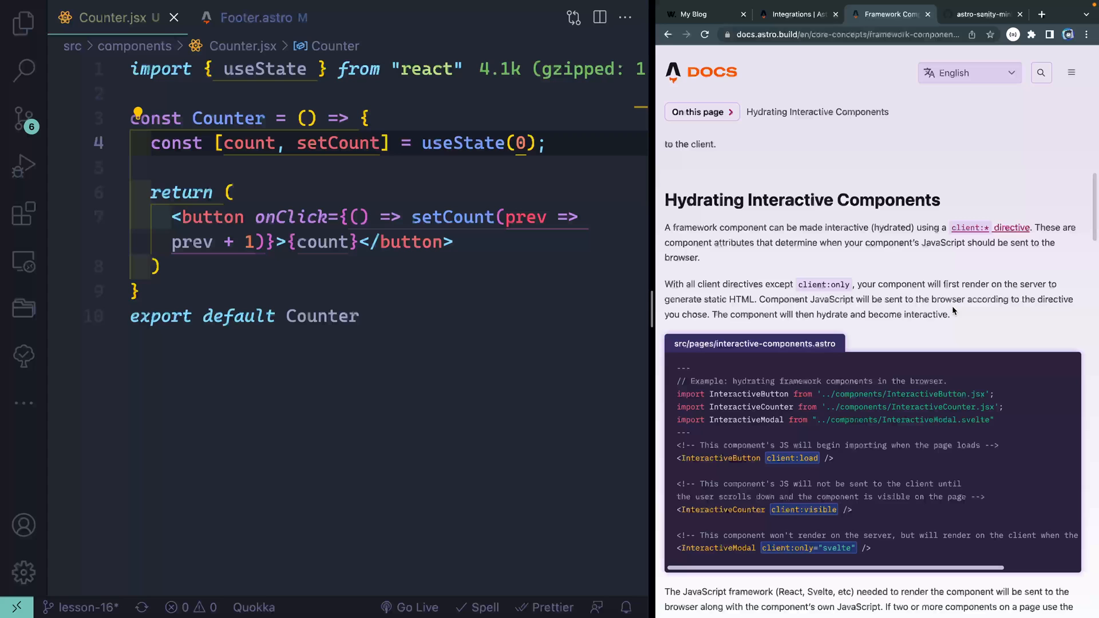
scroll("down", 3)
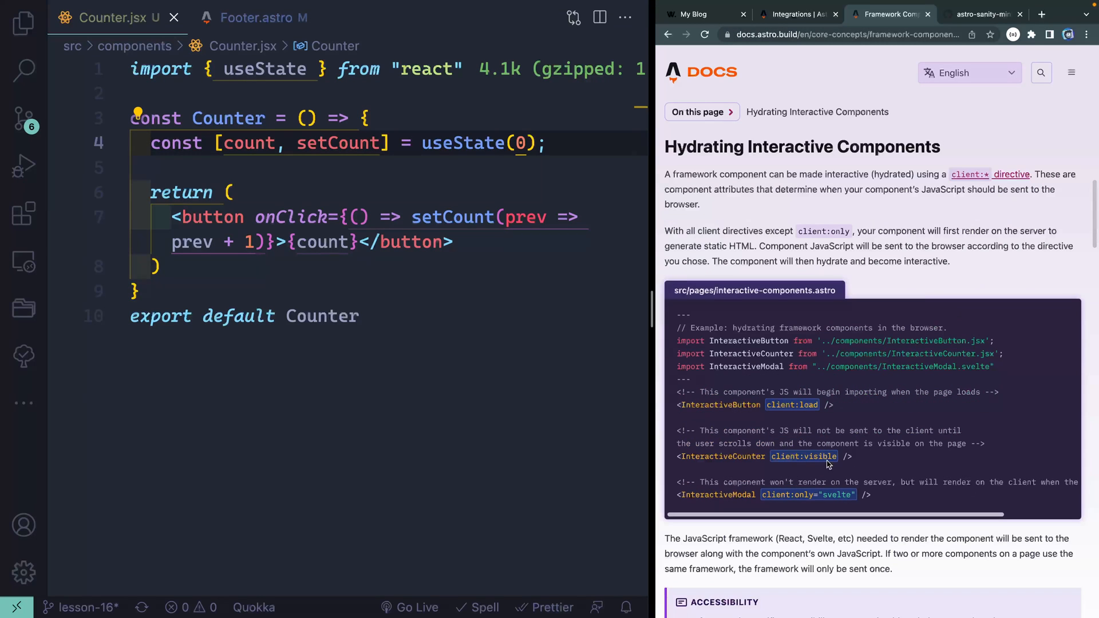
mouse_move(820, 405)
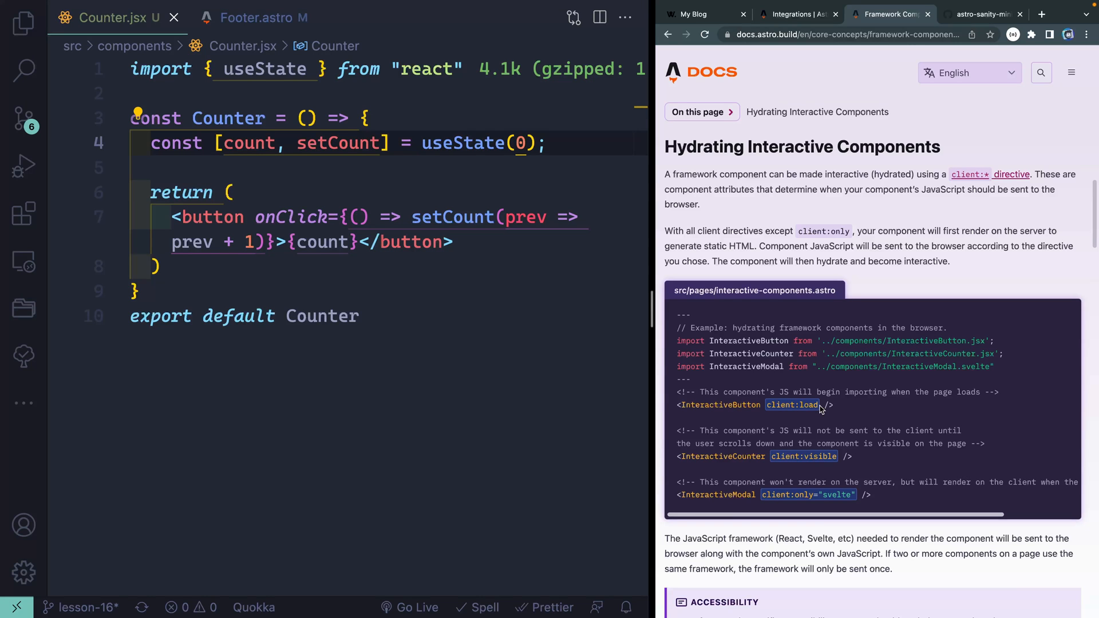
scroll("left", 3)
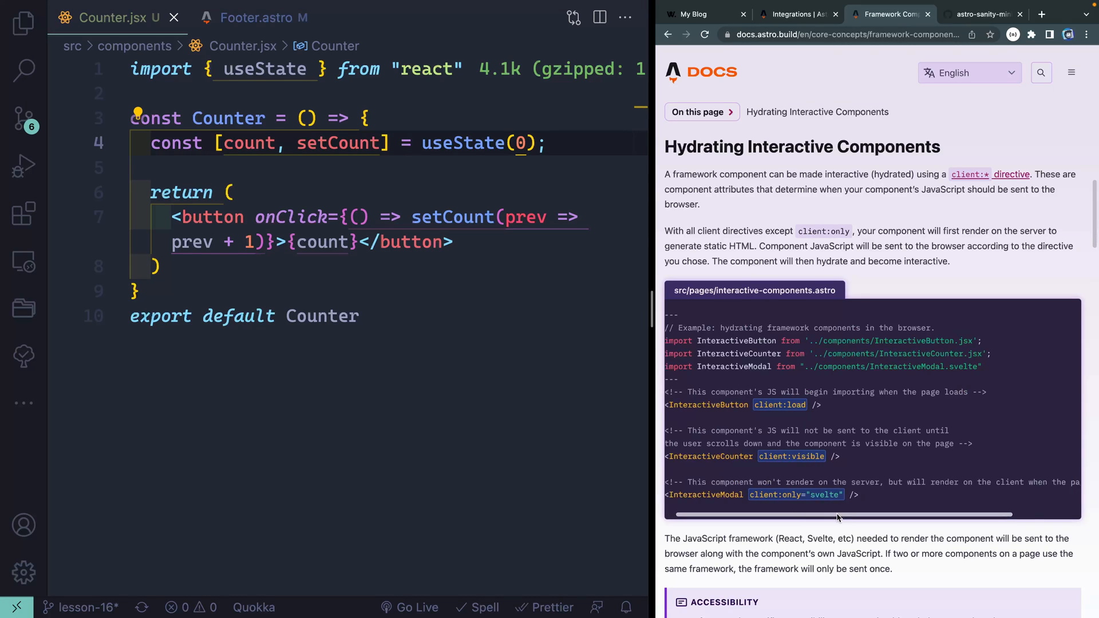
scroll("right", 3)
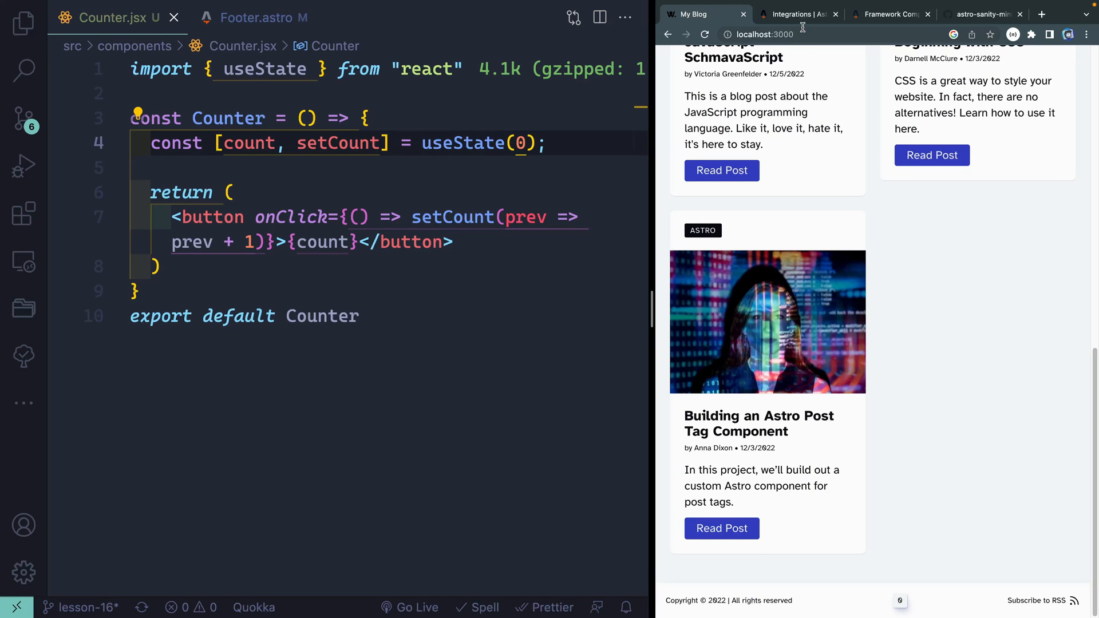
mouse_move(797, 14)
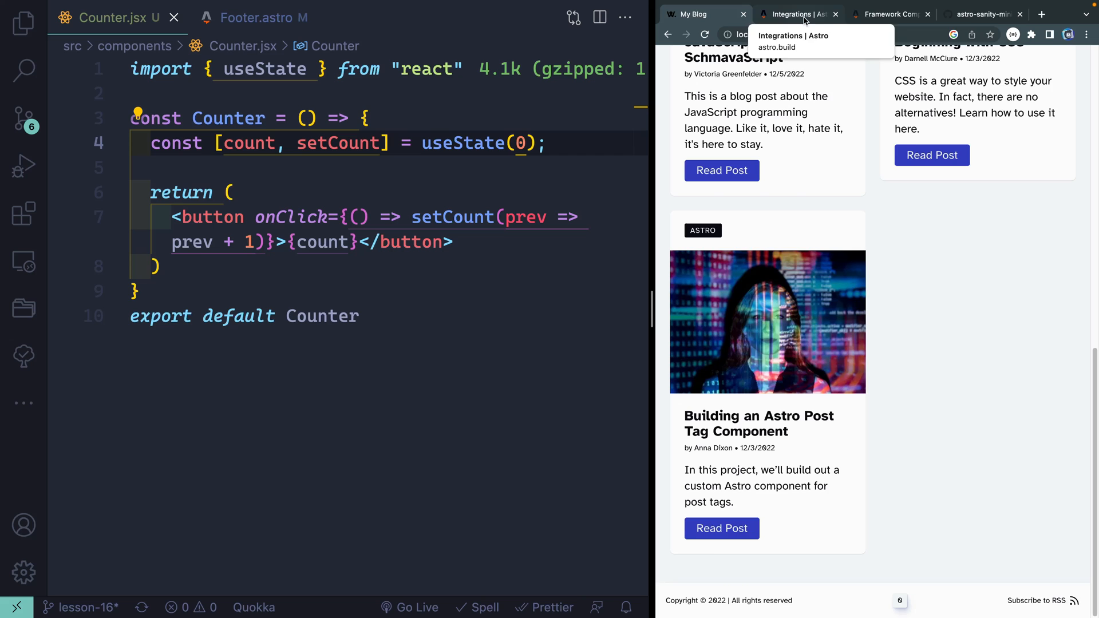
left_click(890, 13)
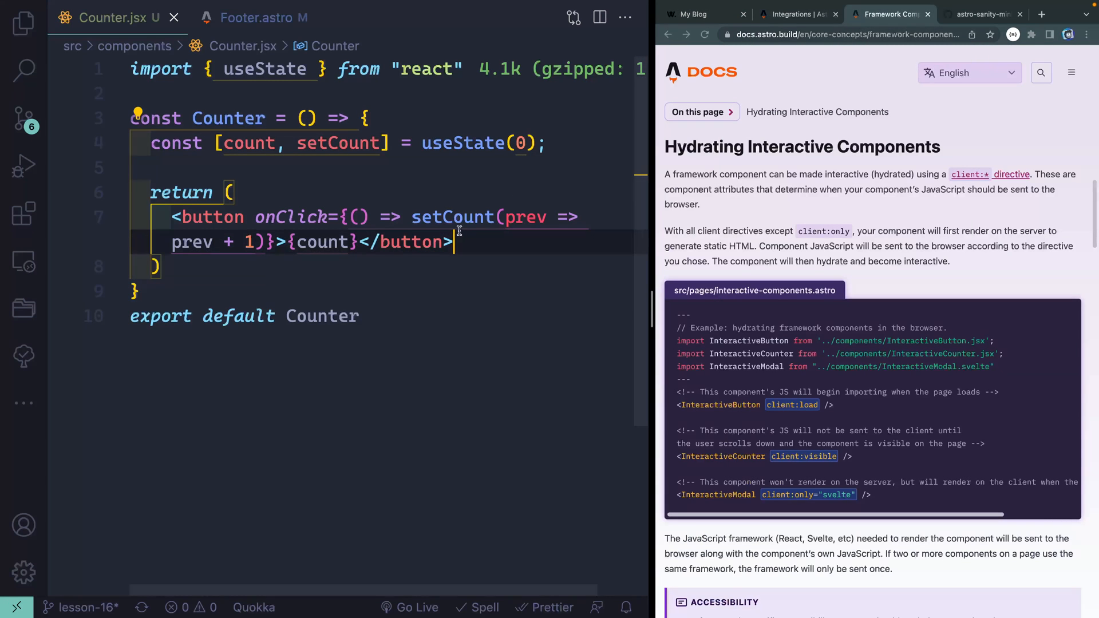
Step: Add client:load to the footer Counter, then switch to the blog page and open DevTools
left_click(253, 18)
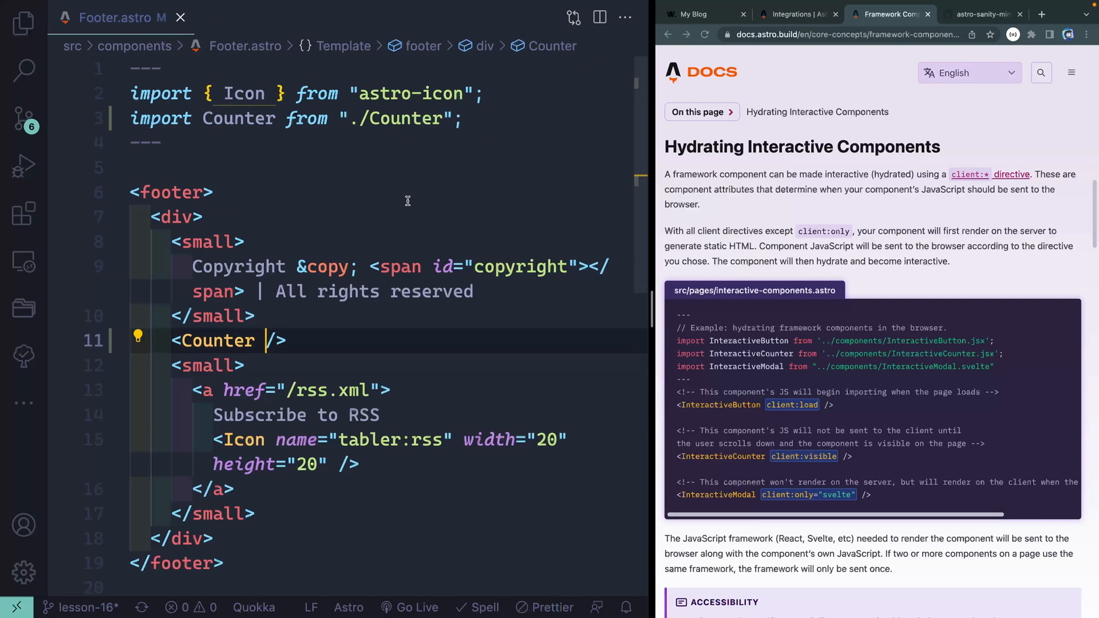
mouse_move(213, 341)
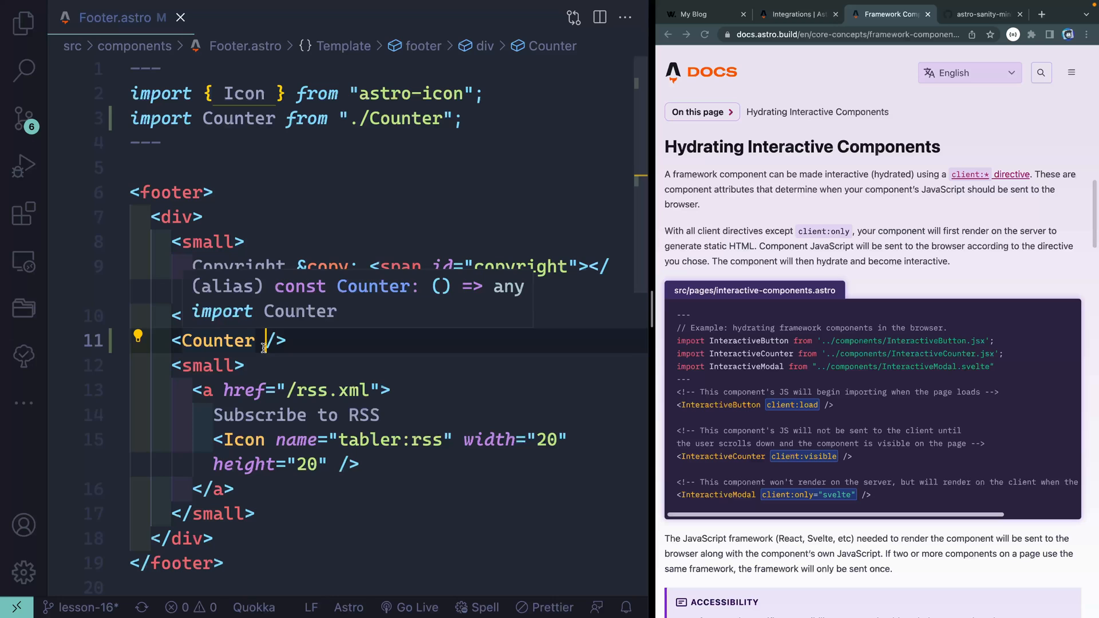
type("client:load")
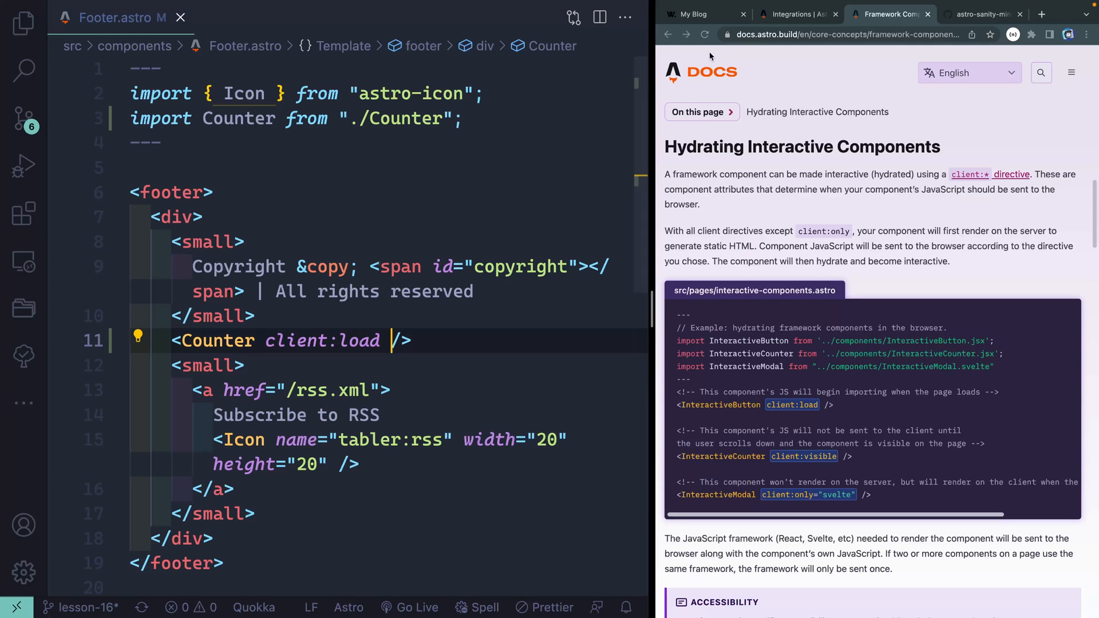
left_click(699, 13)
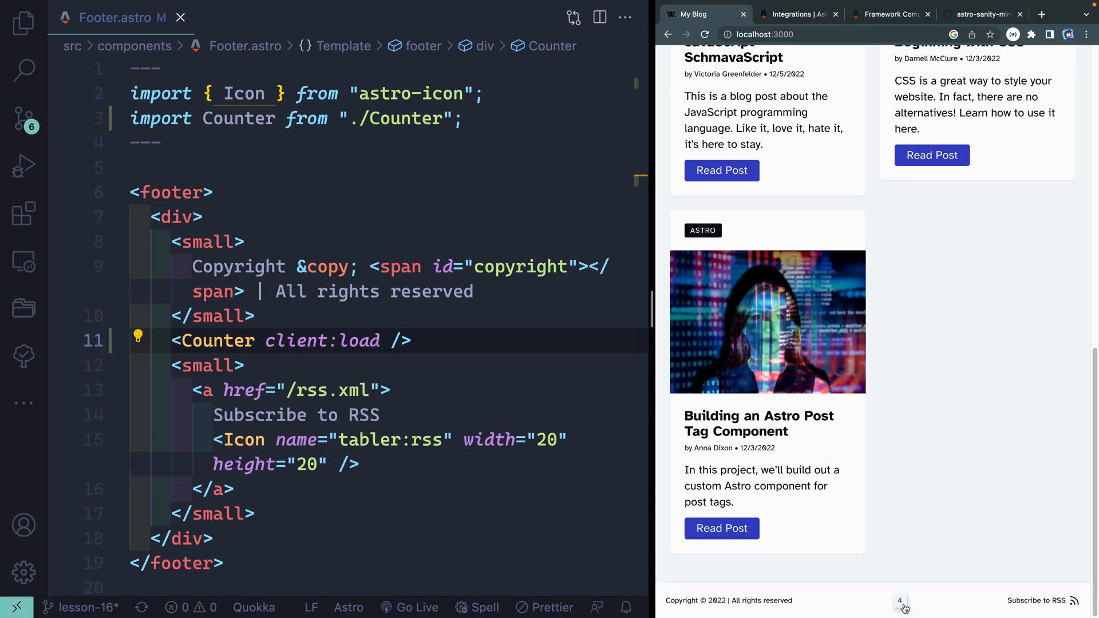
key("F12")
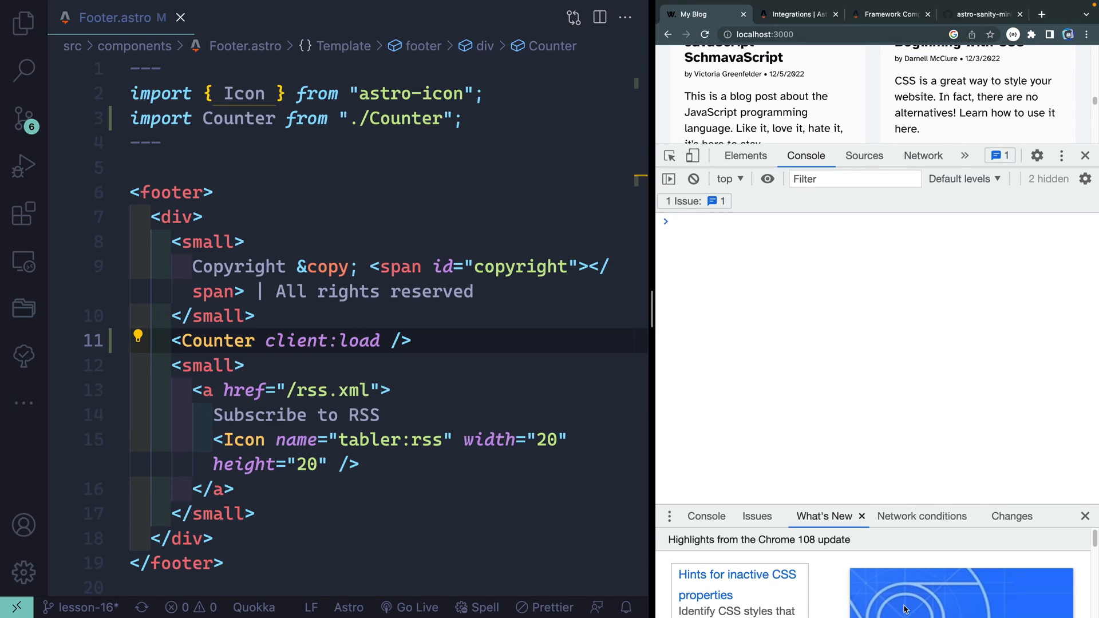
Step: Watch the Network panel while scrolling to the footer and clicking the counter up to 5
left_click(922, 155)
type("visible")
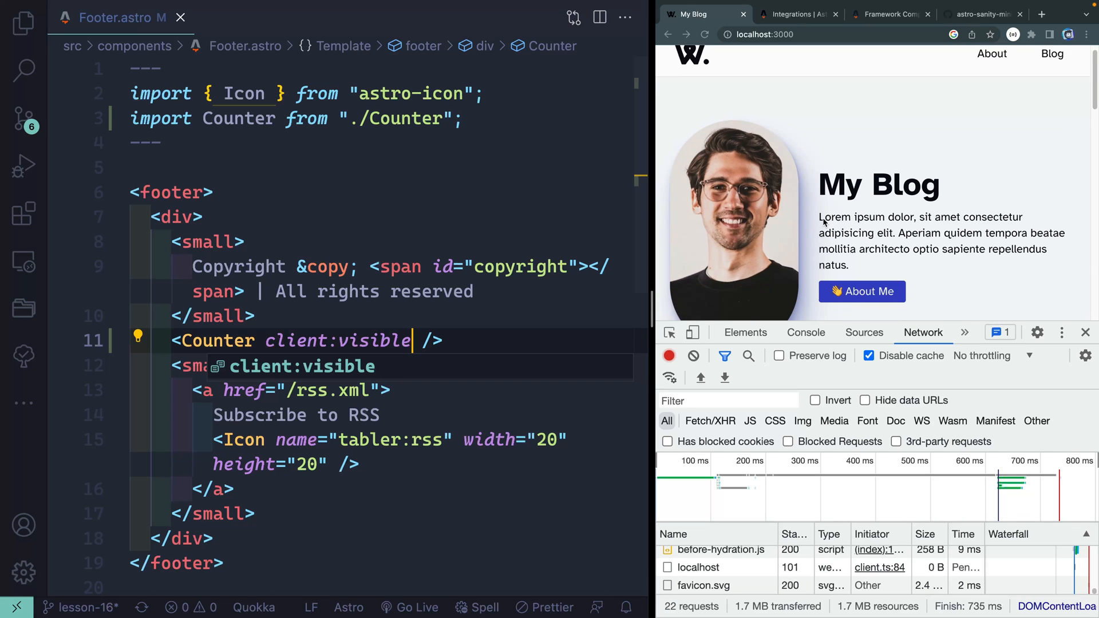
scroll("down", 3)
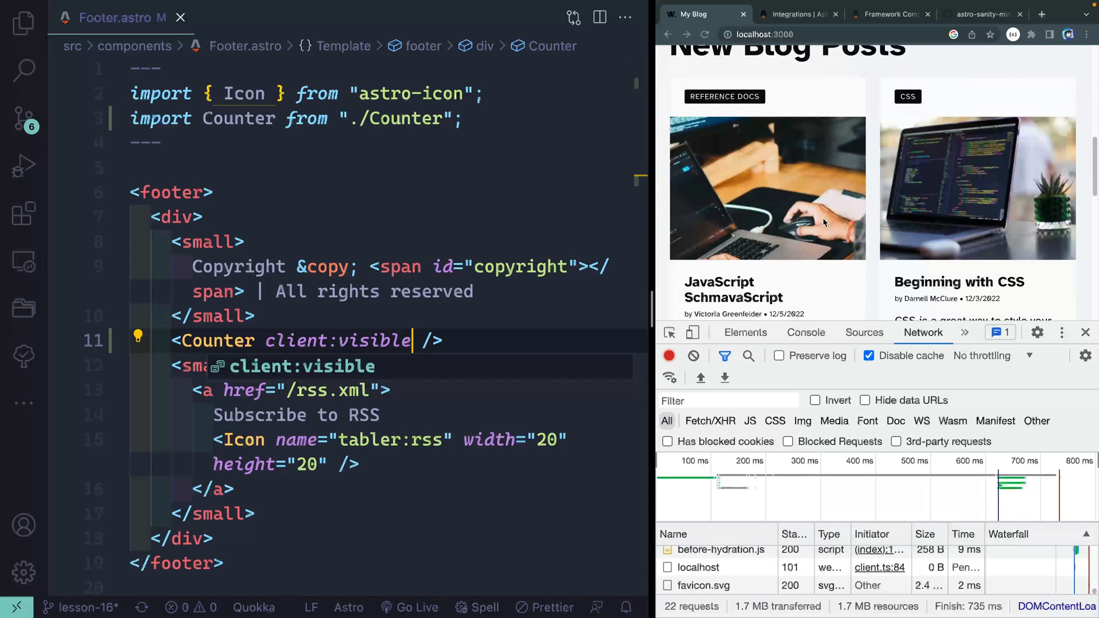
scroll("down", 3)
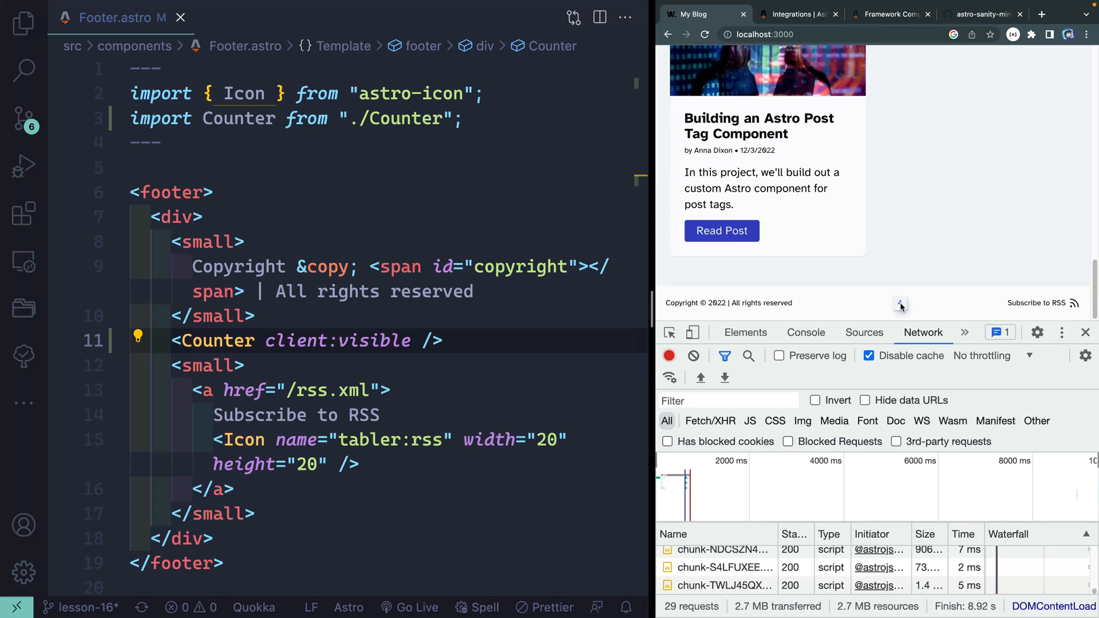
left_click(900, 303)
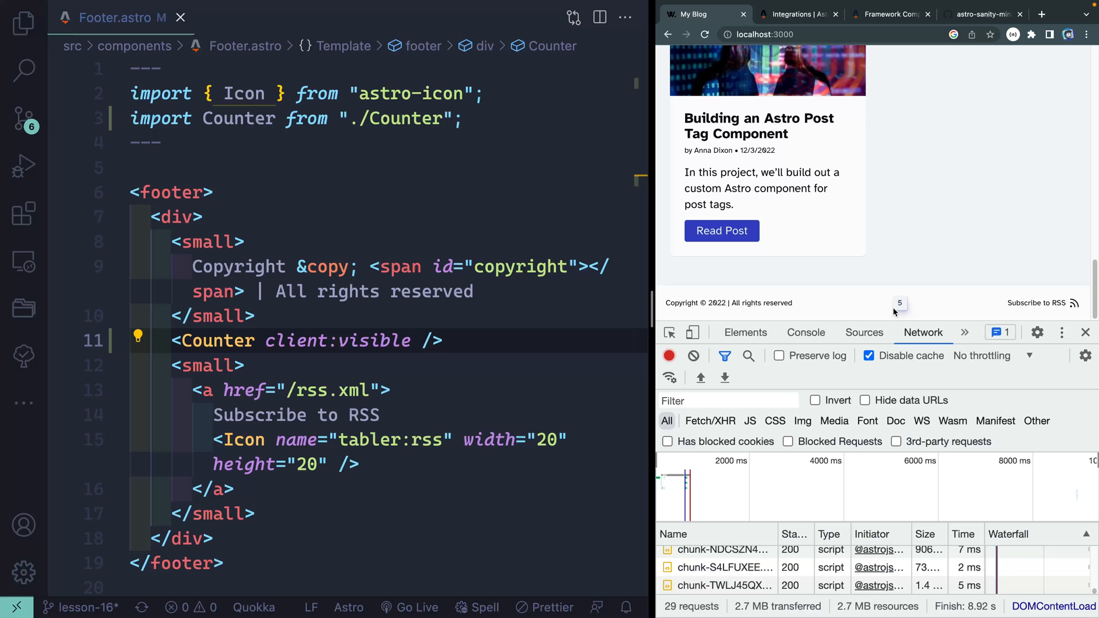
mouse_move(721, 231)
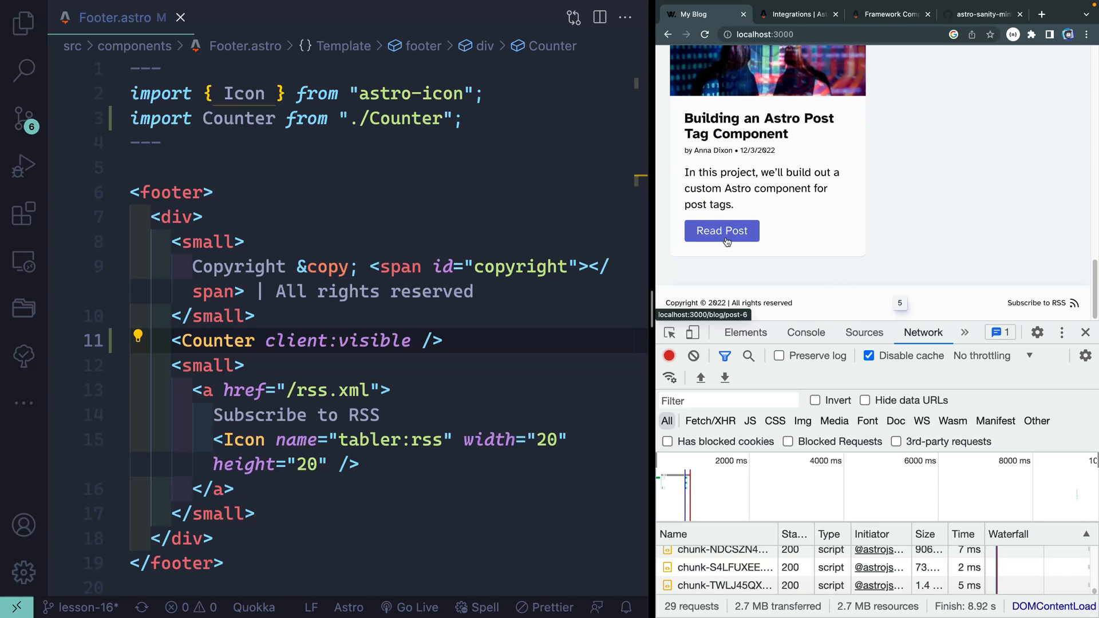
Step: Open the Astro post tag article, try the footer counter, then view the starter repo on GitHub
left_click(720, 231)
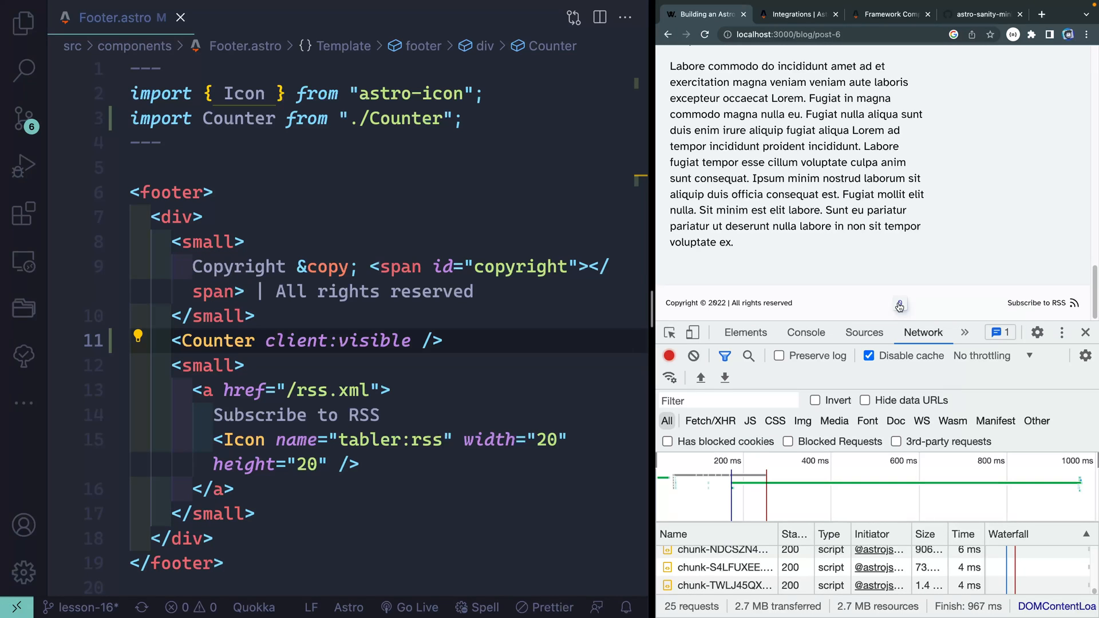
left_click(890, 14)
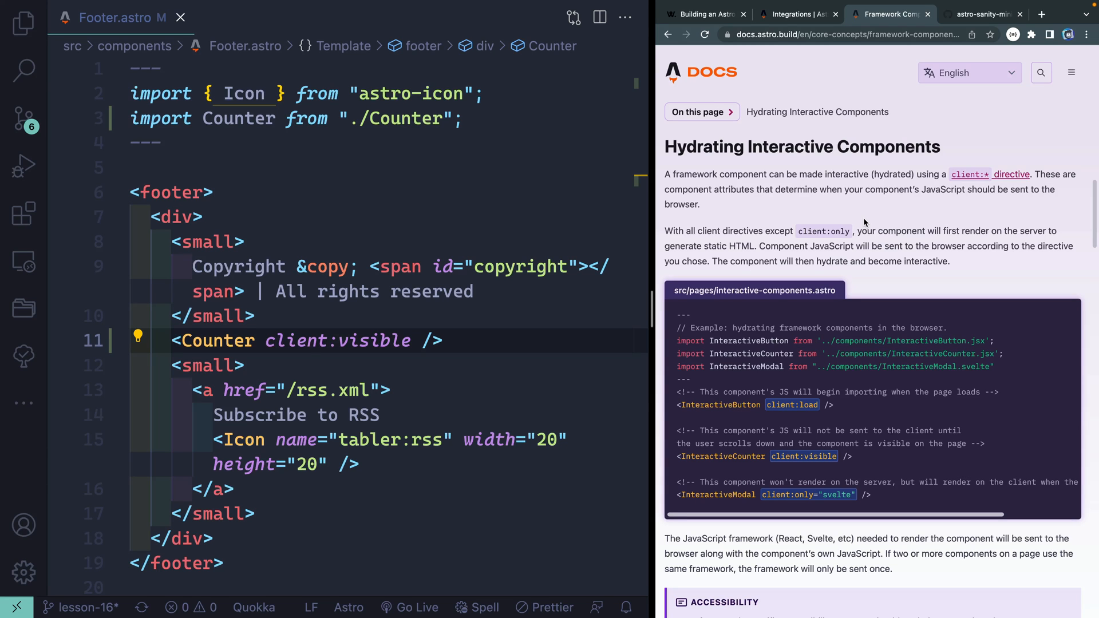
left_click(962, 14)
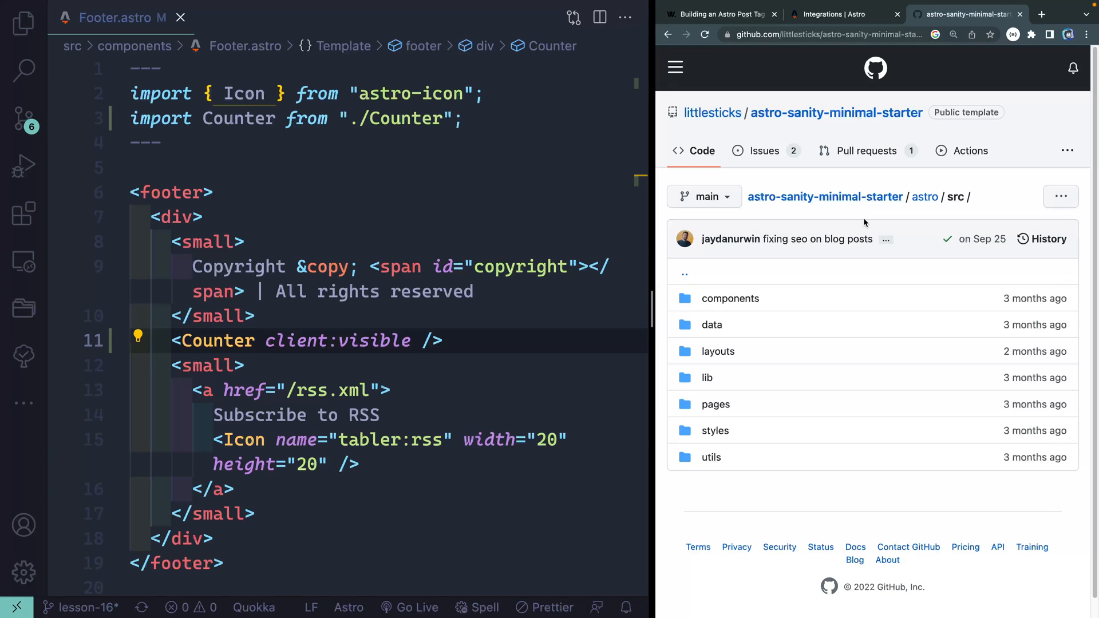
Step: Open the Tailwind integration docs from the Astro integrations listing and read the setup instructions
left_click(831, 13)
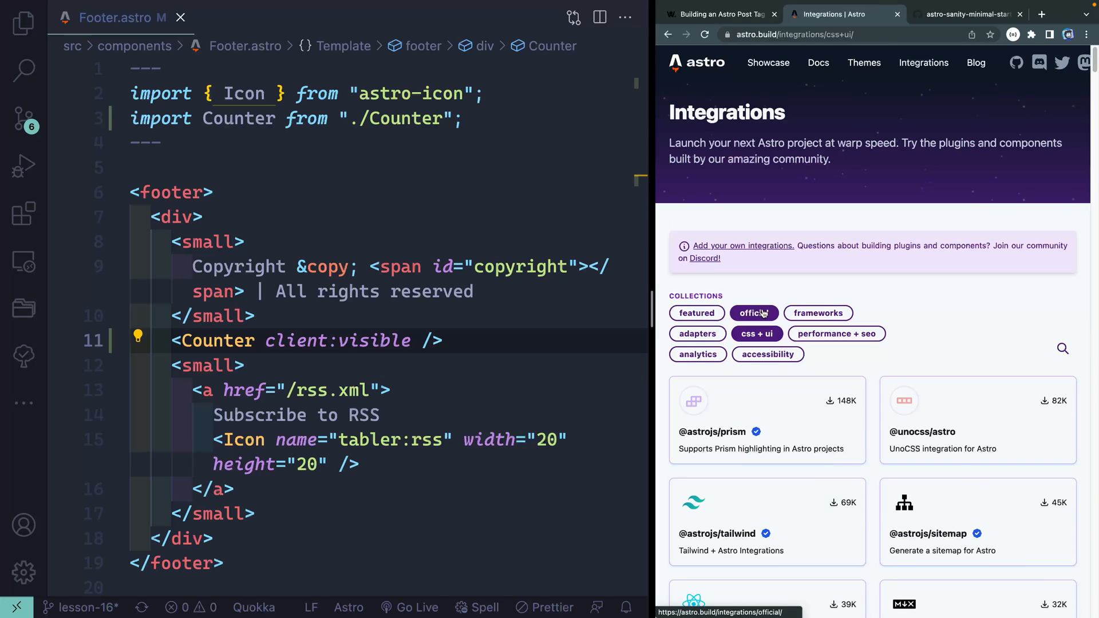
scroll("down", 3)
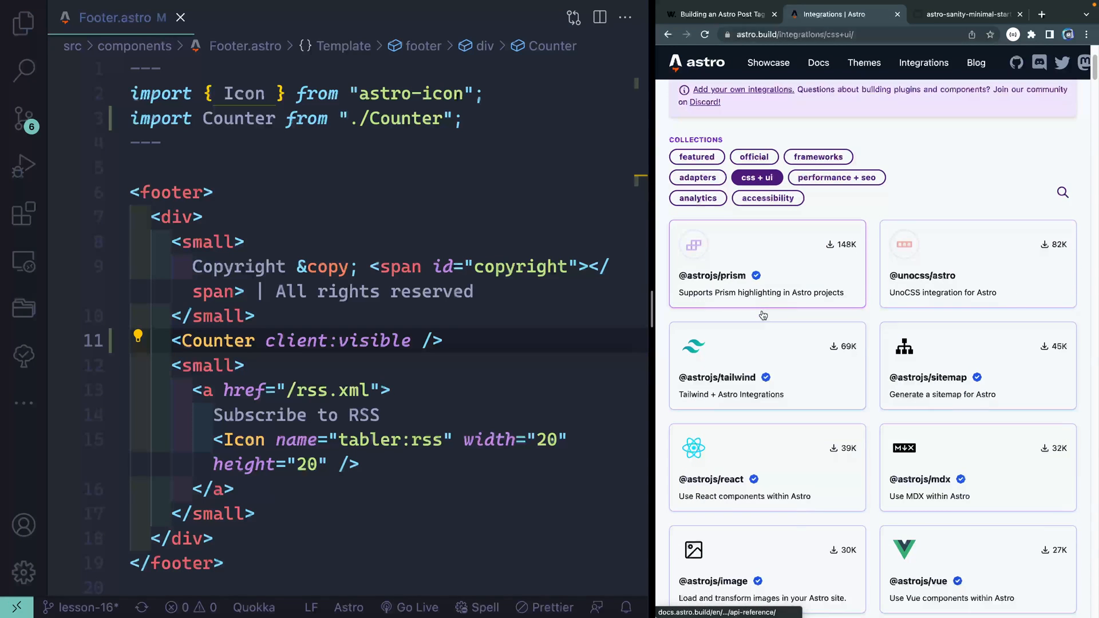
left_click(717, 377)
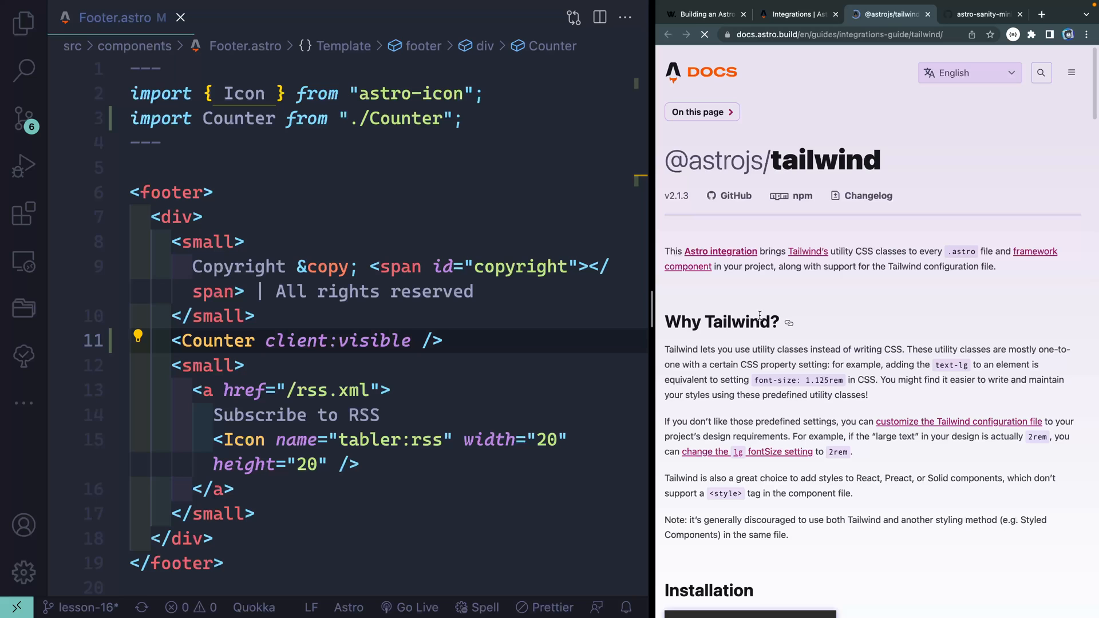
scroll("down", 3)
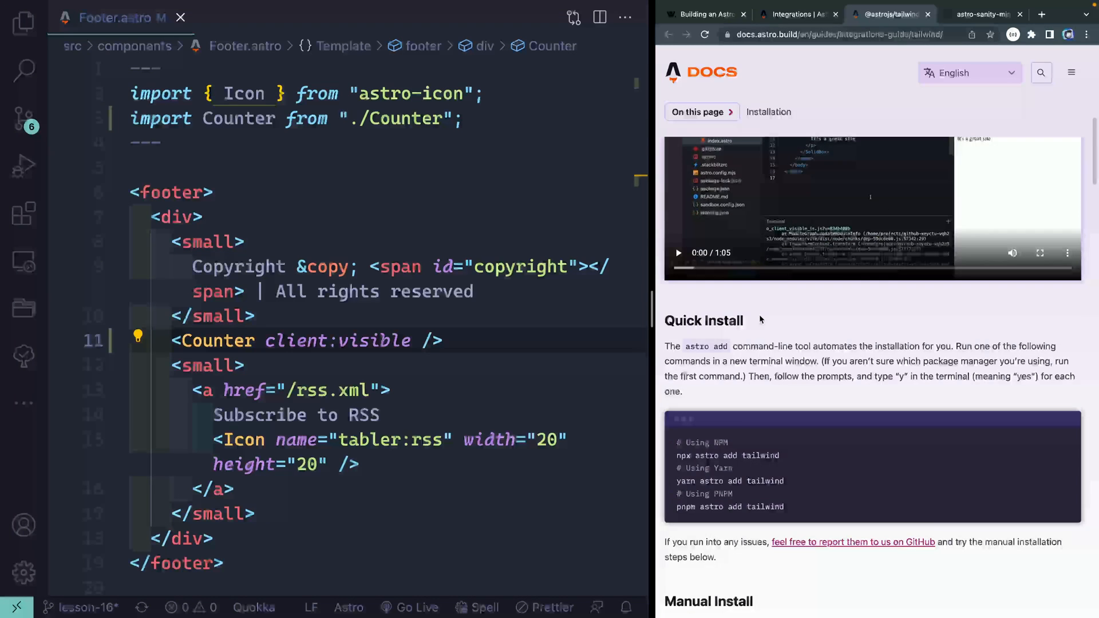
scroll("down", 3)
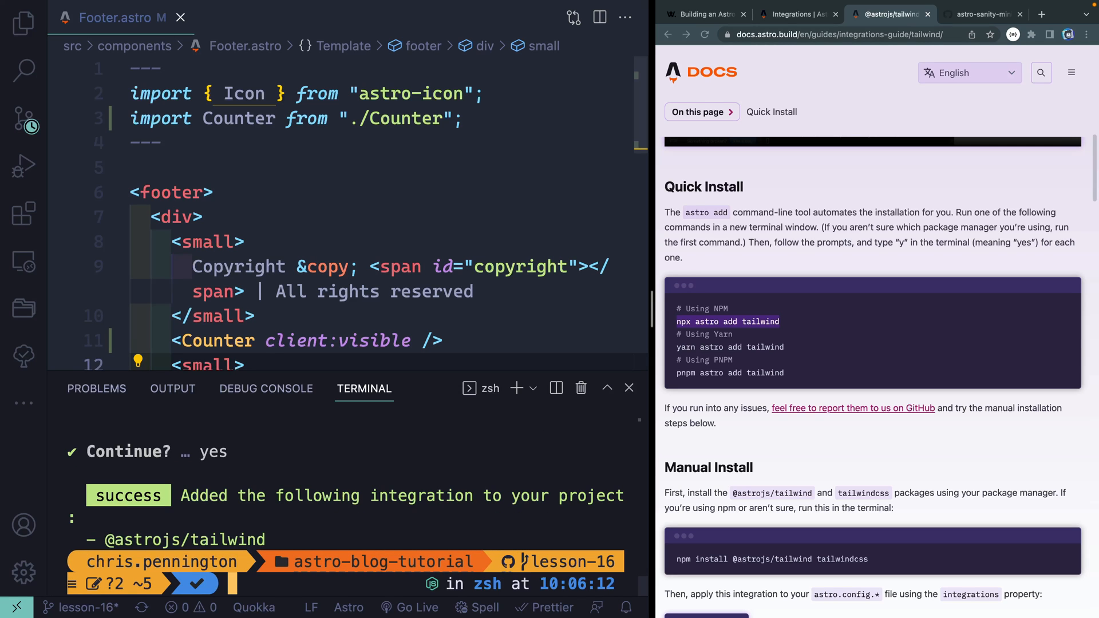
Step: Restart the dev server with npm run dev, expand src in the Explorer, and return to My Blog
type("npm run d")
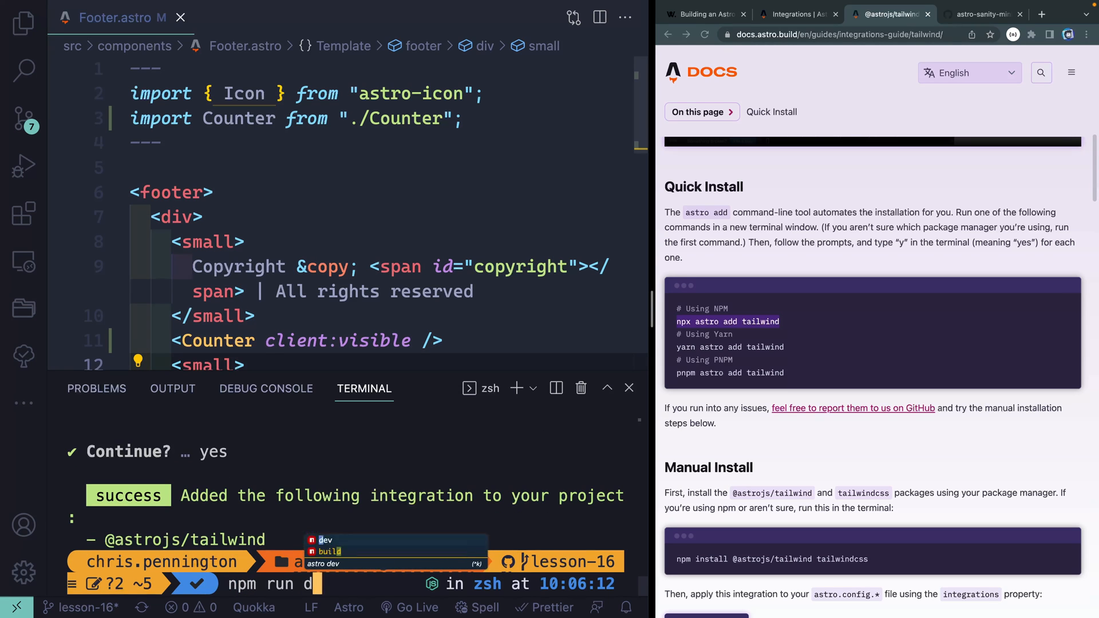
left_click(23, 23)
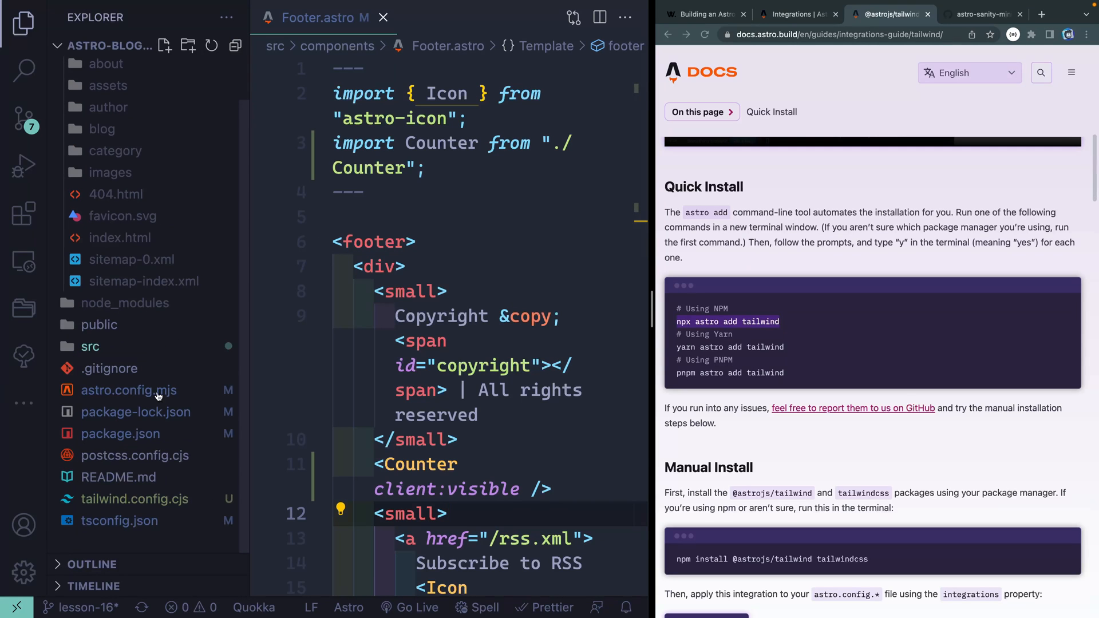
left_click(134, 498)
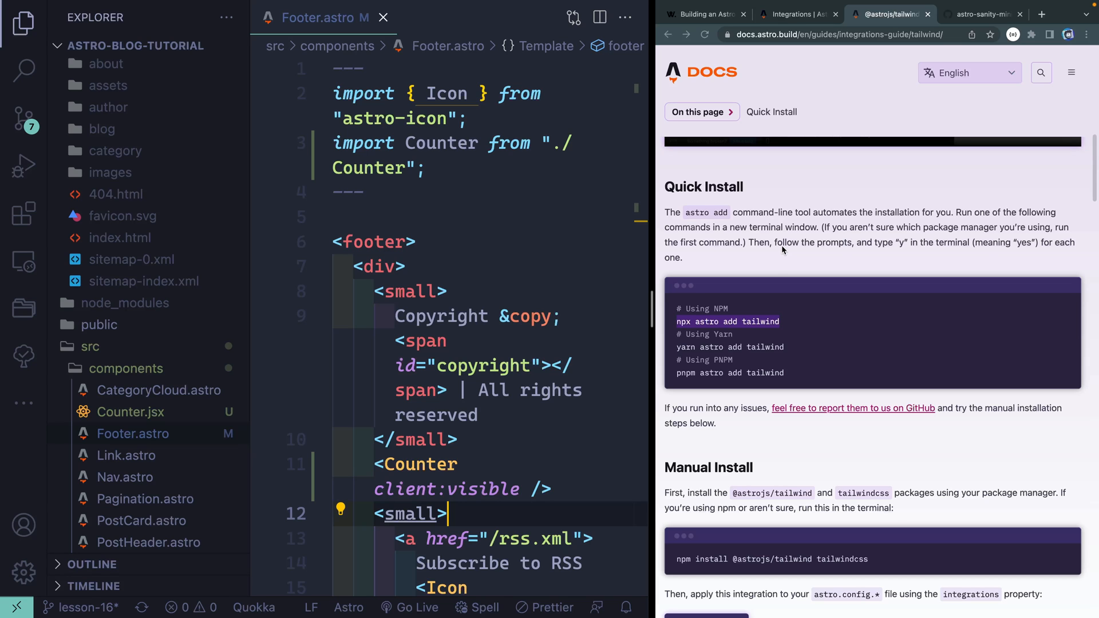
left_click(705, 13)
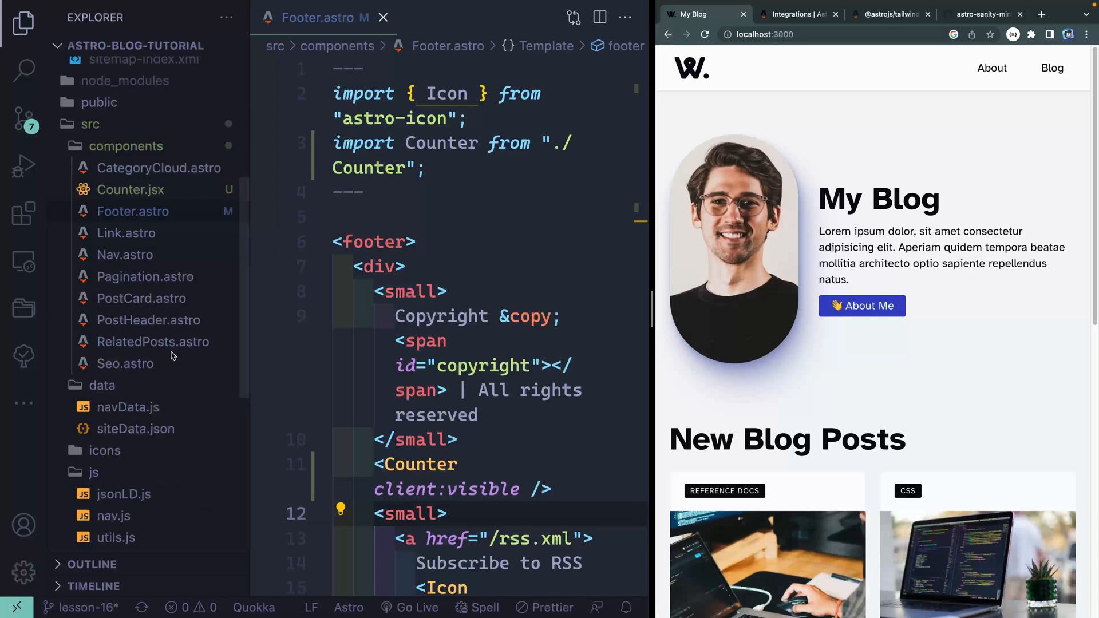
Step: Replace index.astro with a 'Hi, bob' paragraph styled text-3xl font-bold and preview it
scroll("down", 3)
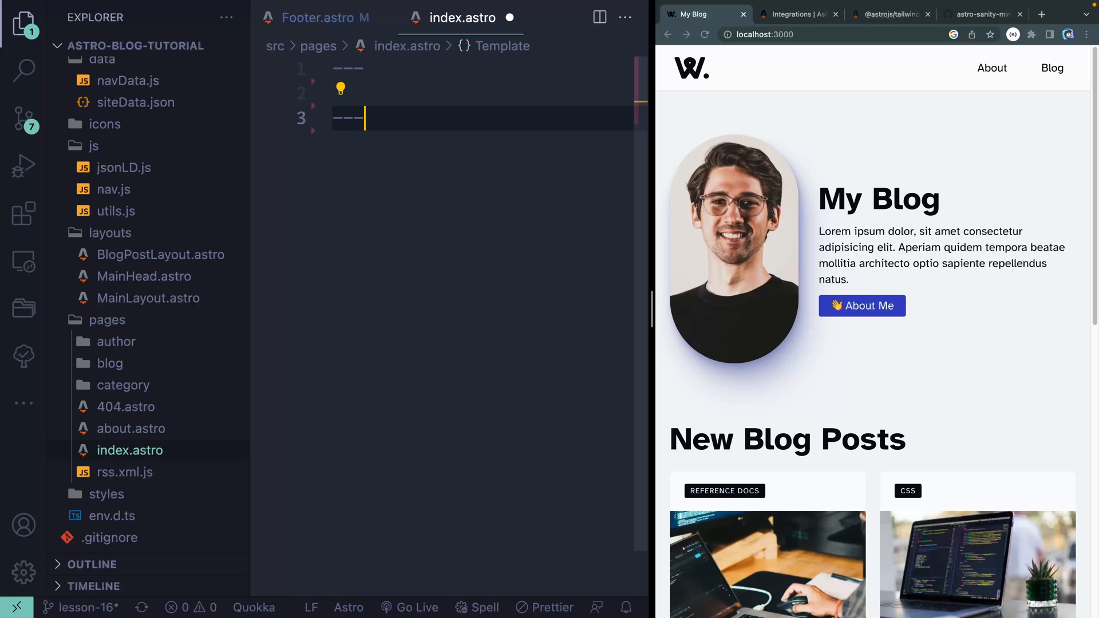
key("Enter")
type("<p>Hi, bob</p>")
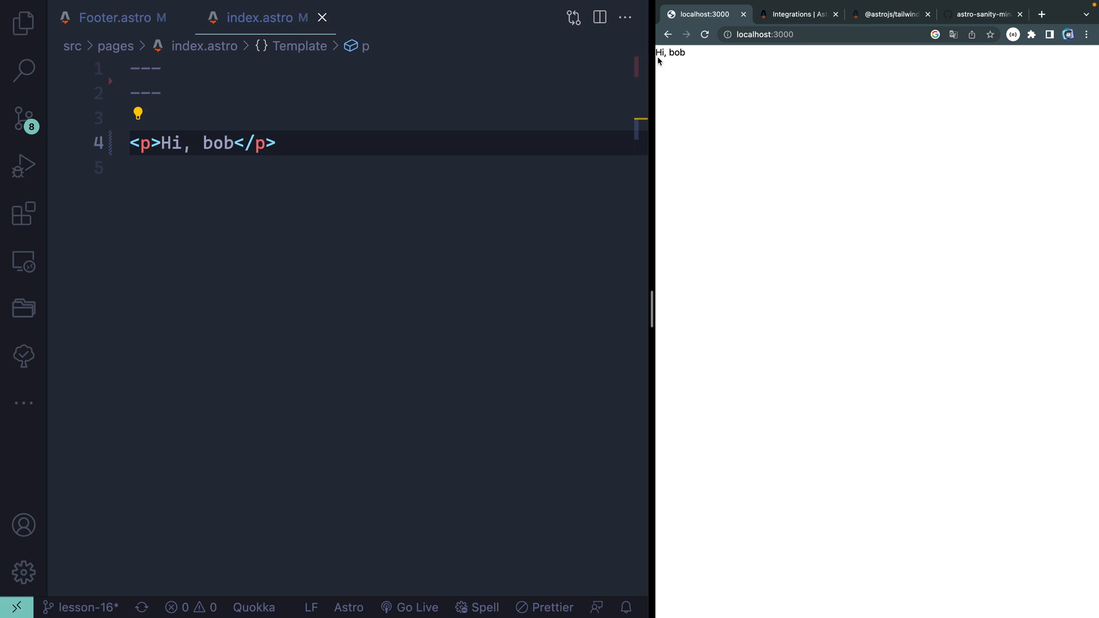
mouse_move(310, 167)
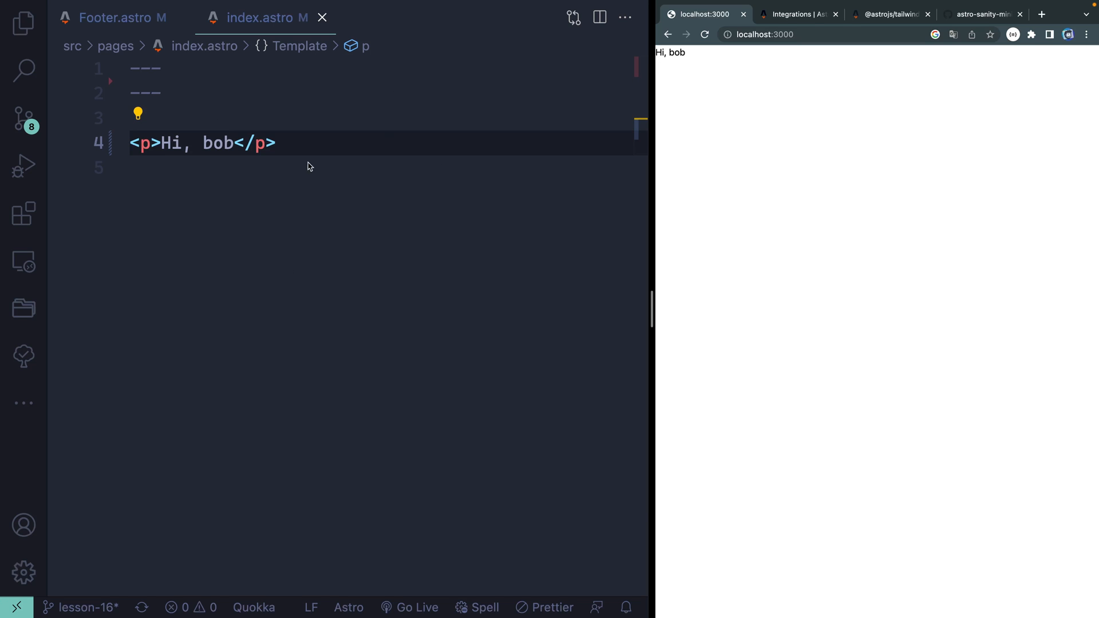
type("class=\"")
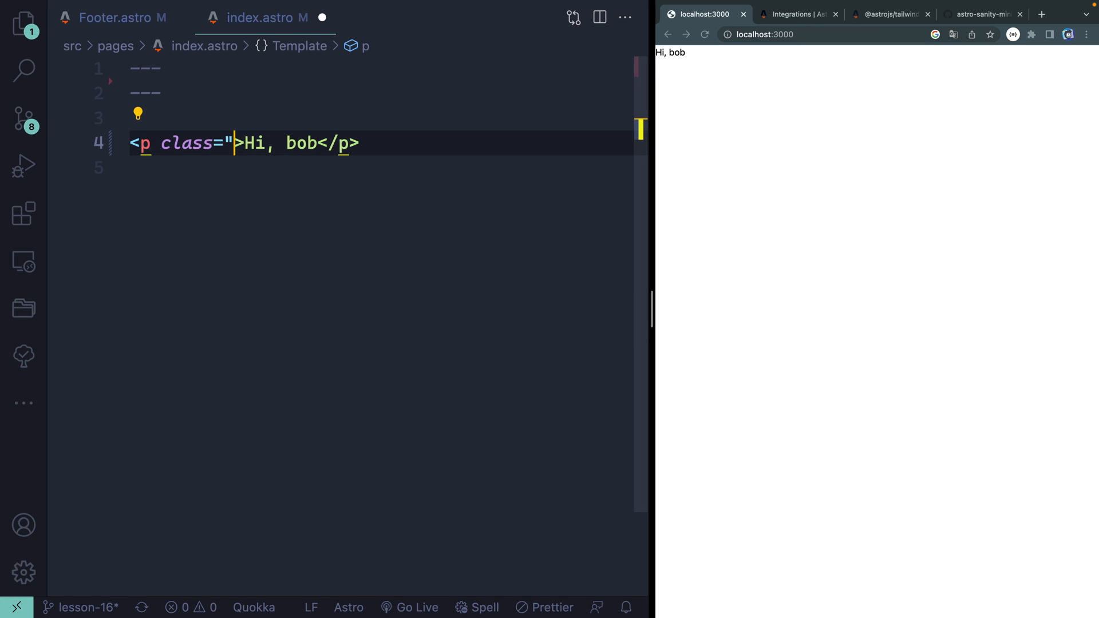
type("text-3xl")
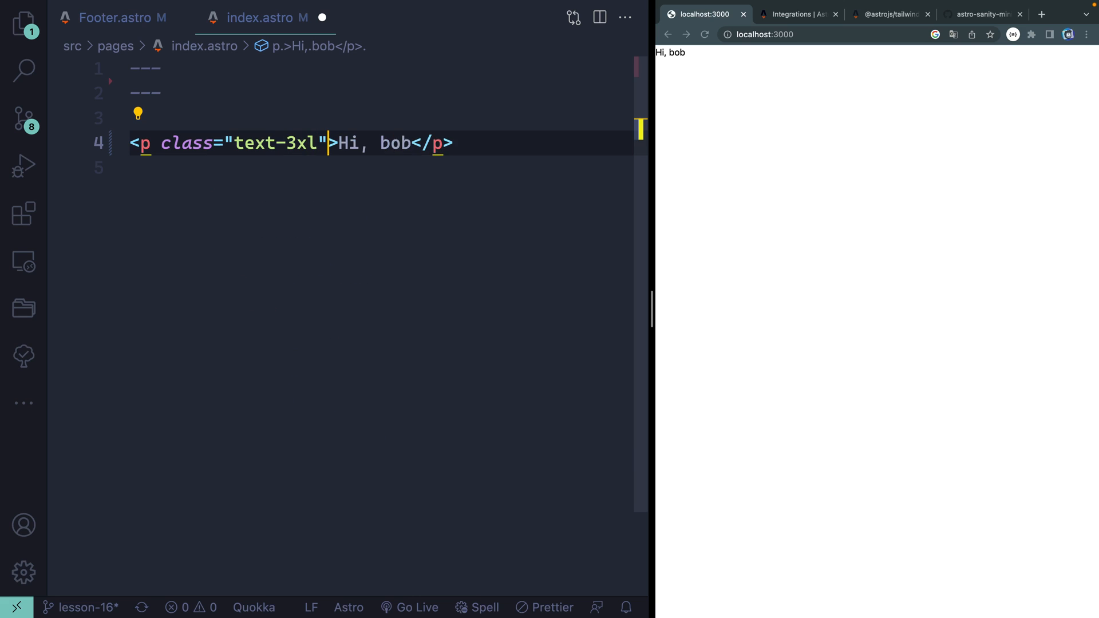
left_click(952, 35)
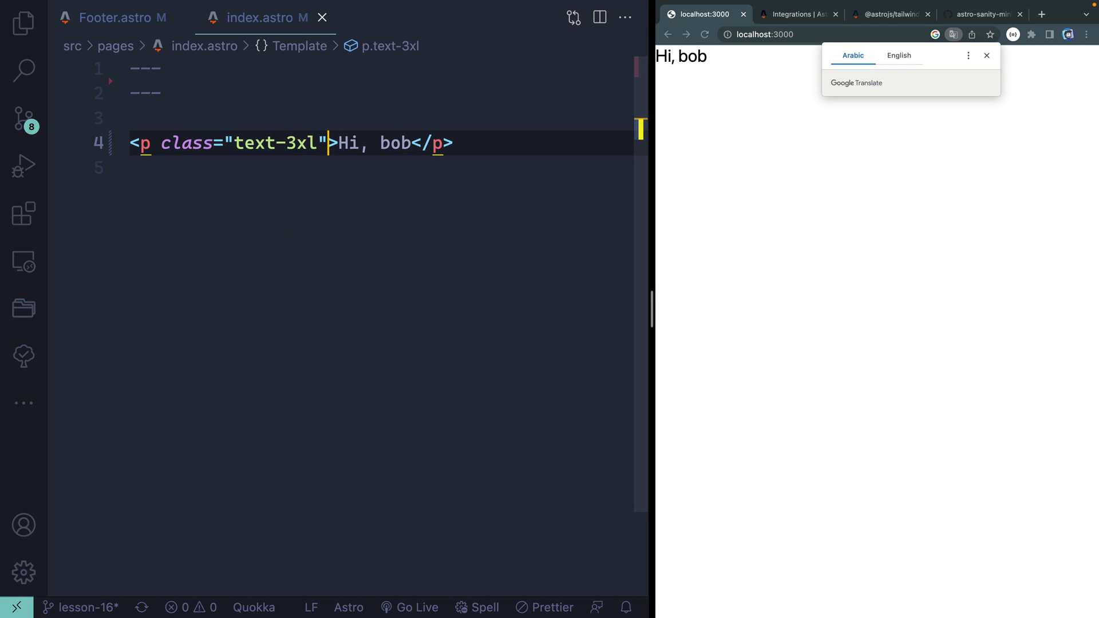
type("font-bold")
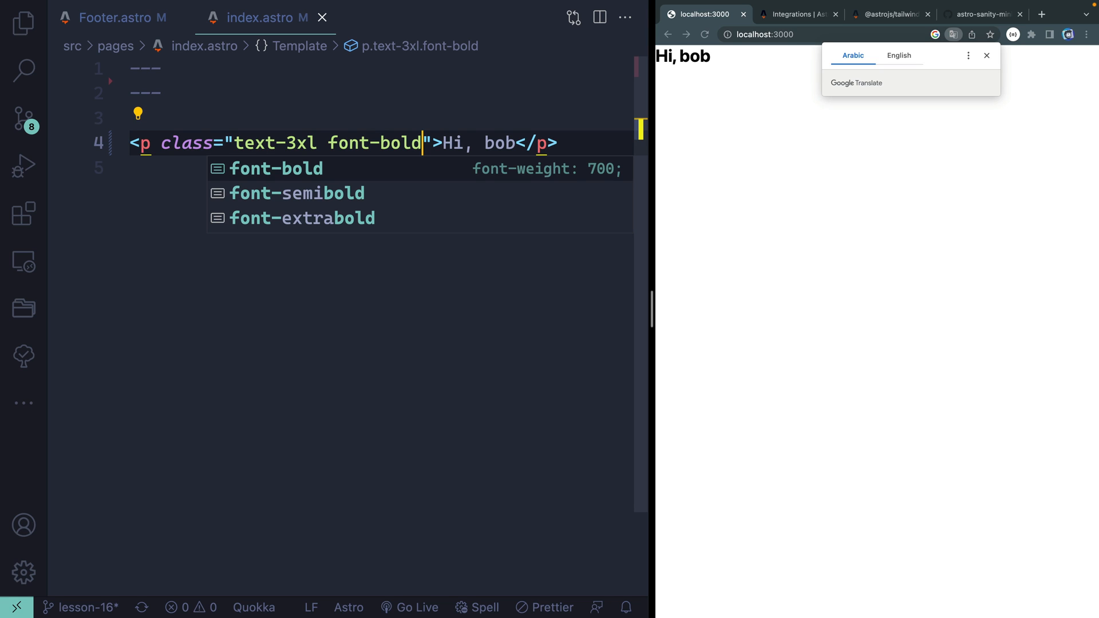
mouse_move(396, 146)
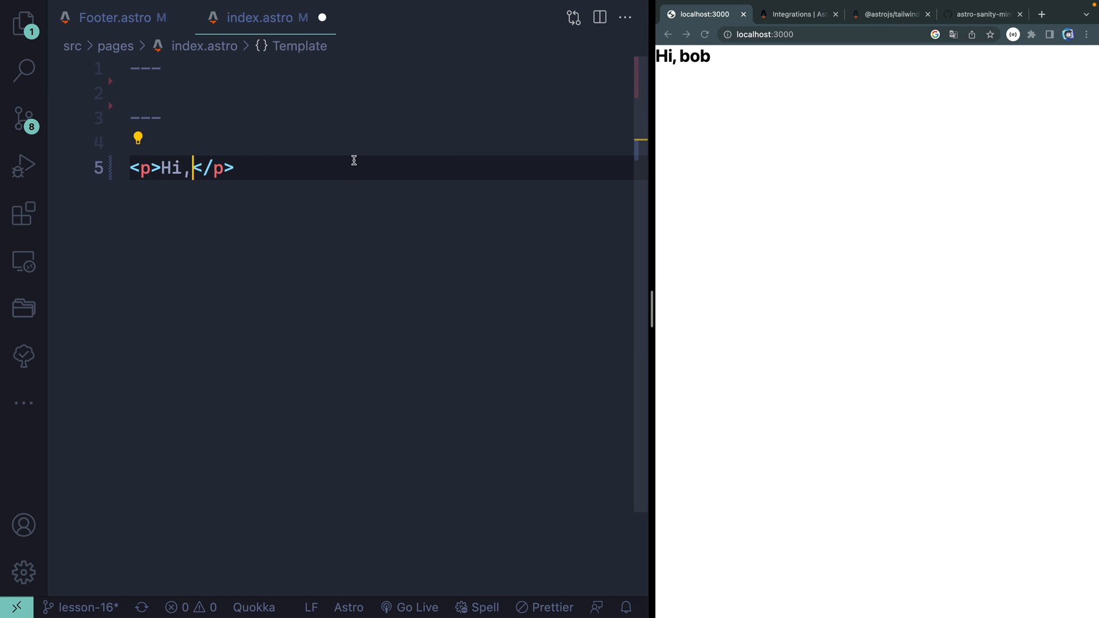
Step: Restore index.astro's original markup, then open the MDX integration docs from the catalogue
key("ctrl+a")
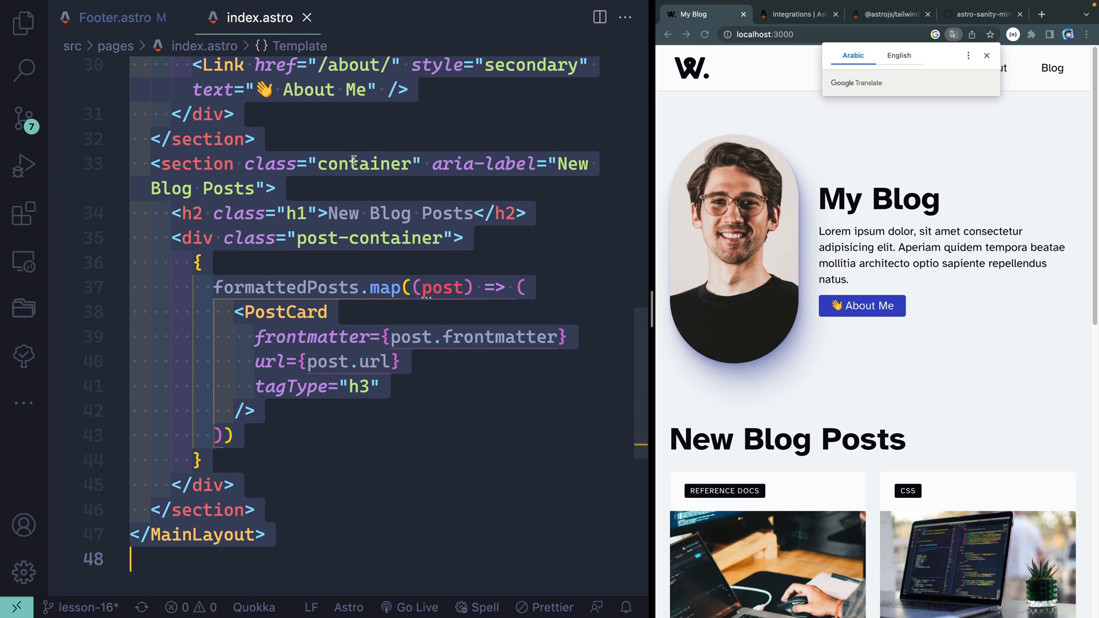
mouse_move(709, 62)
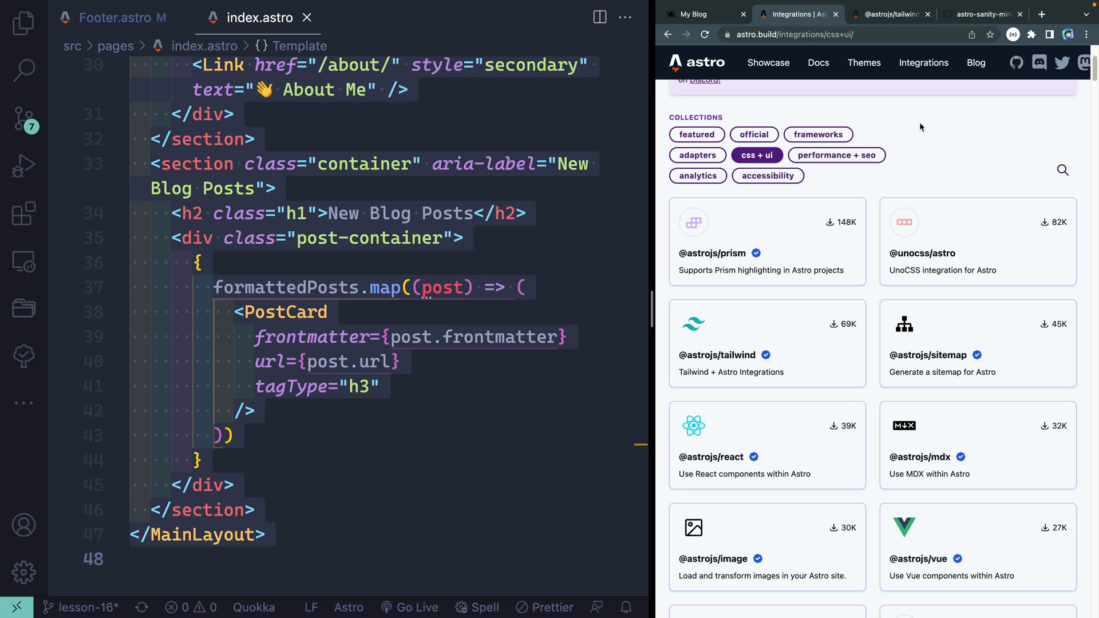
scroll("down", 3)
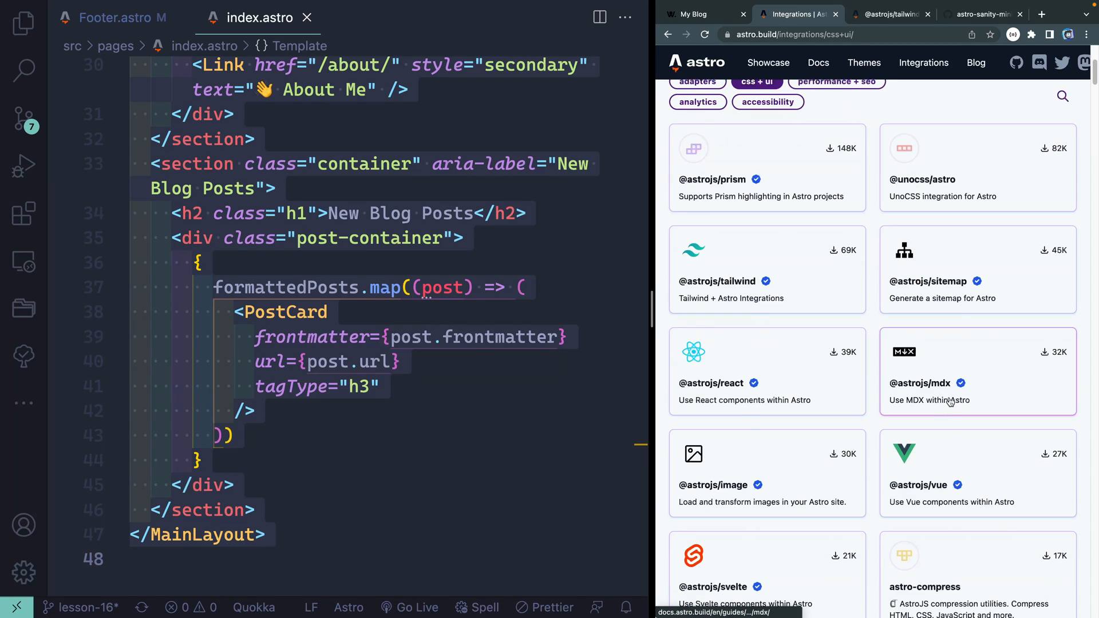
left_click(920, 383)
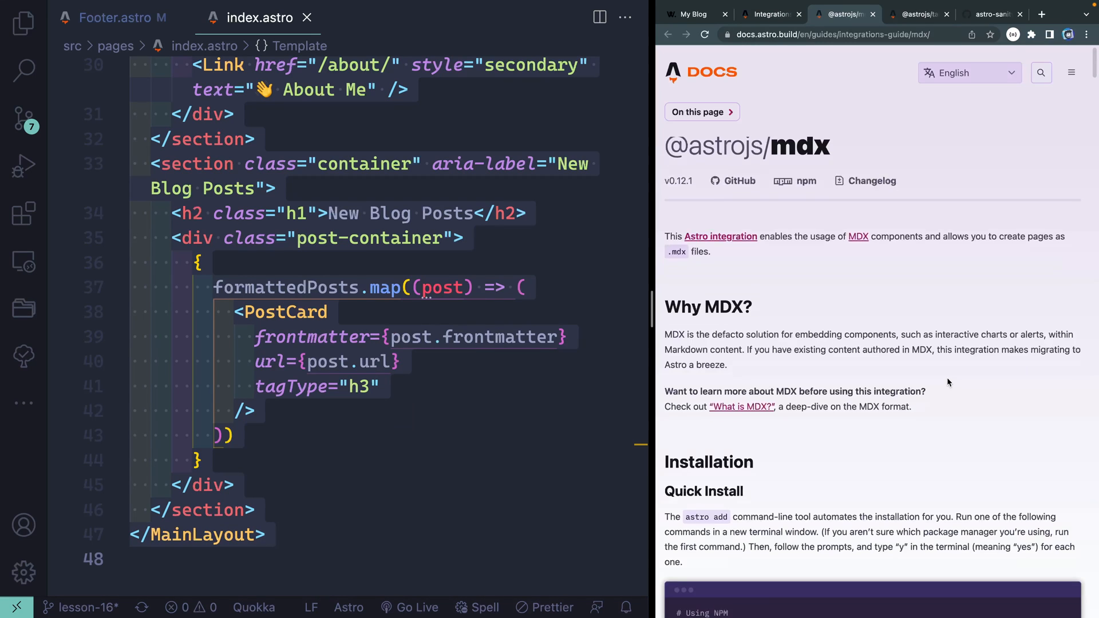
scroll("down", 3)
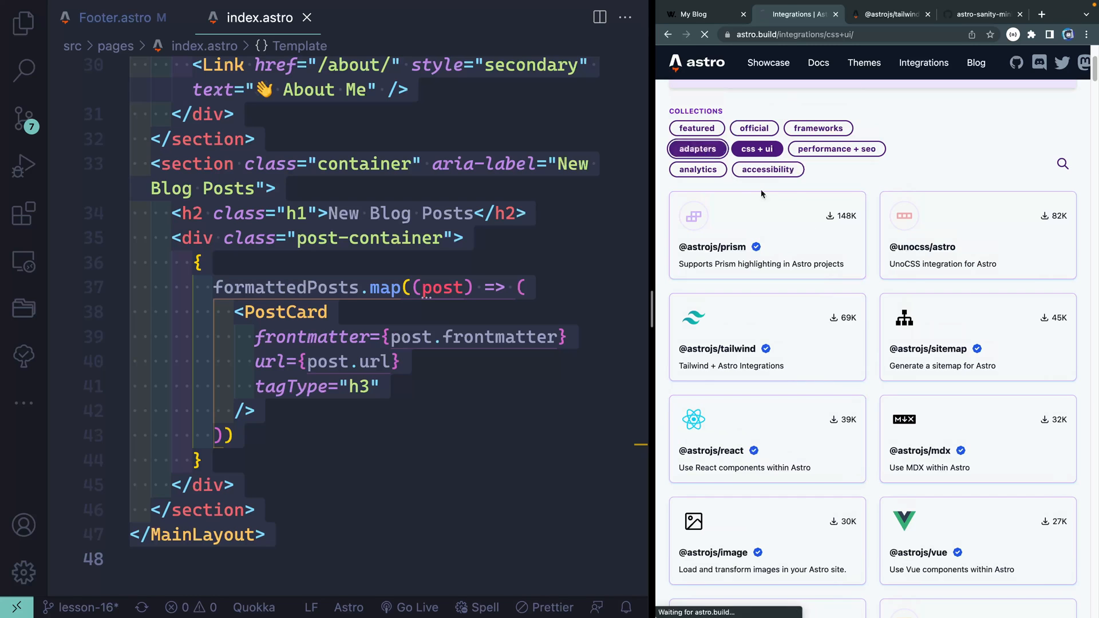
Step: Browse the integration categories and copy the 'npx astro add partytown' install command
left_click(696, 149)
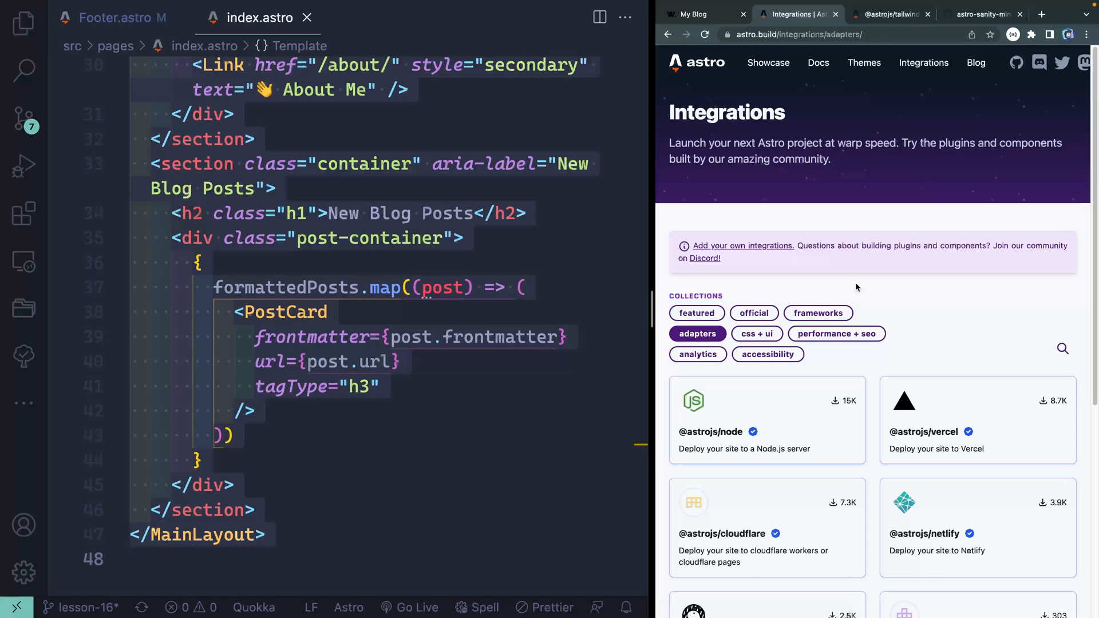
left_click(696, 312)
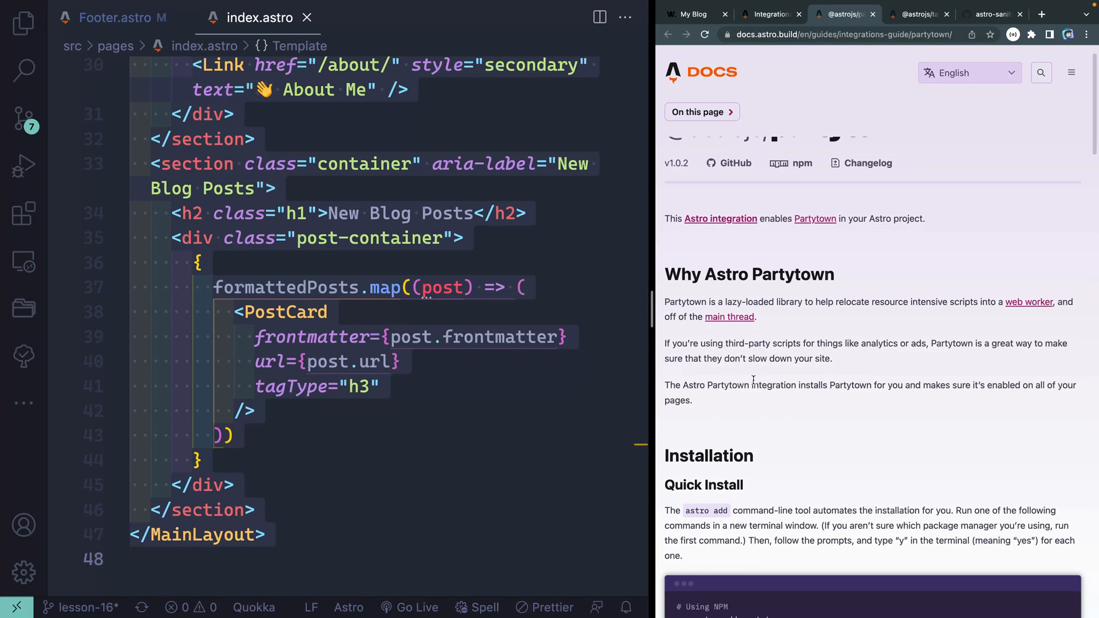
scroll("down", 3)
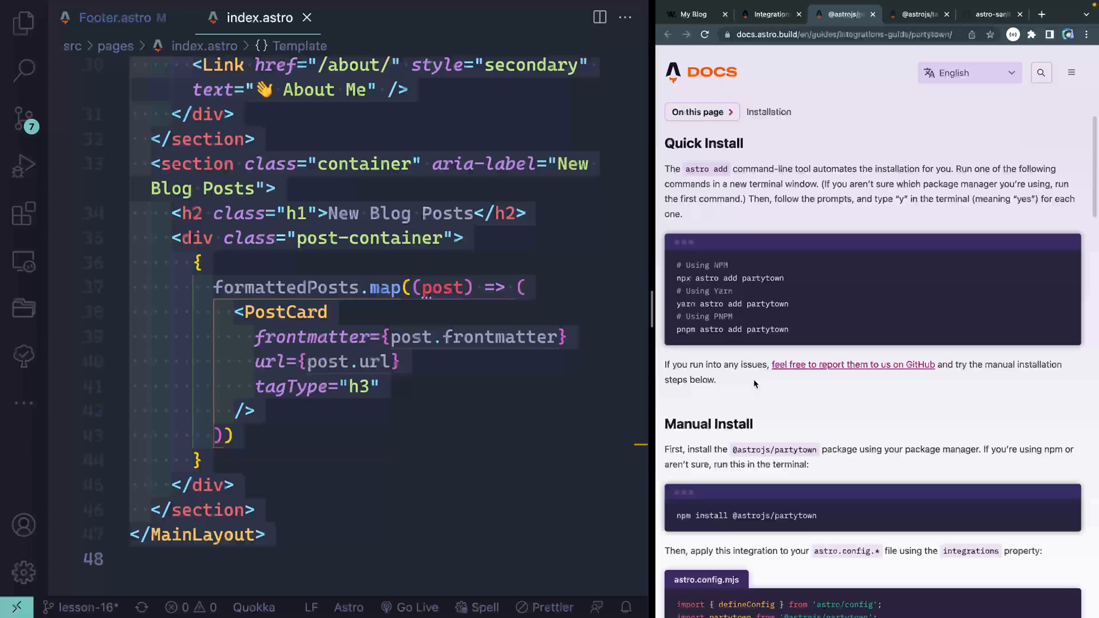
double_click(764, 279)
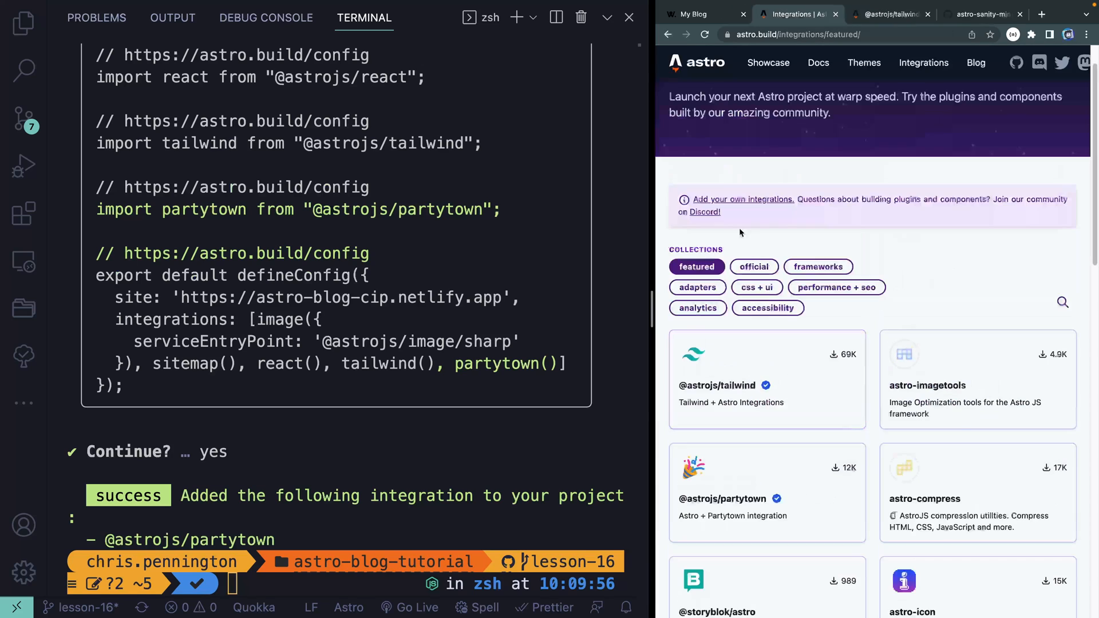
Step: Close the terminal and open src/pages/blog/[...page].astro from the Explorer
scroll("down", 3)
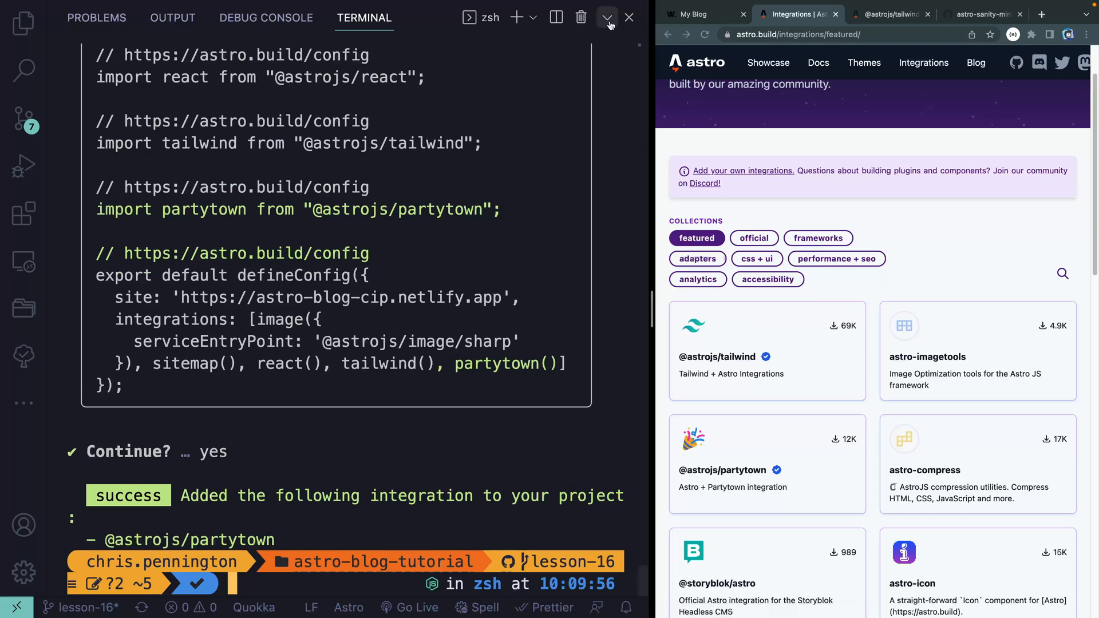
left_click(606, 18)
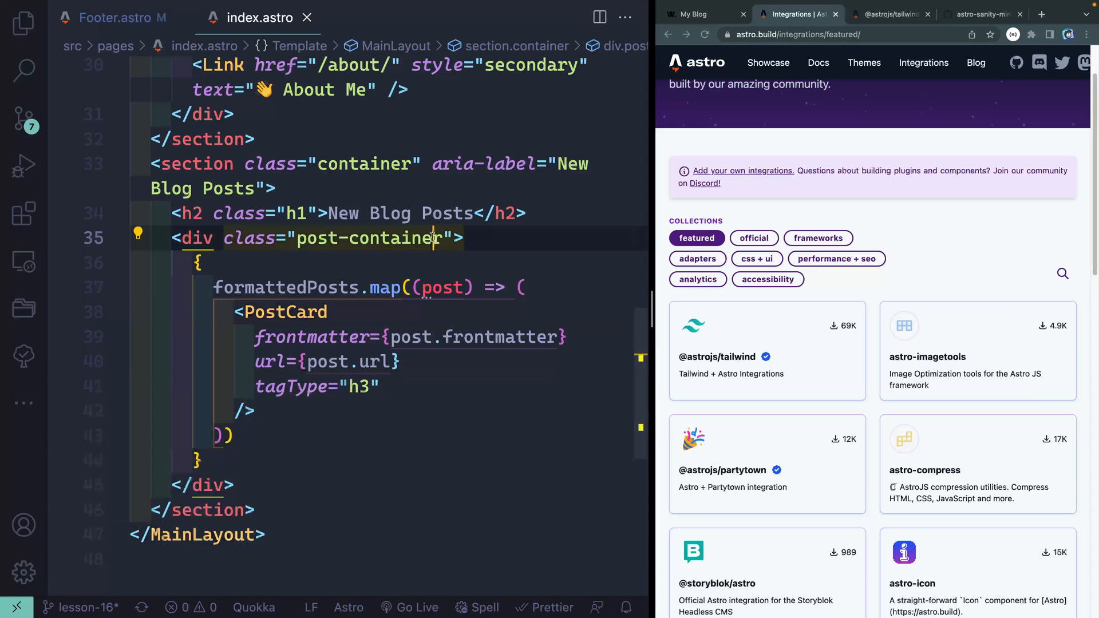
left_click(24, 26)
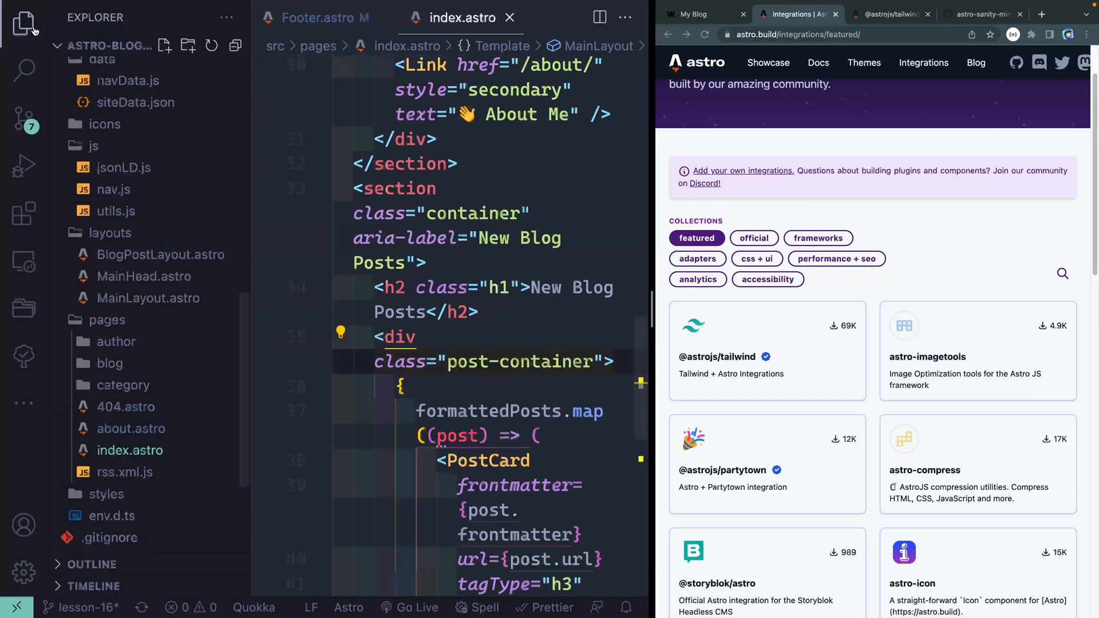
left_click(109, 363)
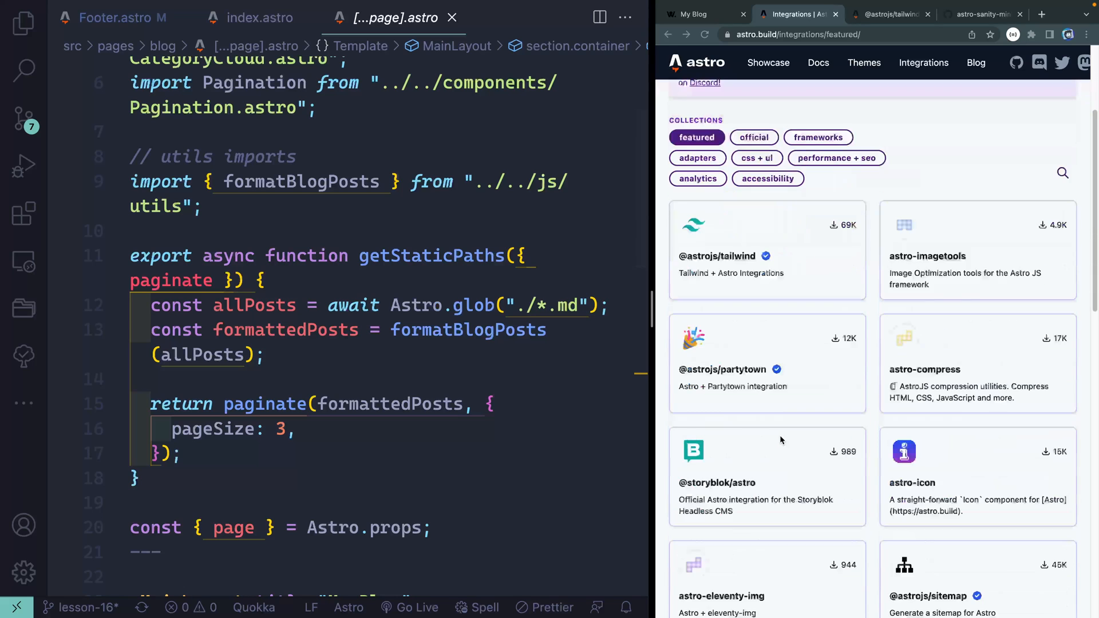
Step: Scroll the integrations page, then switch to the astro-sanity-minimal-starter GitHub tab
scroll("down", 3)
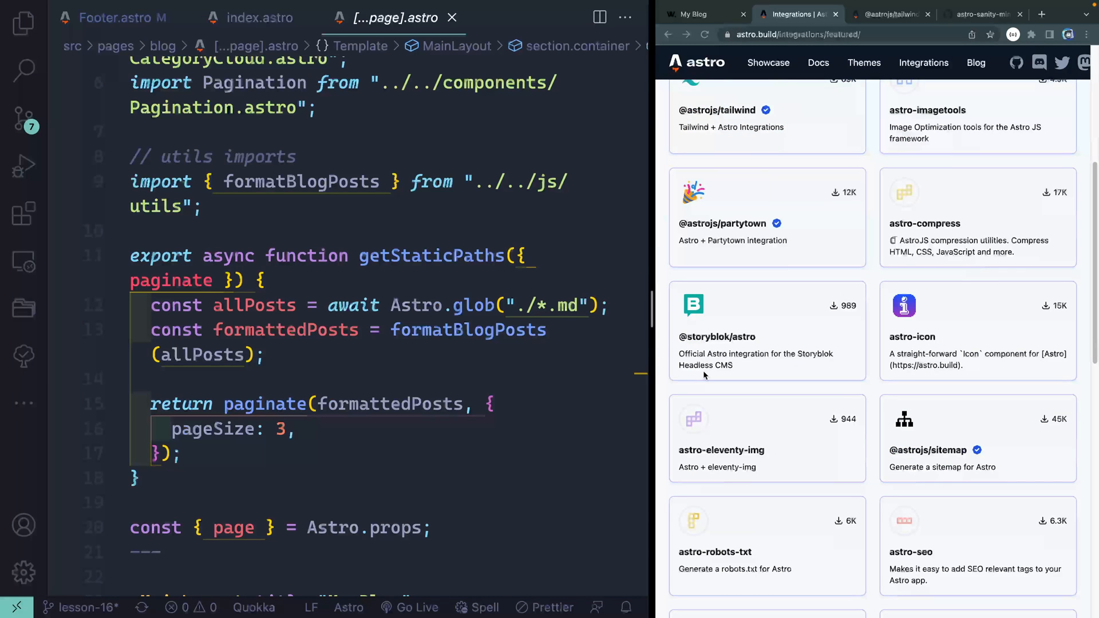
scroll("down", 3)
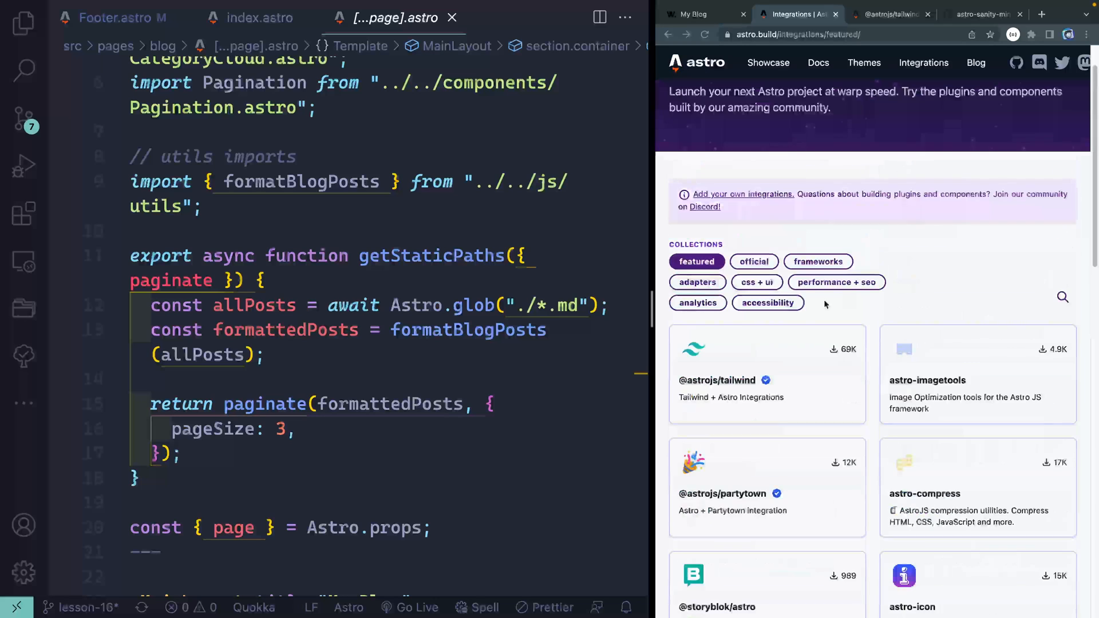
left_click(983, 13)
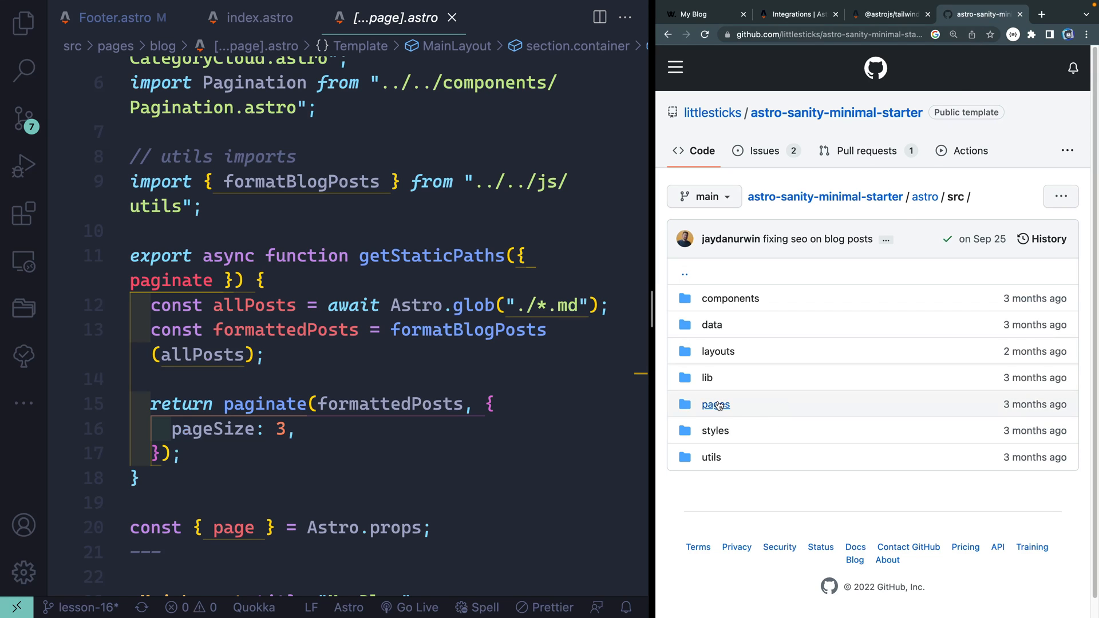
left_click(716, 405)
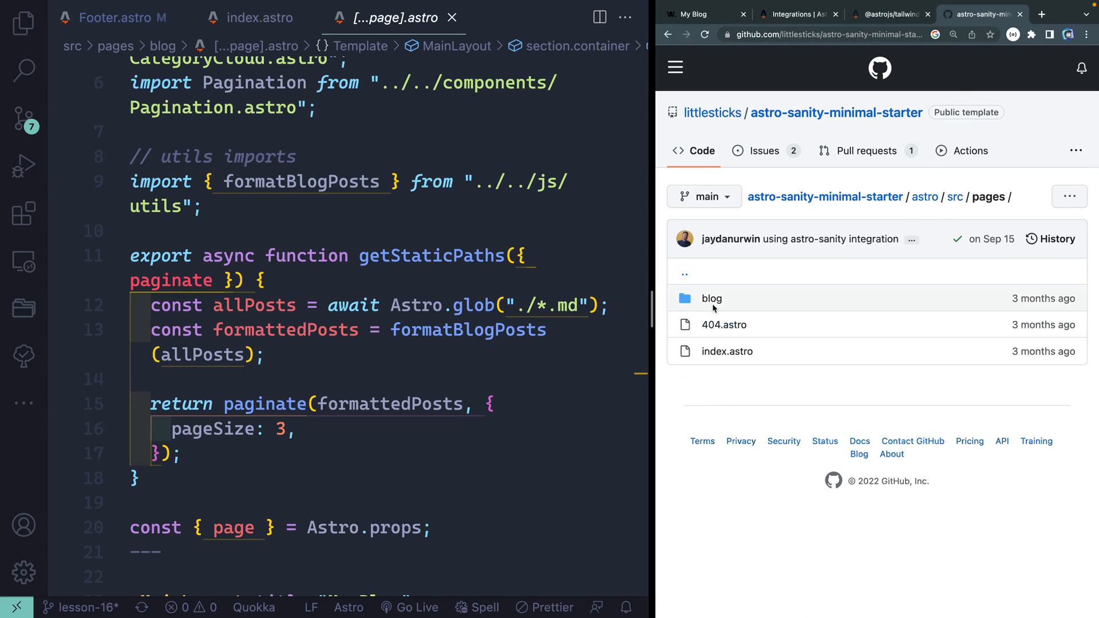
left_click(712, 297)
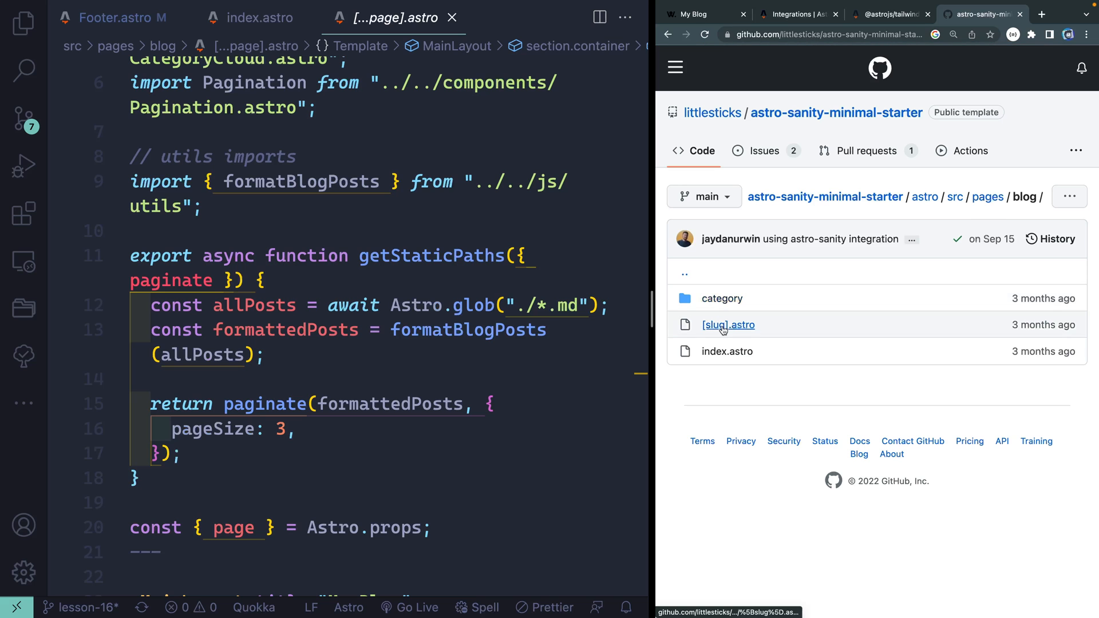
left_click(728, 325)
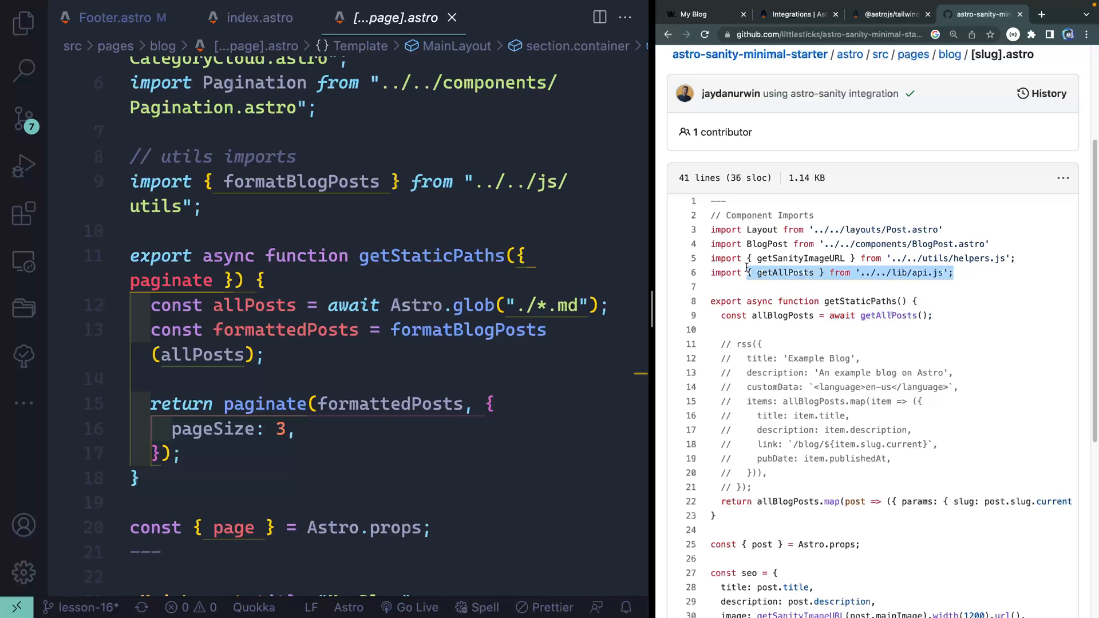
scroll("down", 3)
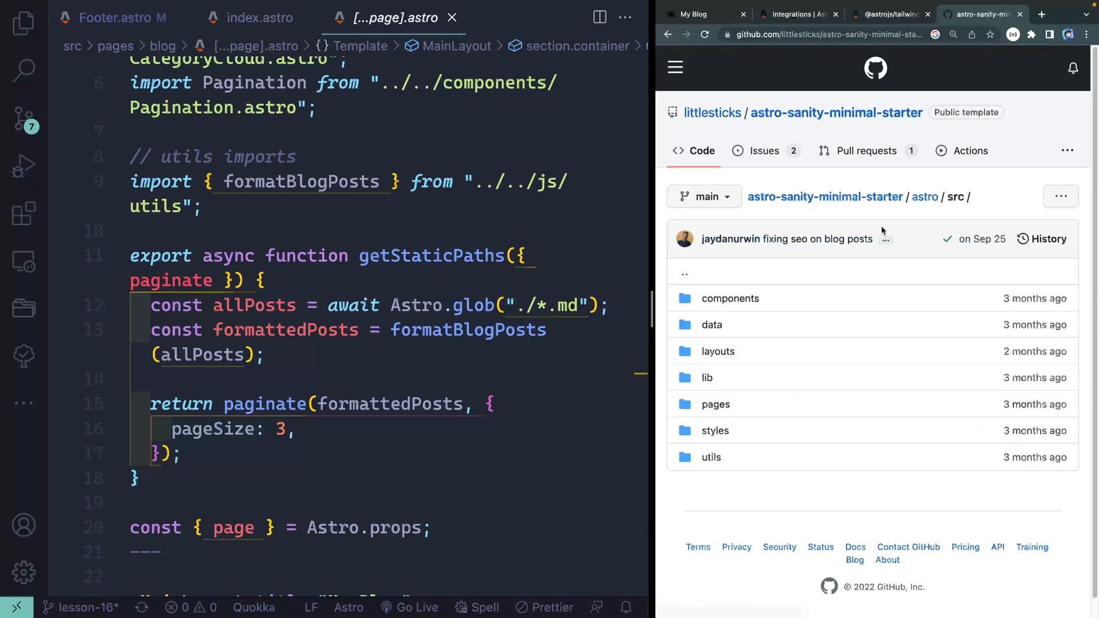
Step: Inspect getAllPosts in the starter's lib/api.js on GitHub, then return to the VS Code editor
left_click(706, 377)
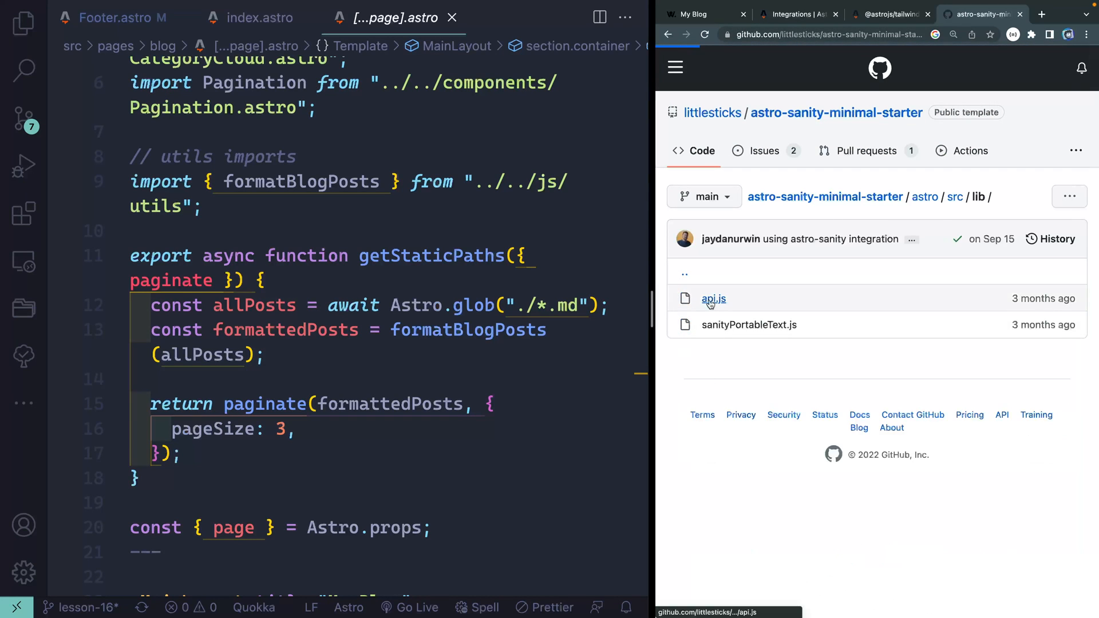
left_click(713, 298)
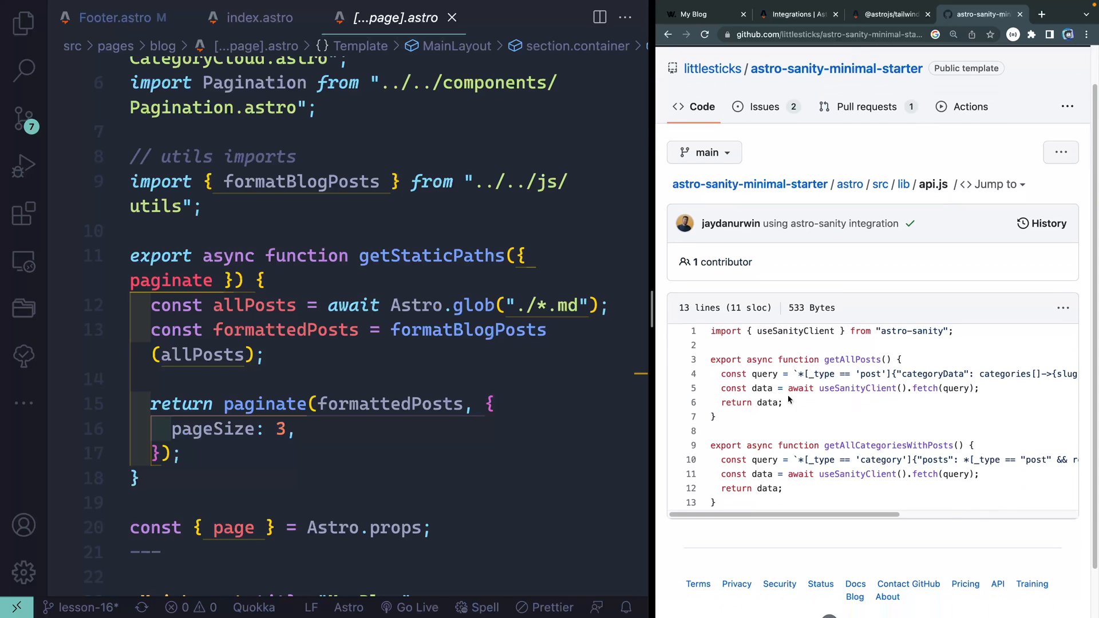
left_click(806, 374)
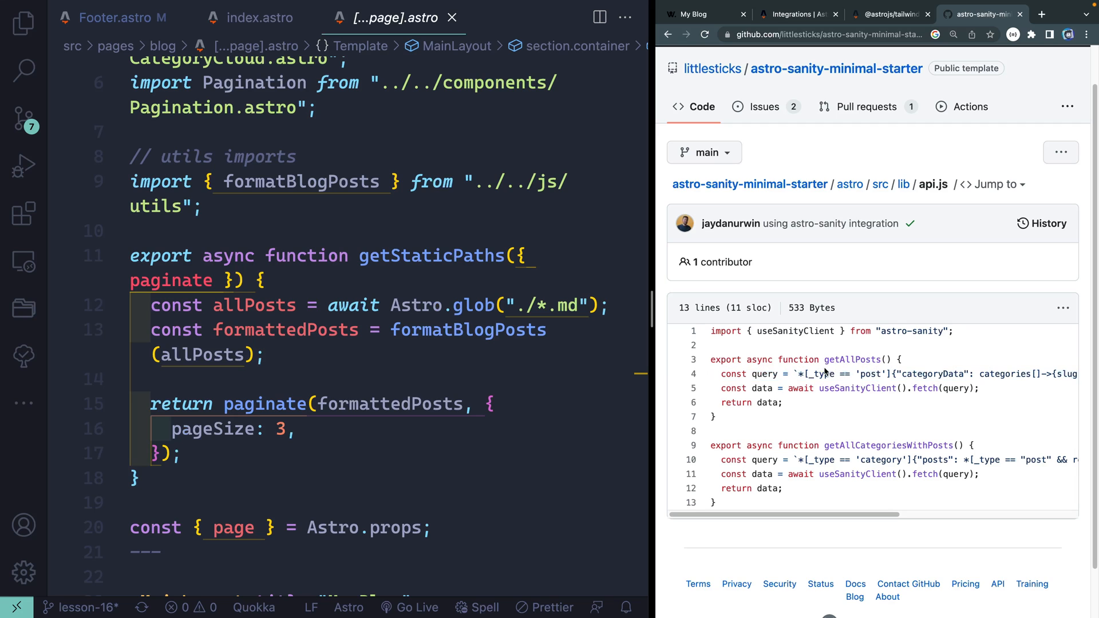
double_click(853, 360)
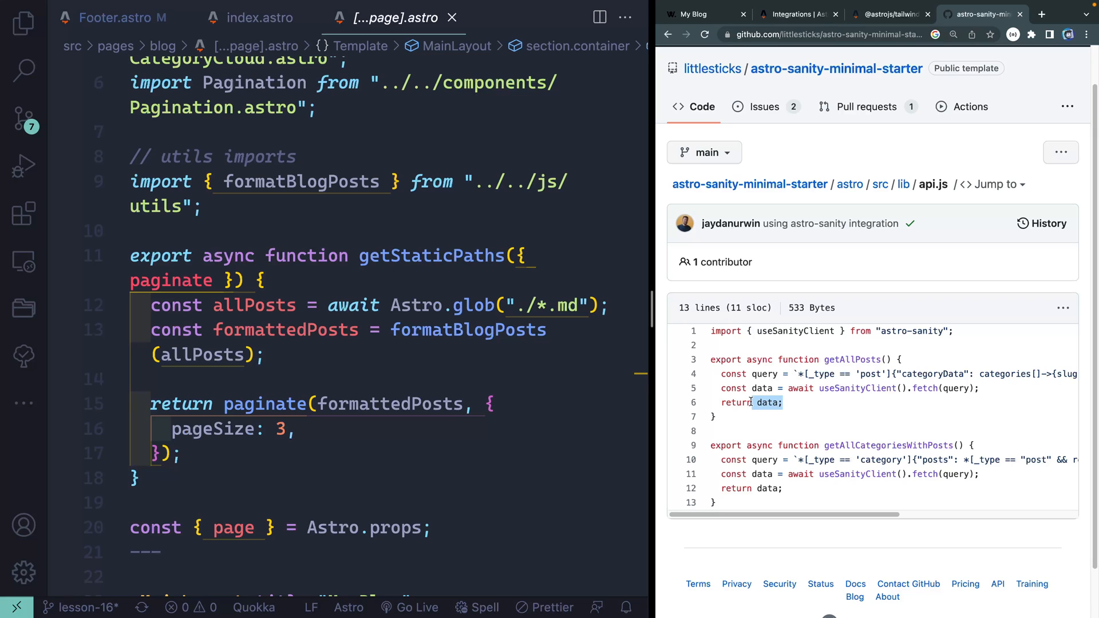
left_click(403, 379)
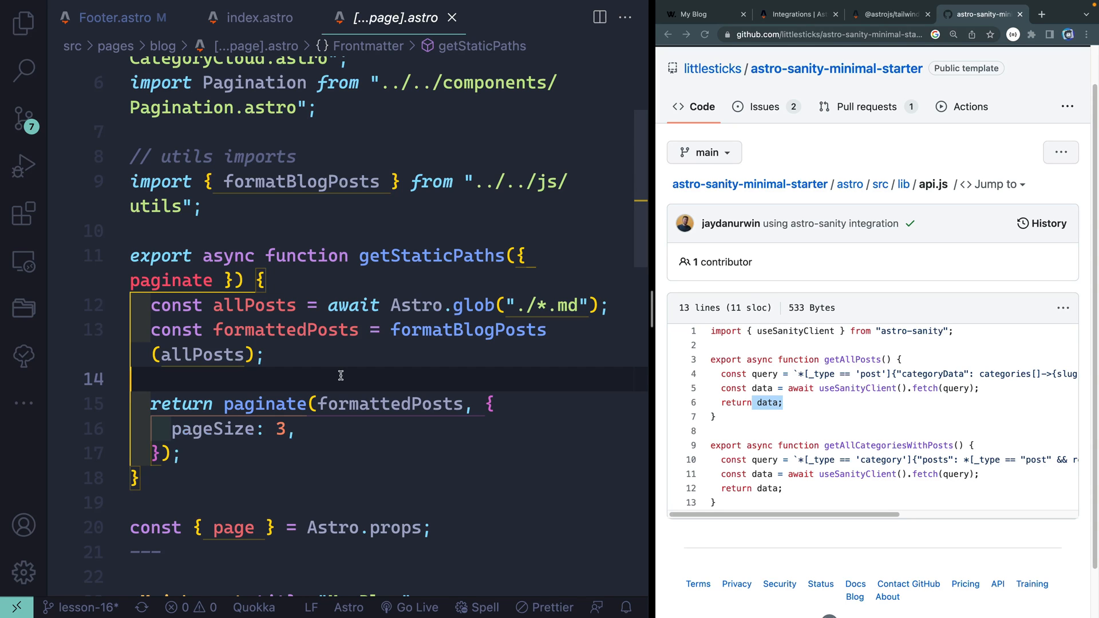
left_click(112, 17)
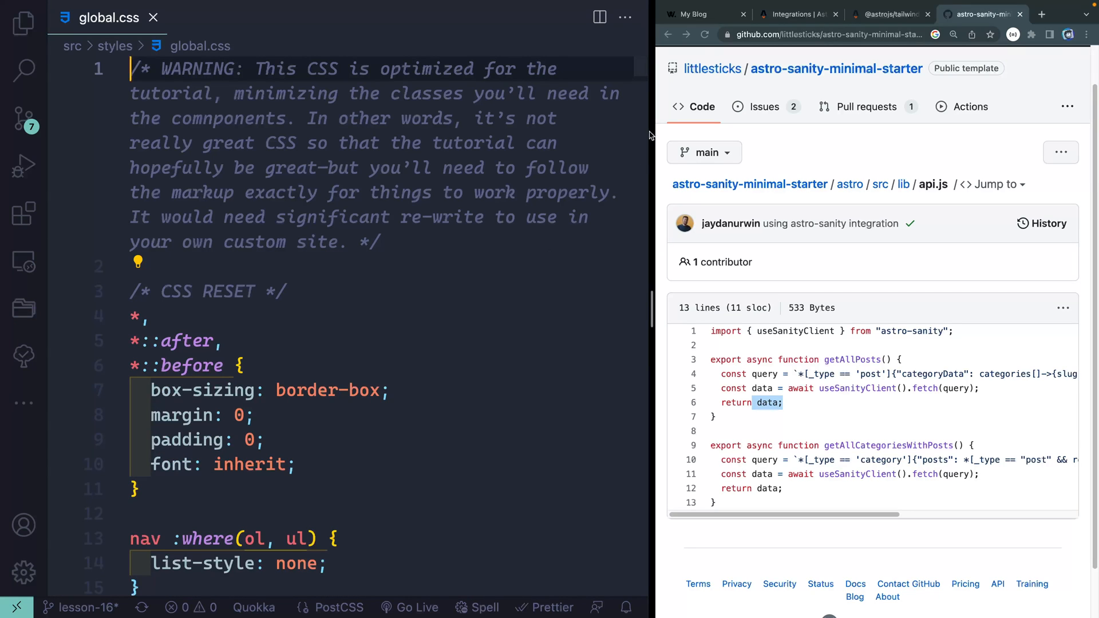
Step: Switch to the My Blog localhost tab and scroll global.css to the --_hue 235 variables
left_click(700, 13)
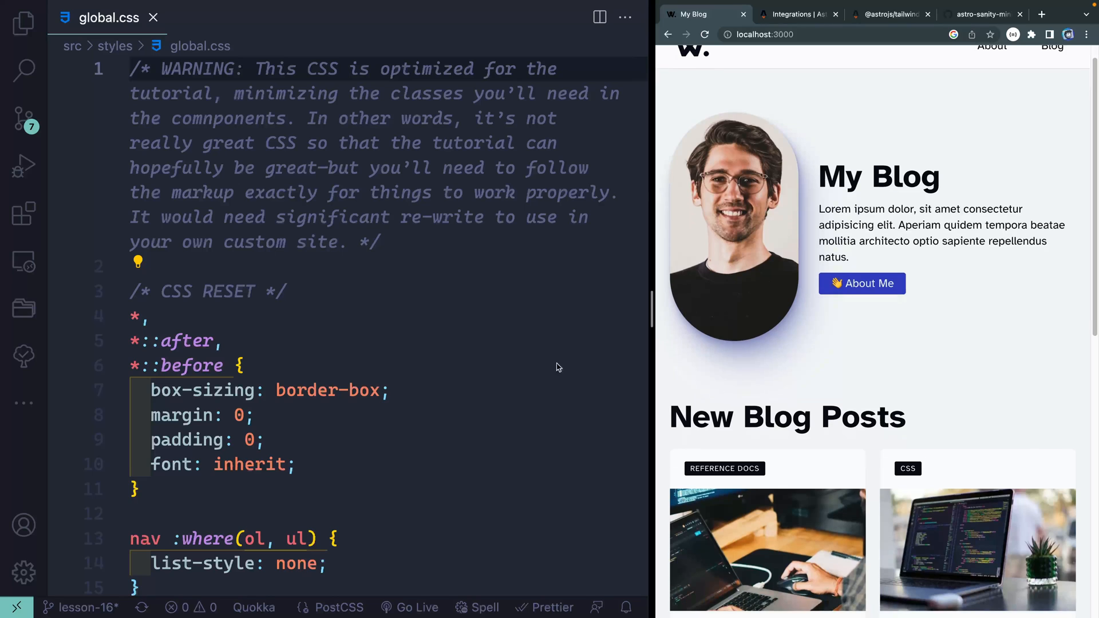
scroll("down", 3)
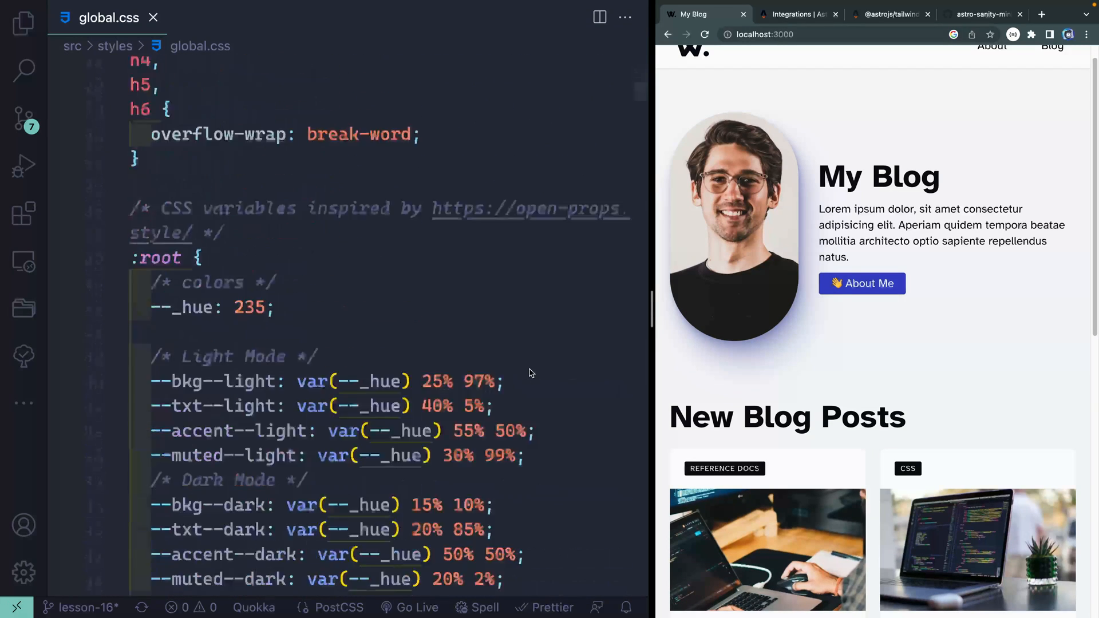
scroll("down", 3)
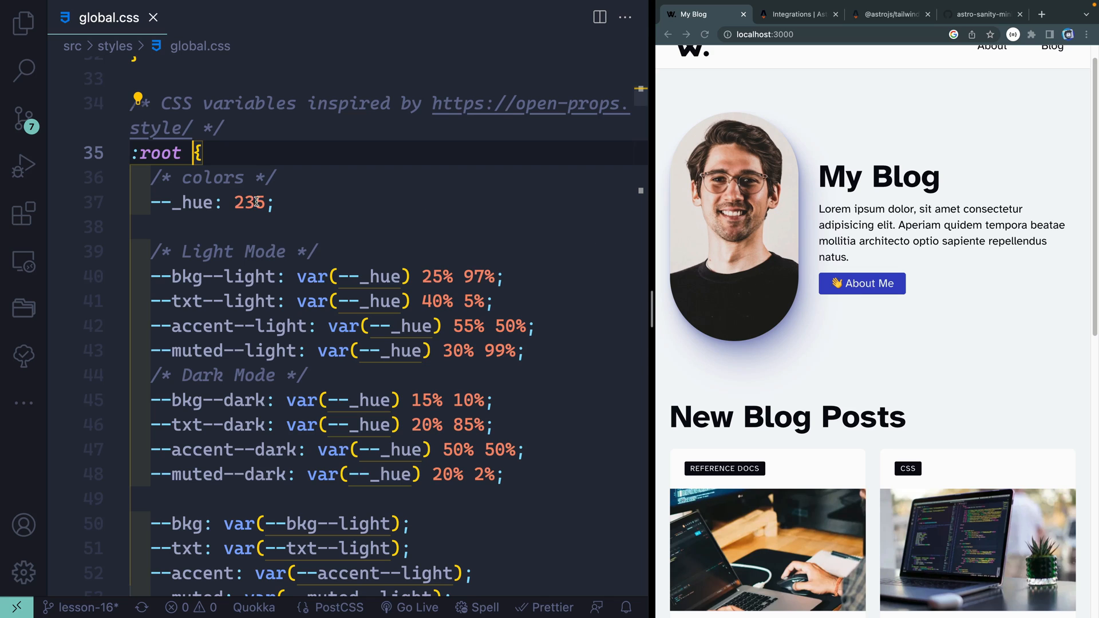
Step: Replace the --_hue value 235 in global.css, trying 120 and 5 before settling on 180
key("Backspace")
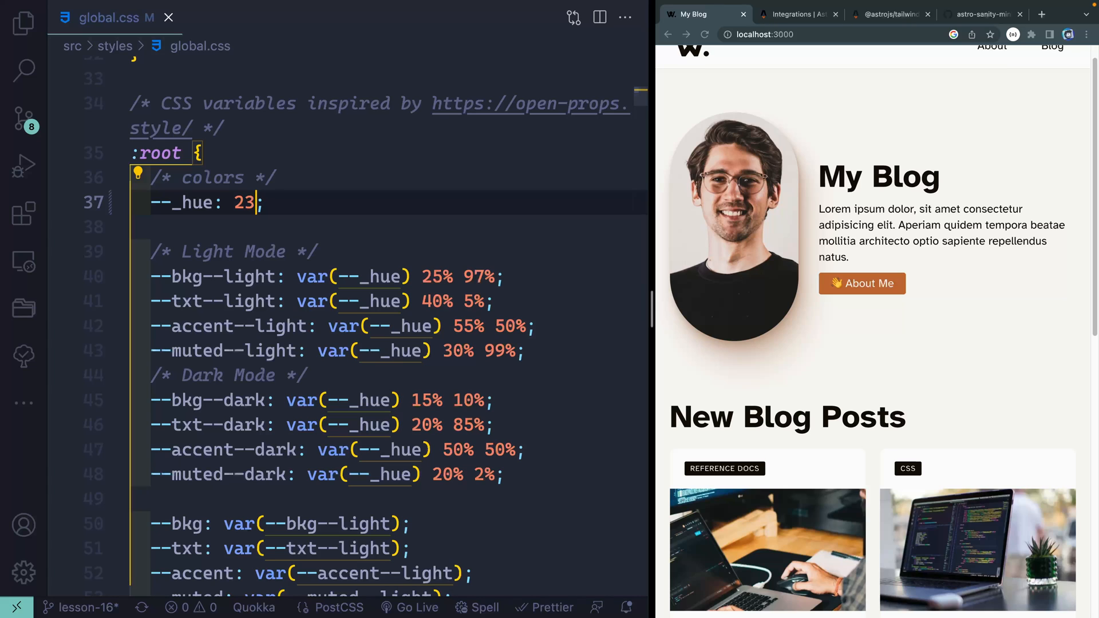
type("120")
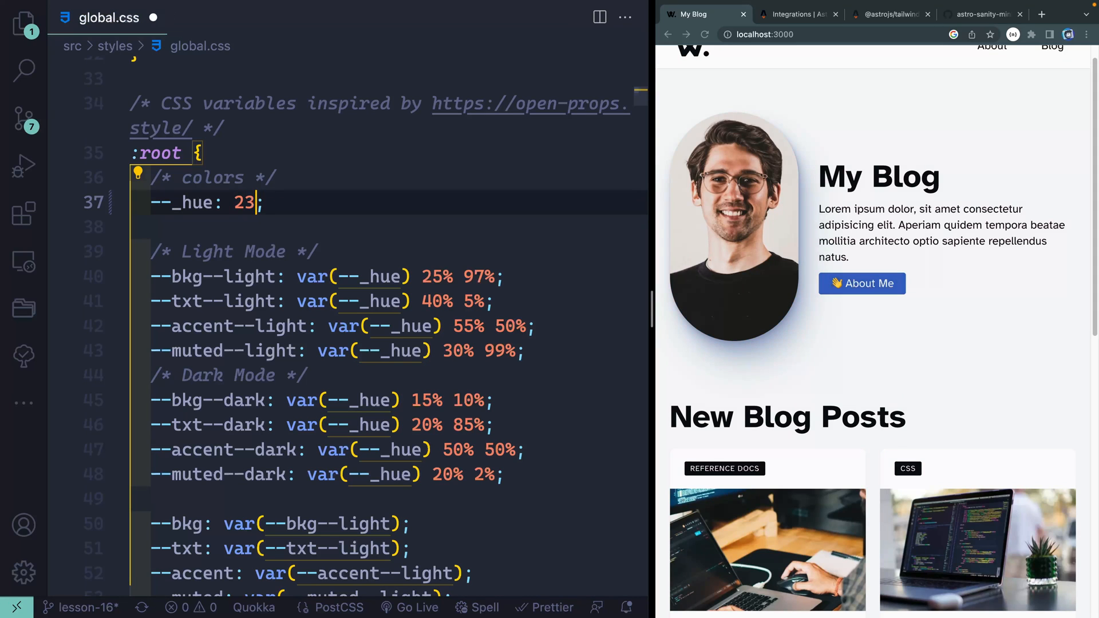
type("5")
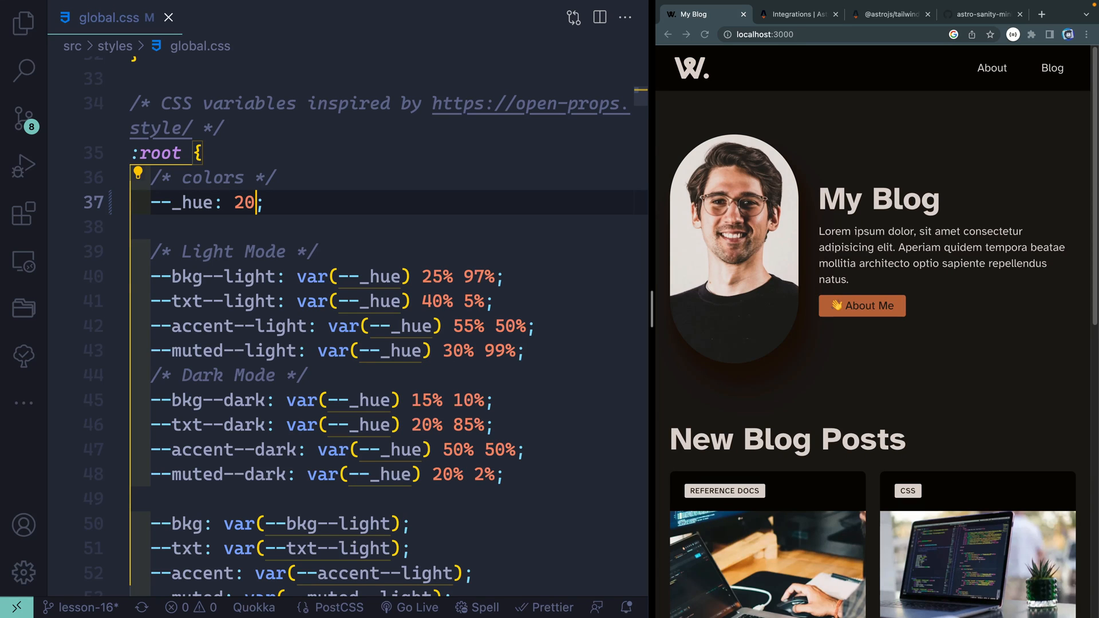
type("180")
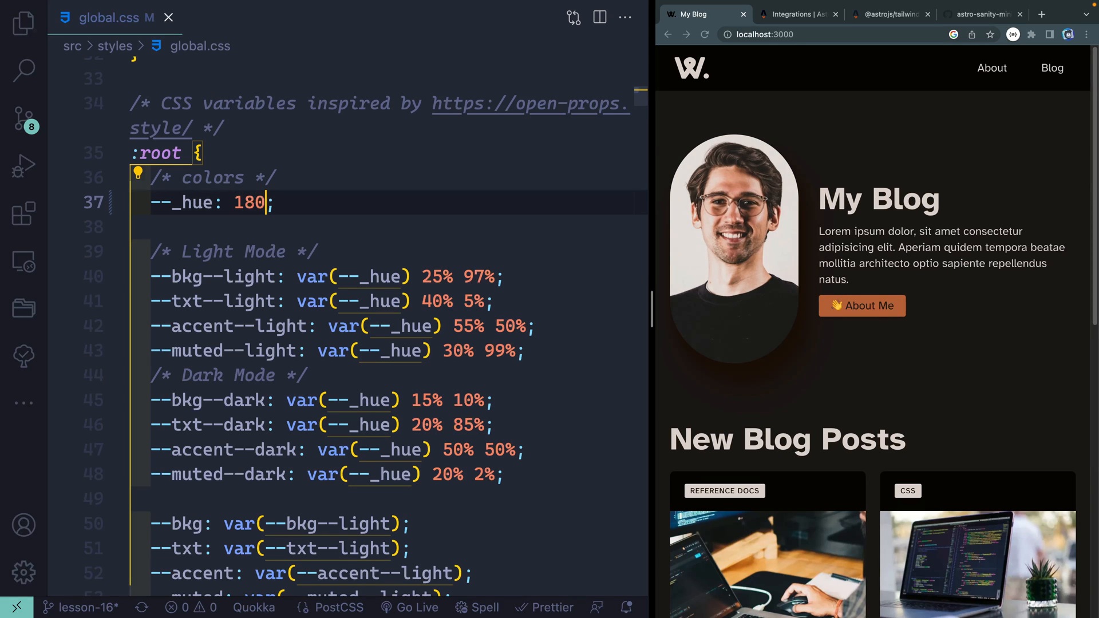